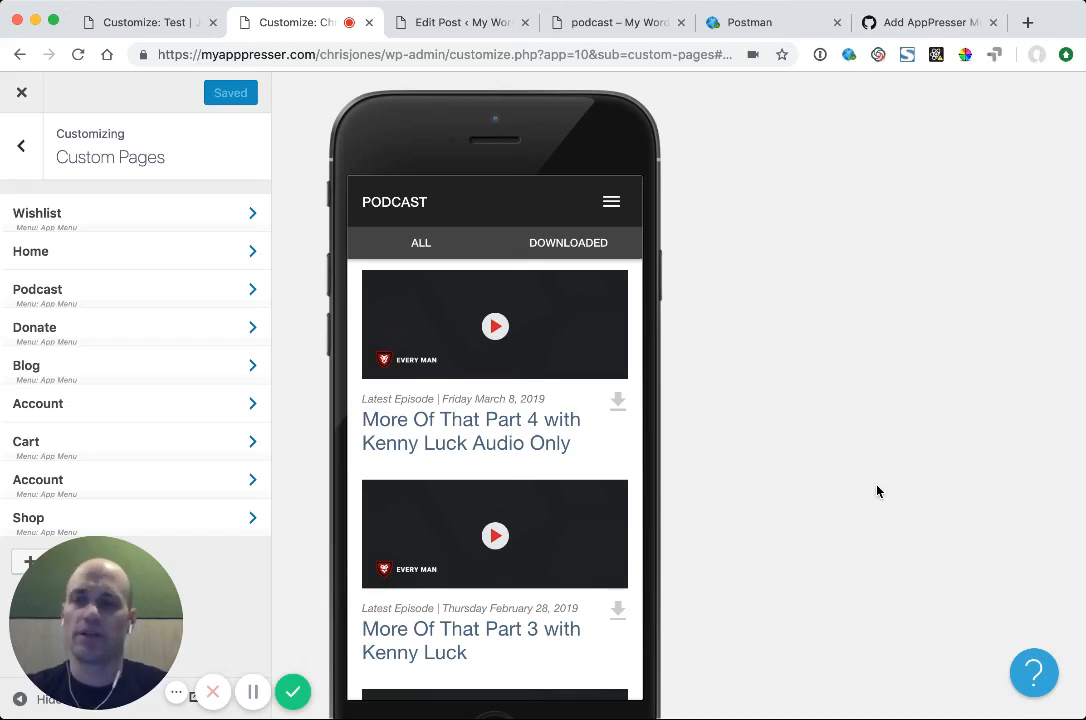
mouse_move(795, 396)
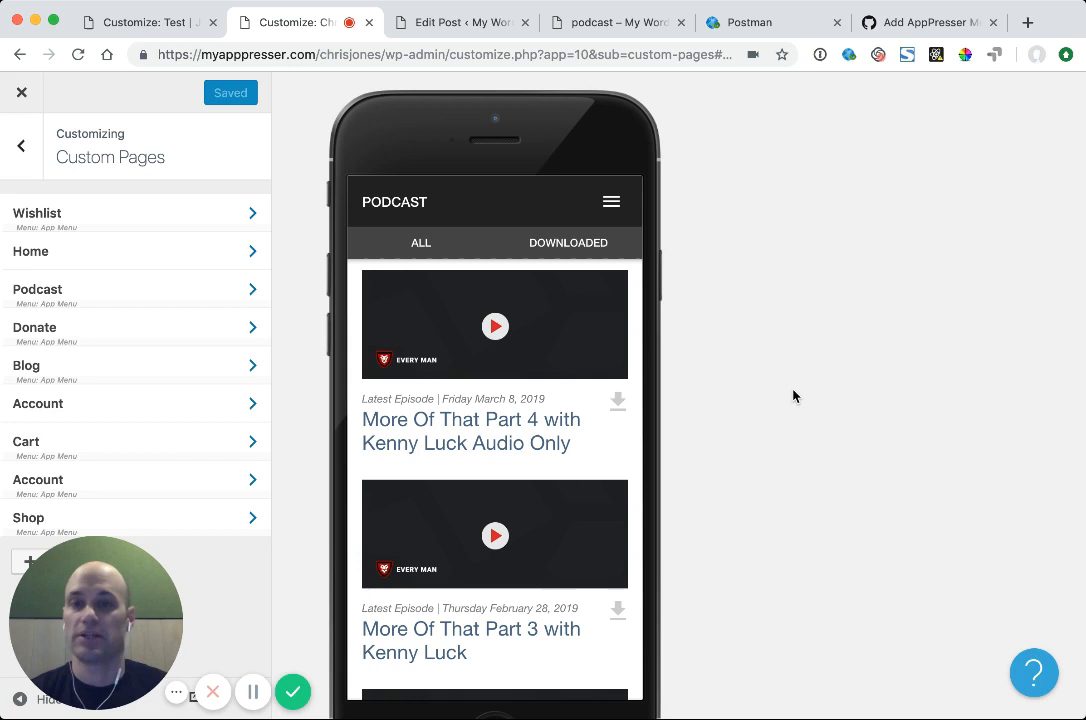
mouse_move(534, 306)
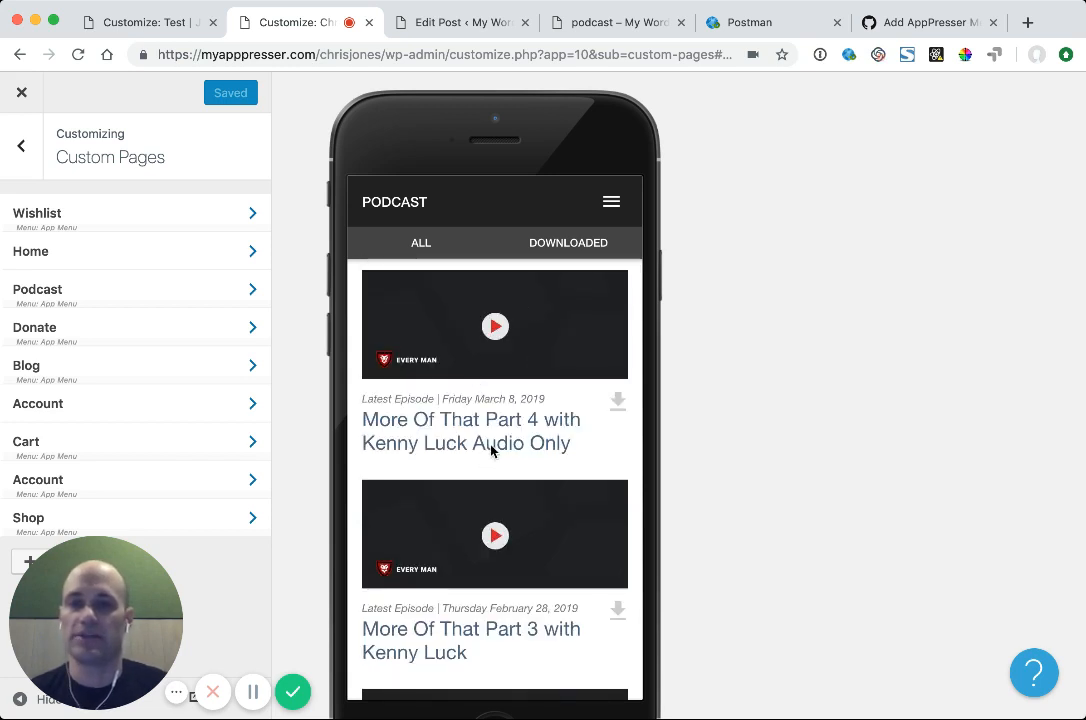
Close the podcast episode's media player in the app preview, returning to the episode list
scroll("down", 3)
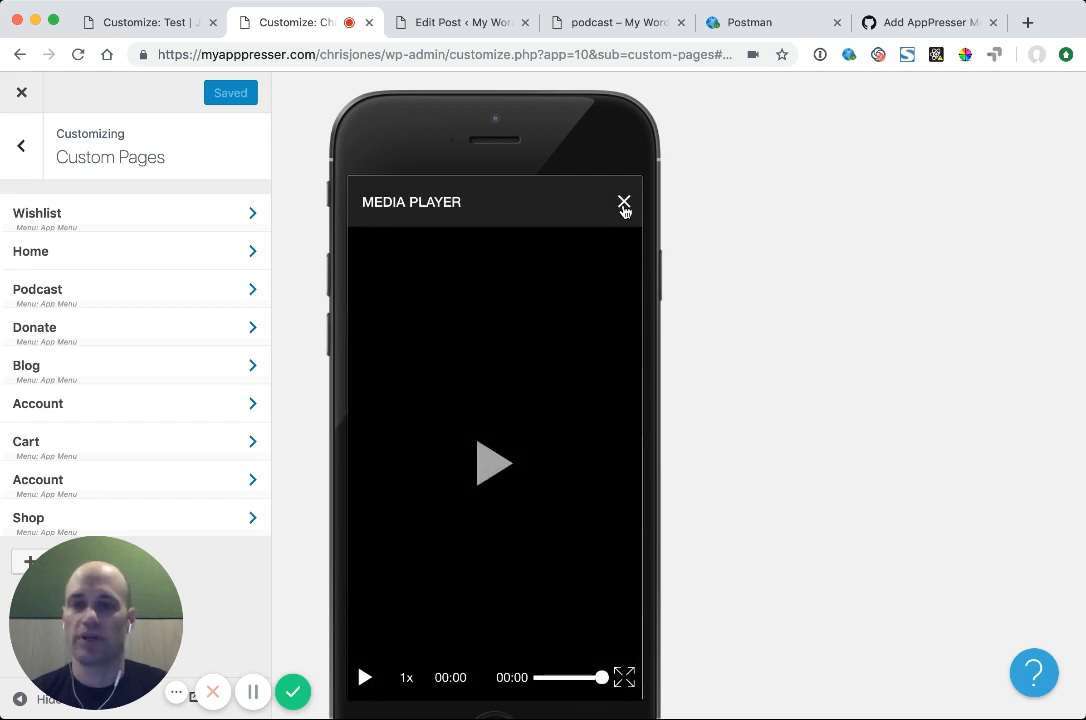
left_click(623, 202)
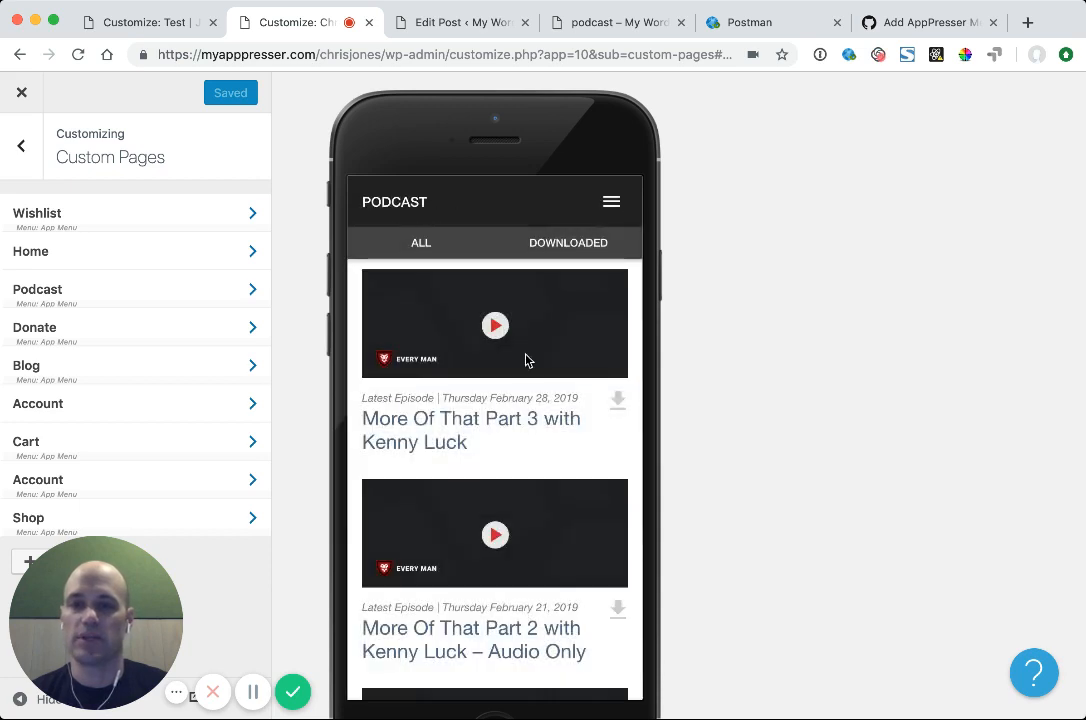
mouse_move(496, 402)
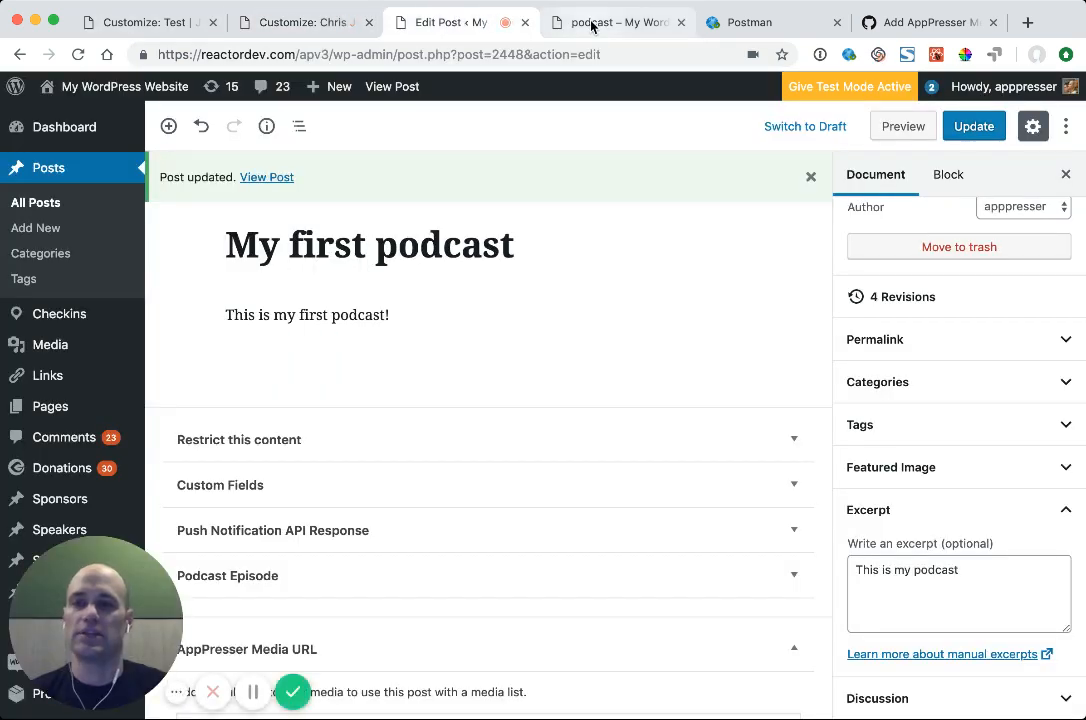
left_click(610, 22)
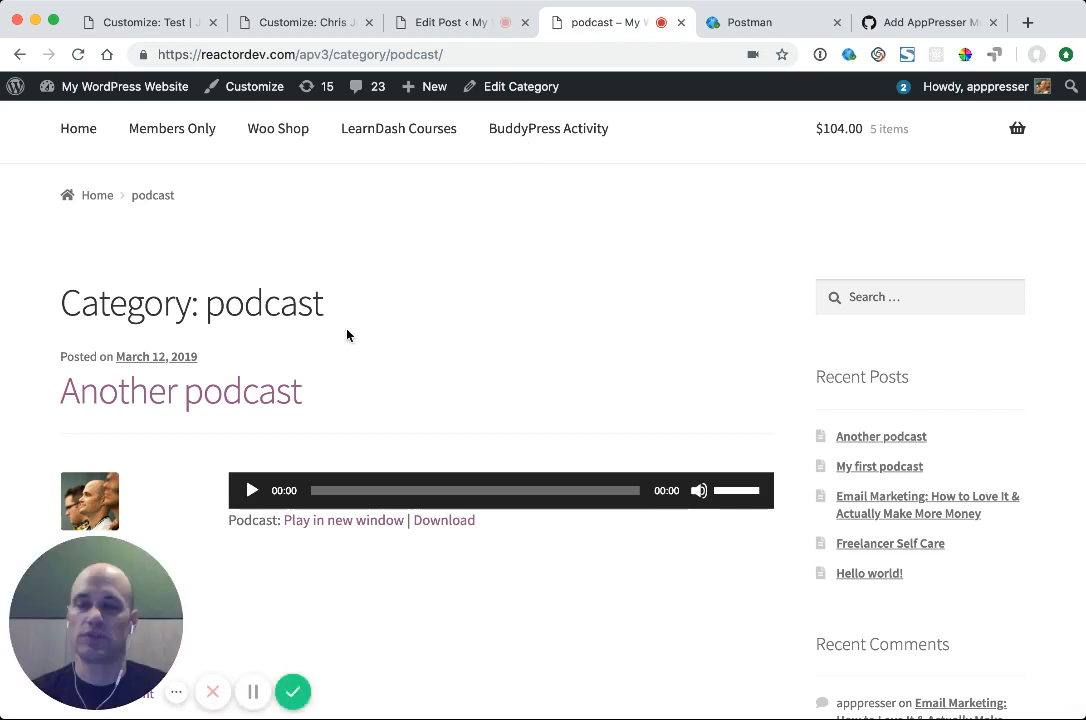
scroll("down", 3)
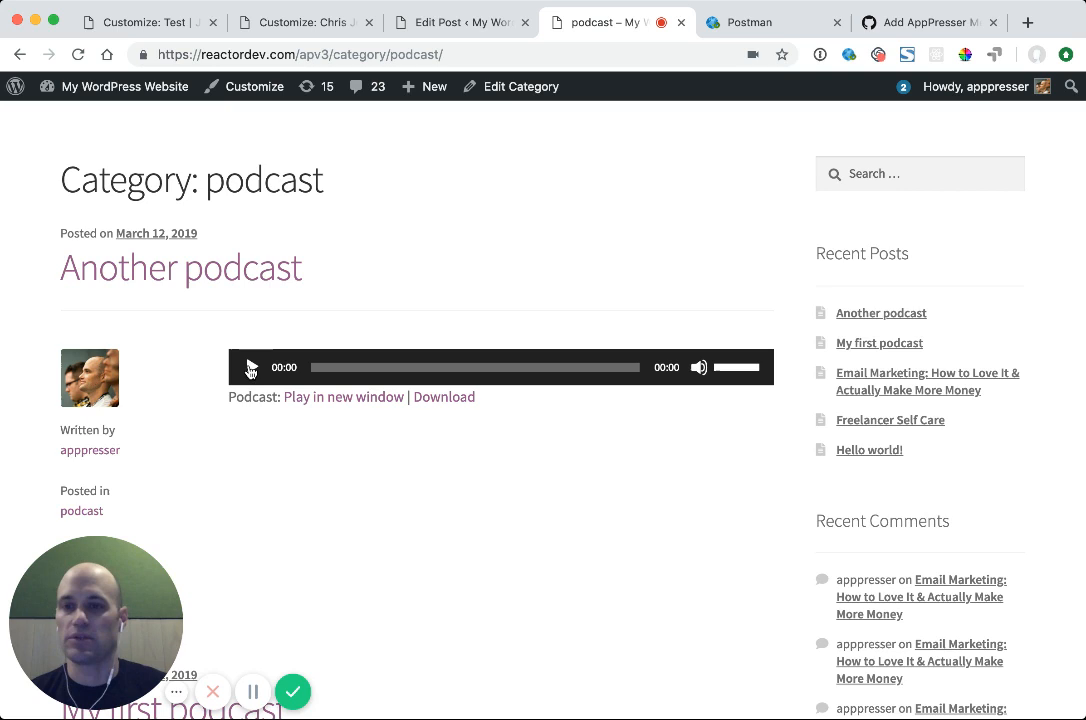
left_click(251, 367)
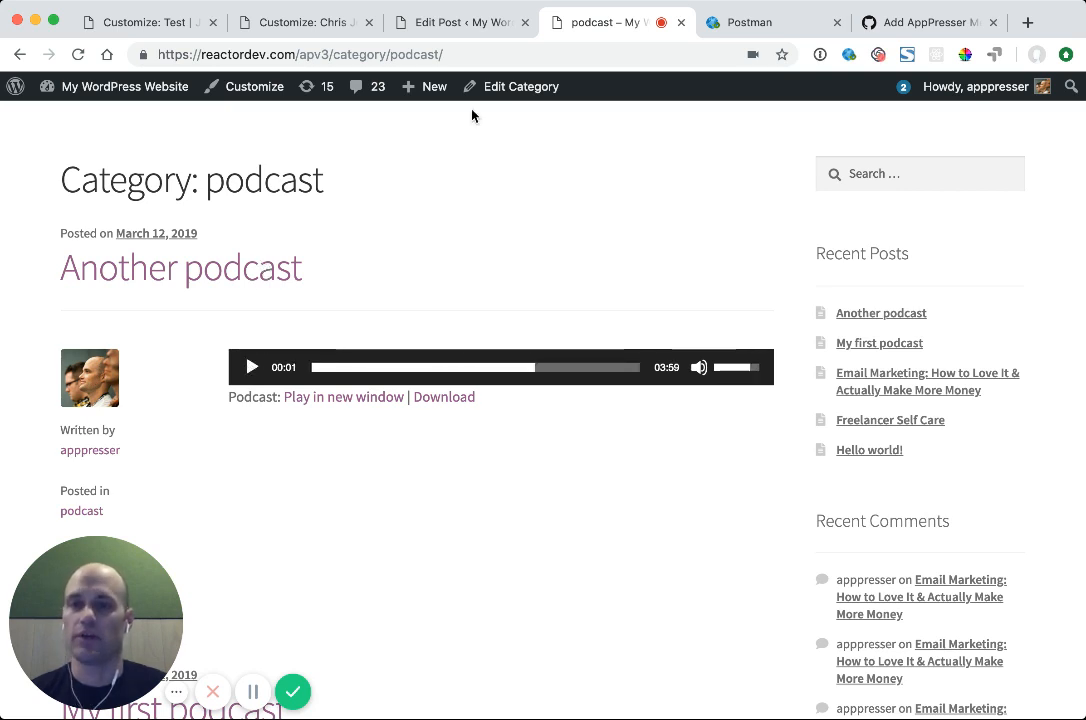
mouse_move(436, 265)
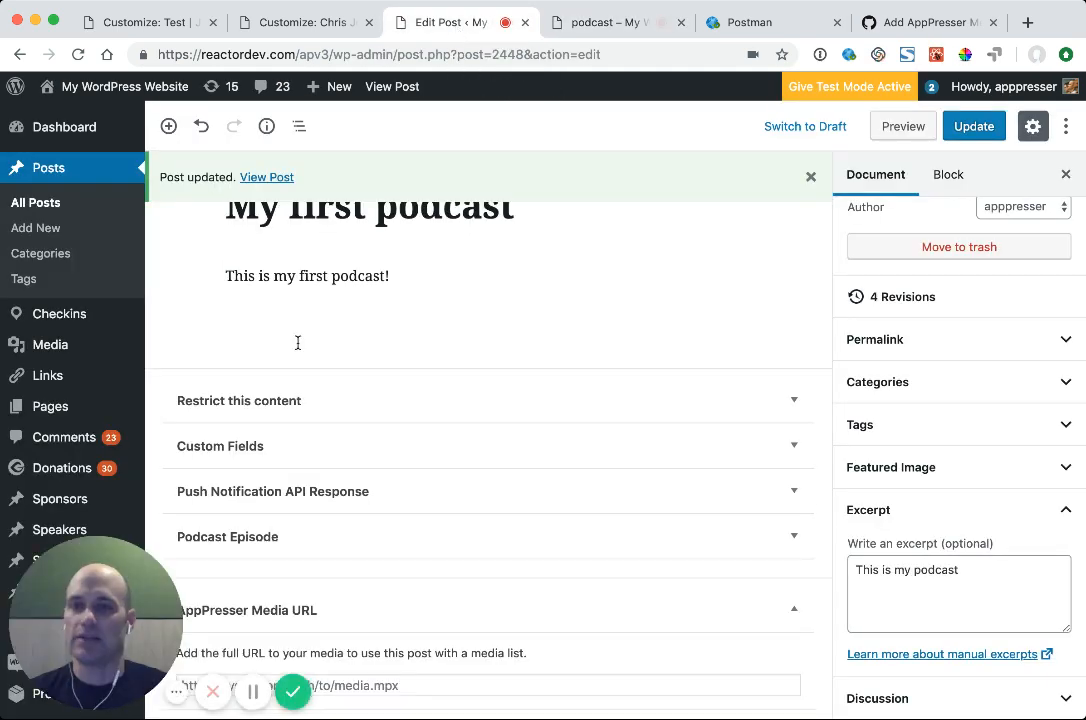
Expand My first podcast's Podcast Episode panel to show media URL, file size and duration
left_click(227, 537)
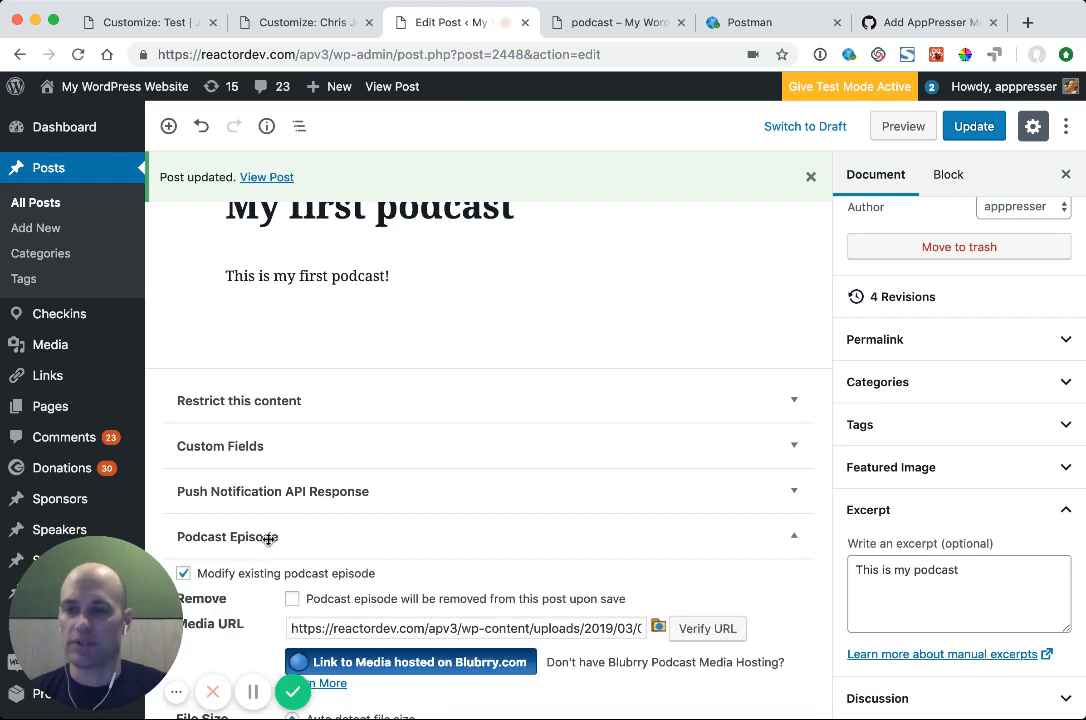
scroll("down", 3)
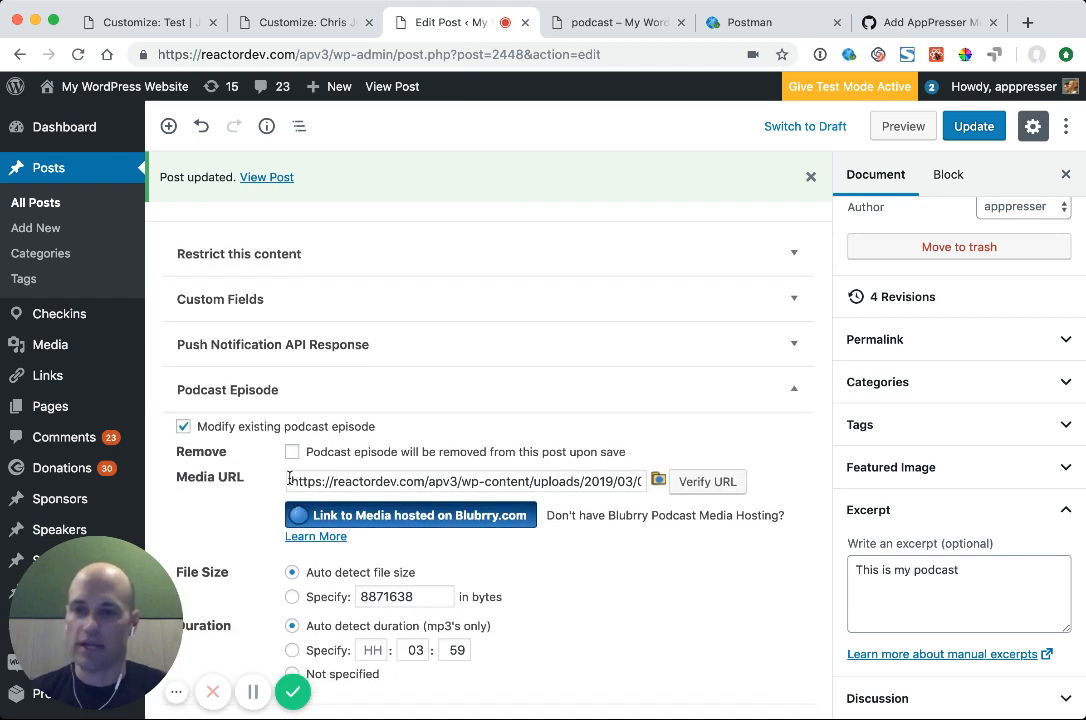
scroll("down", 3)
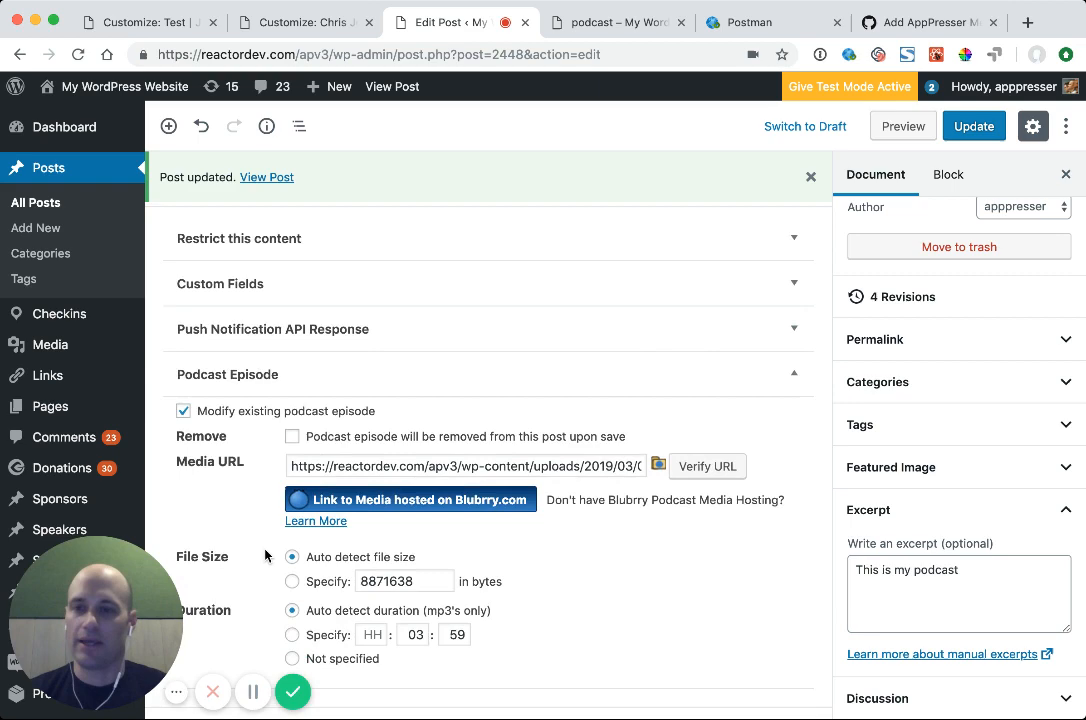
scroll("down", 3)
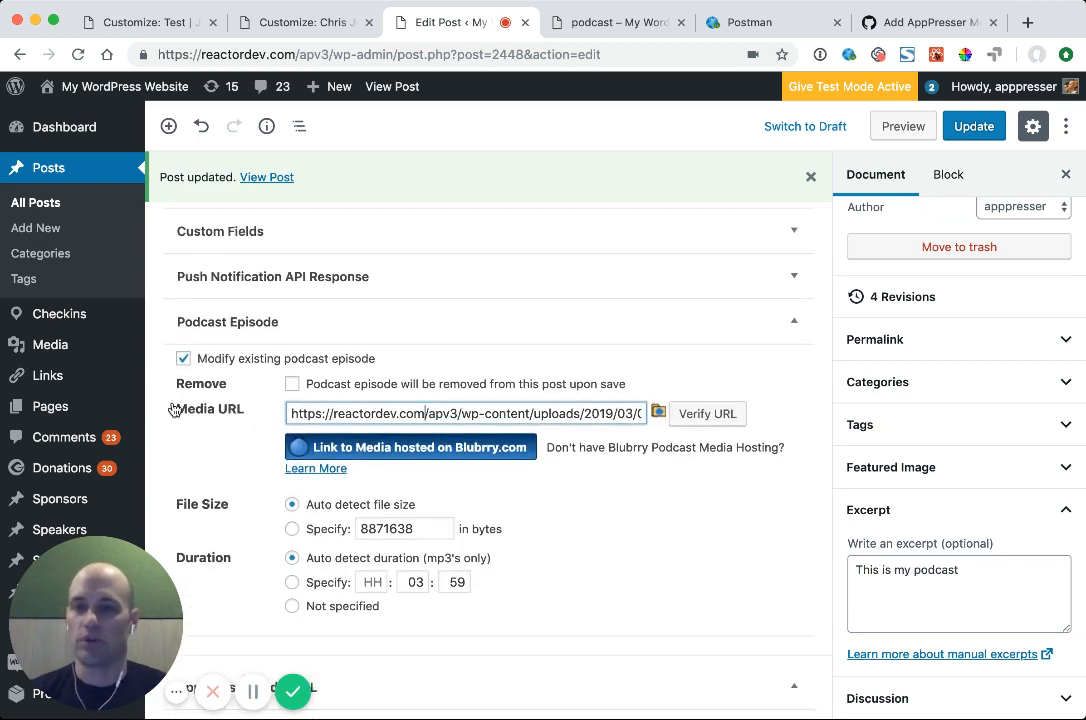
scroll("down", 3)
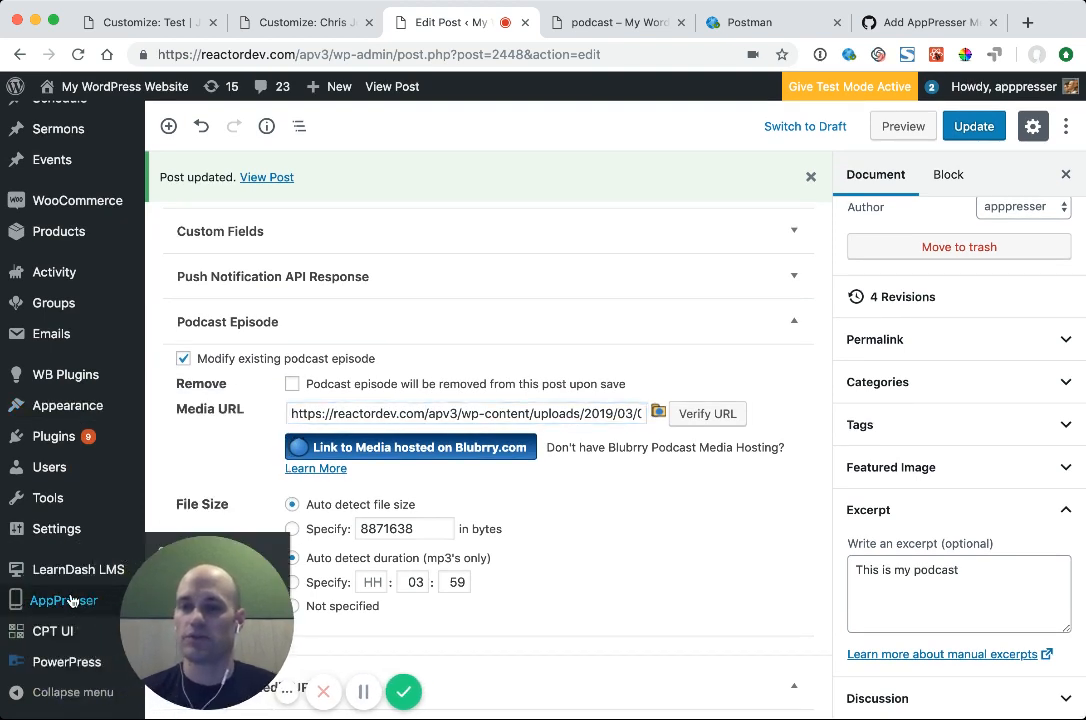
mouse_move(828, 412)
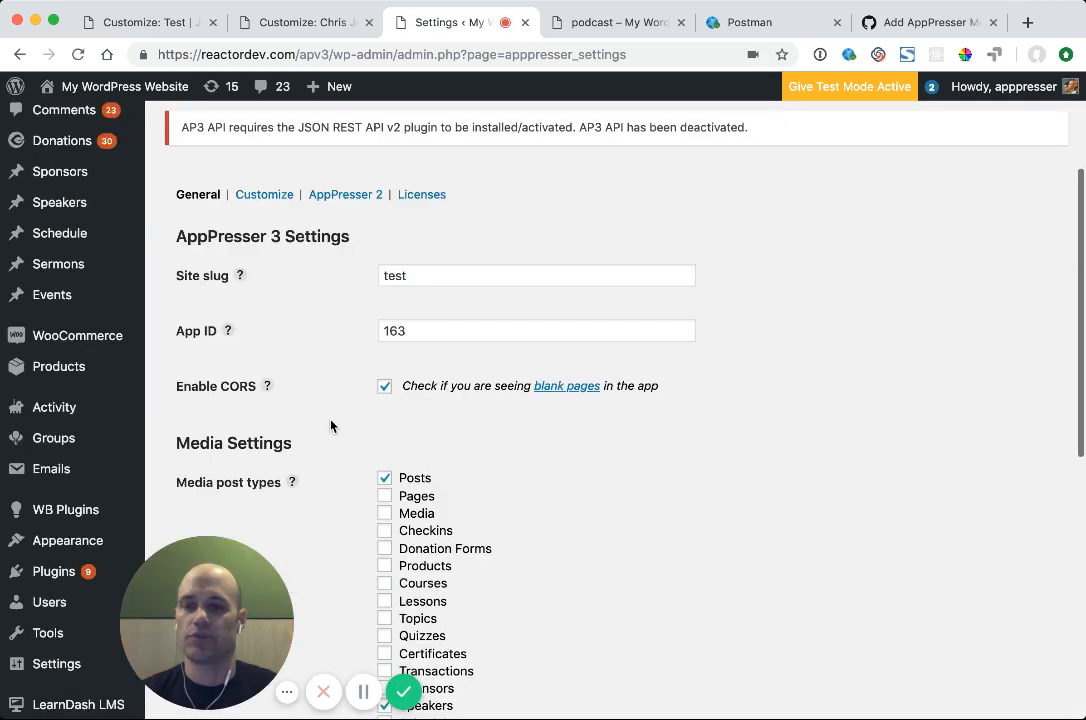
Scroll AppPresser Settings to Media post types, showing Posts, Speakers and Sermons checked
scroll("down", 3)
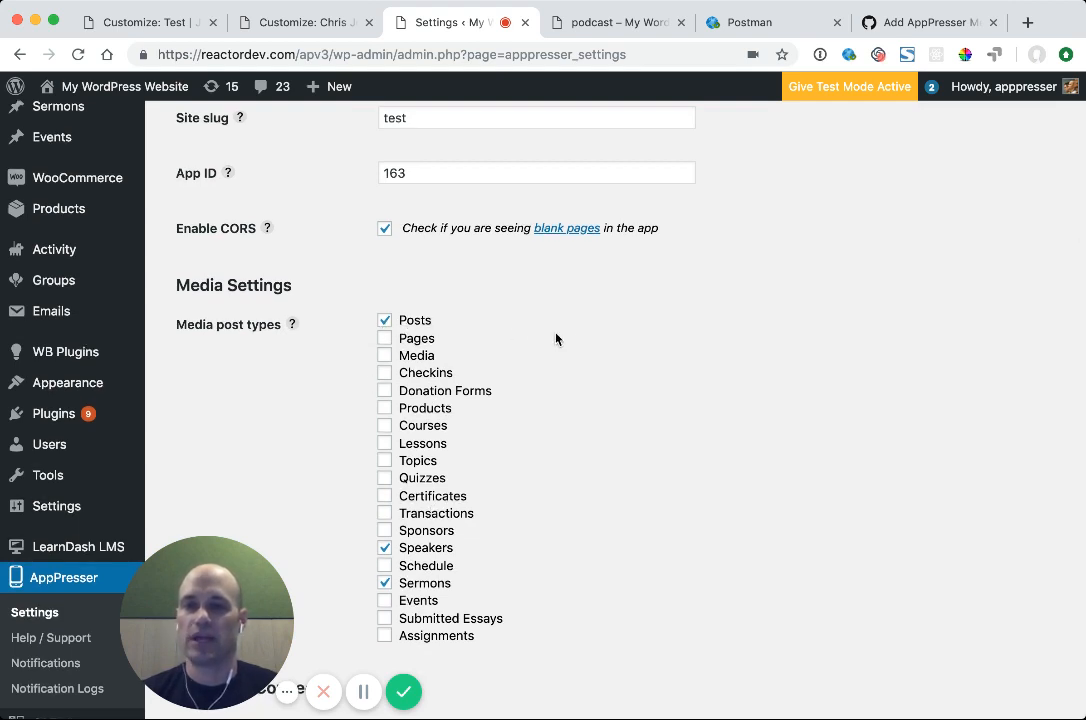
mouse_move(572, 339)
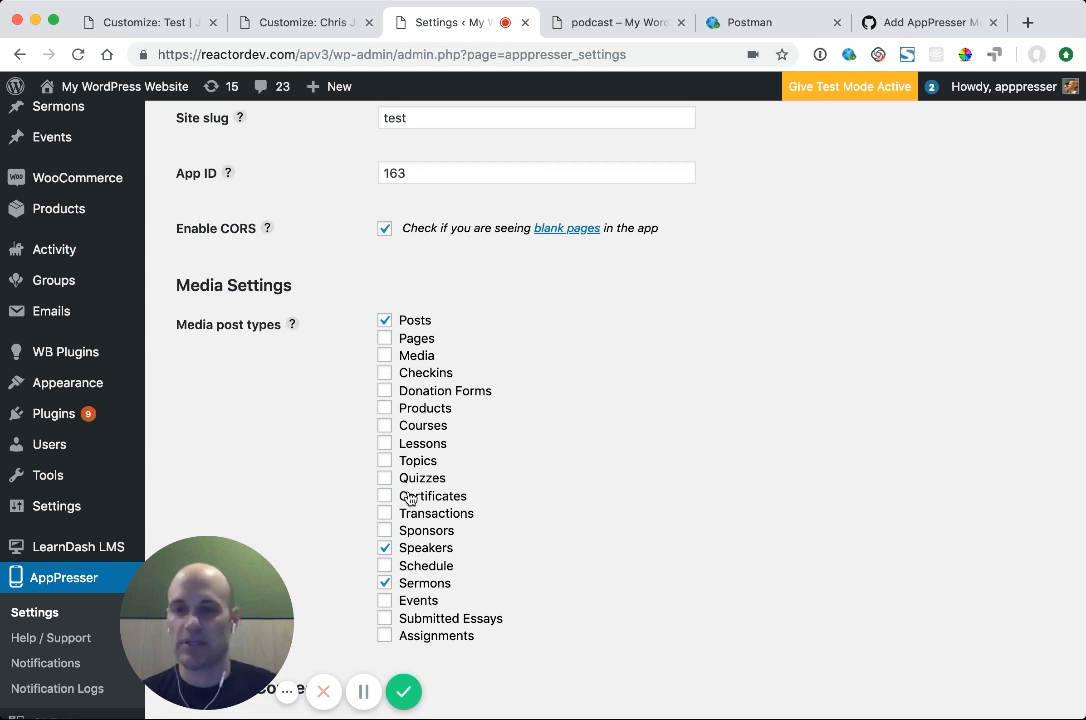
mouse_move(347, 439)
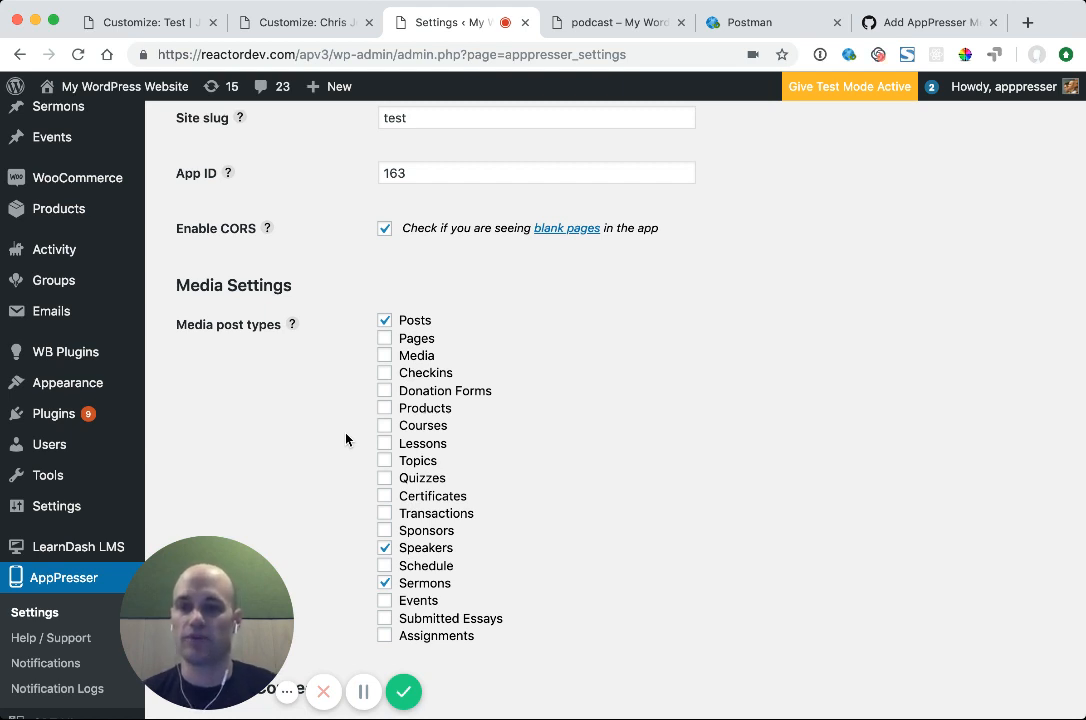
mouse_move(265, 403)
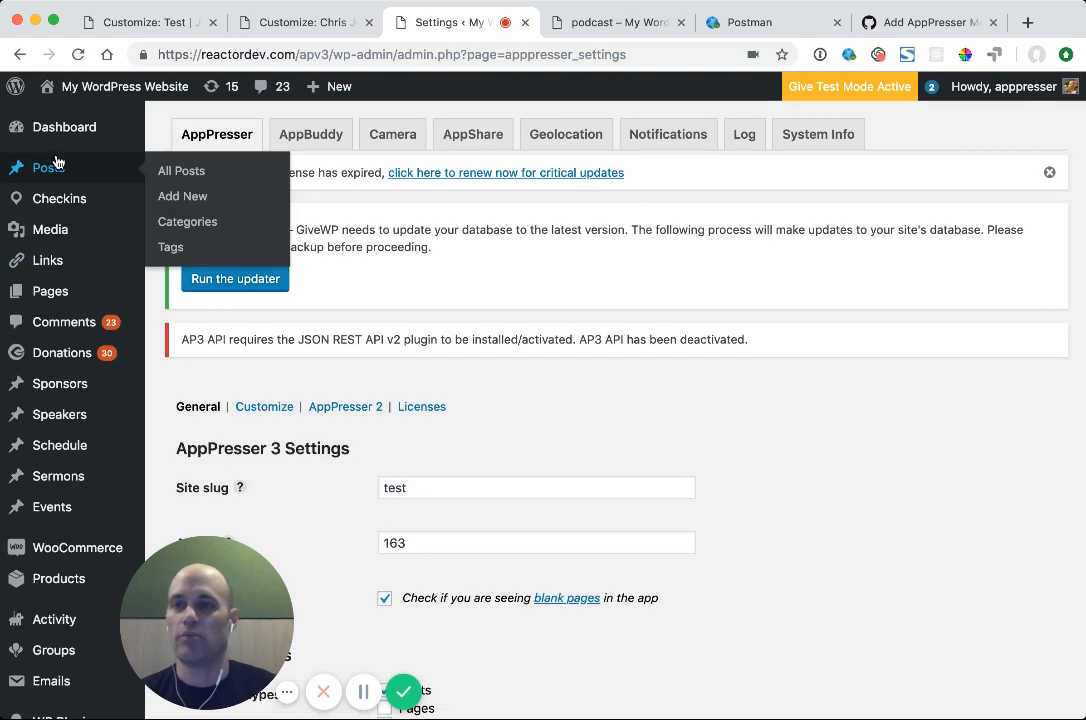
Open Another podcast from All Posts, unlock its episode media field, and update the post
left_click(181, 170)
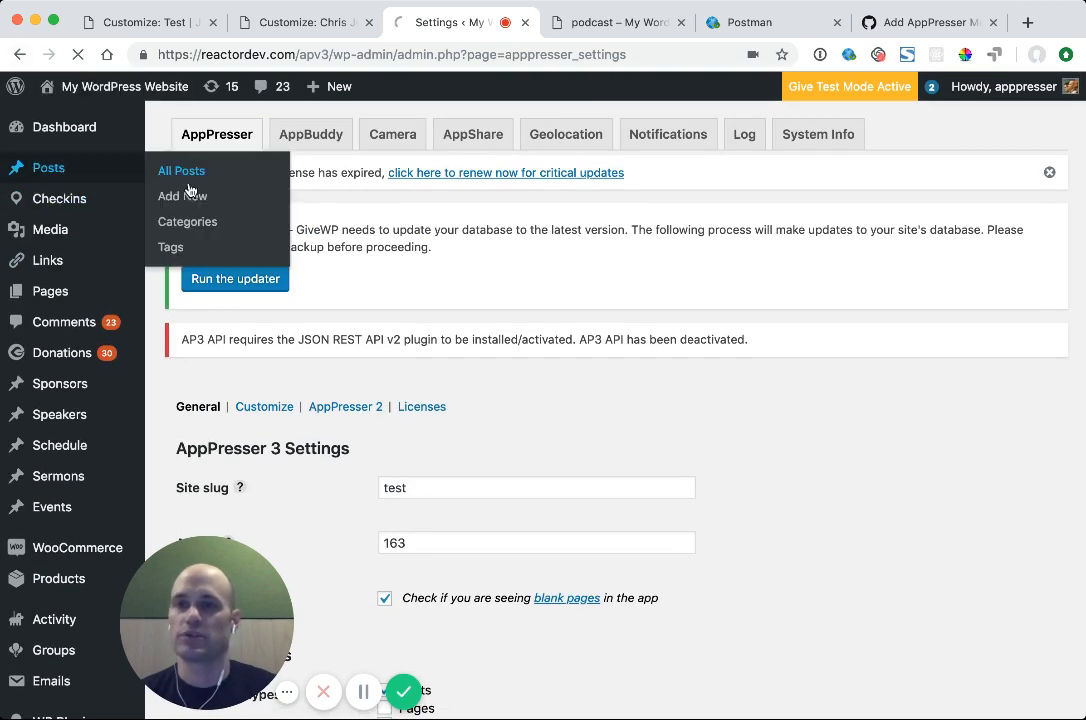
mouse_move(442, 251)
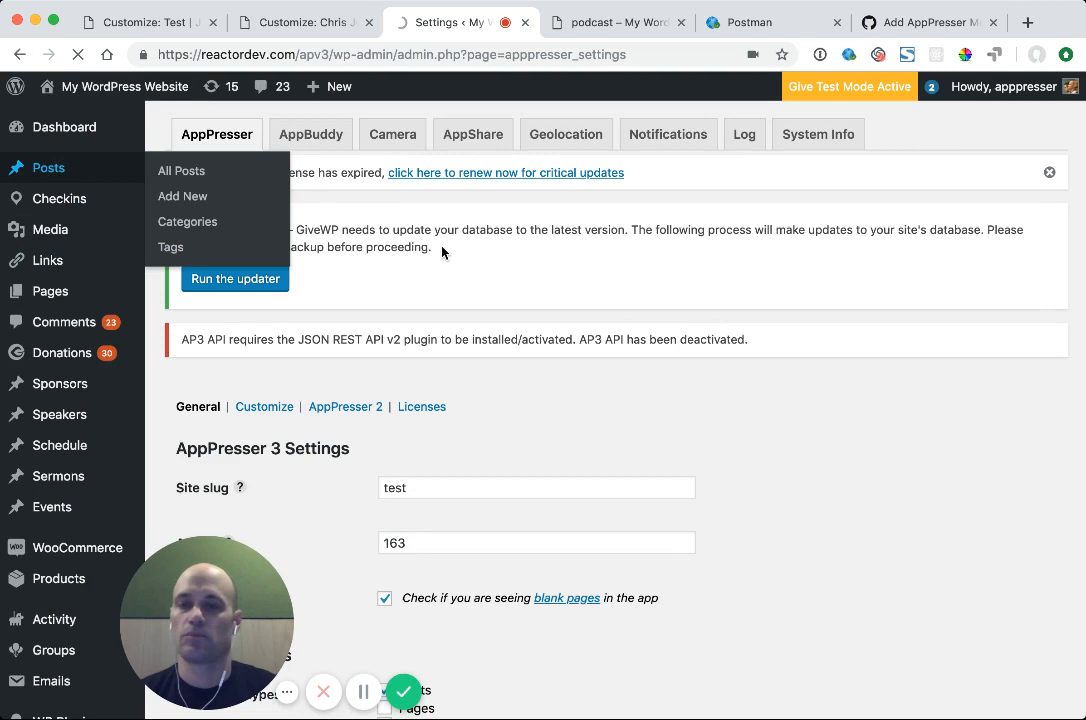
left_click(181, 170)
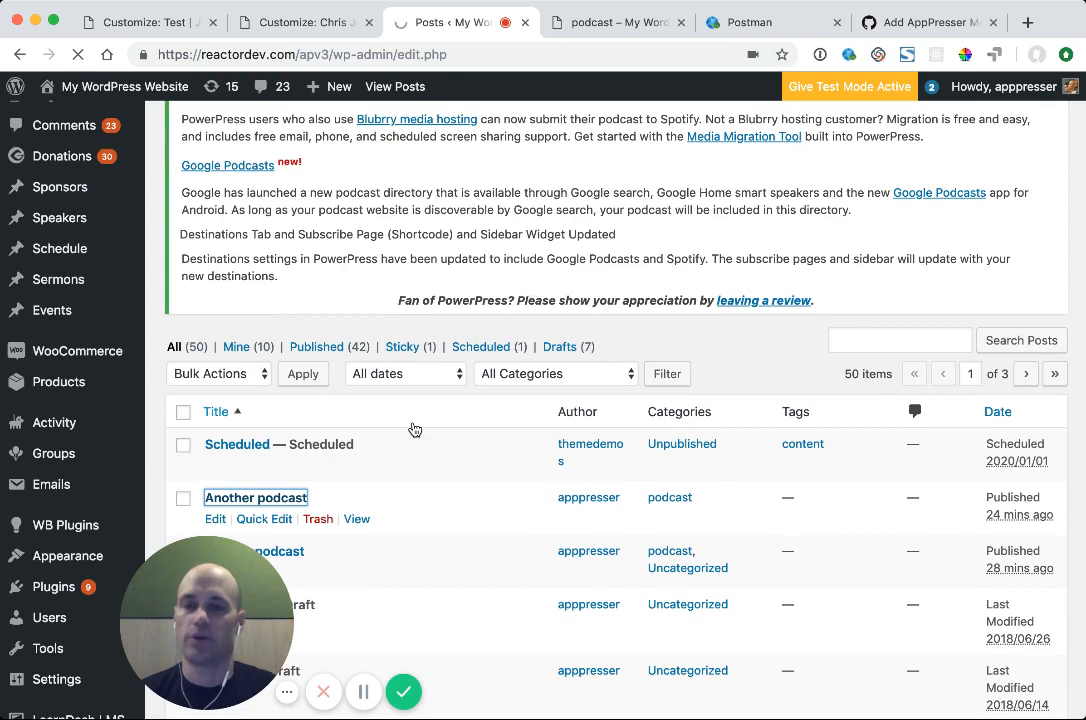
left_click(255, 497)
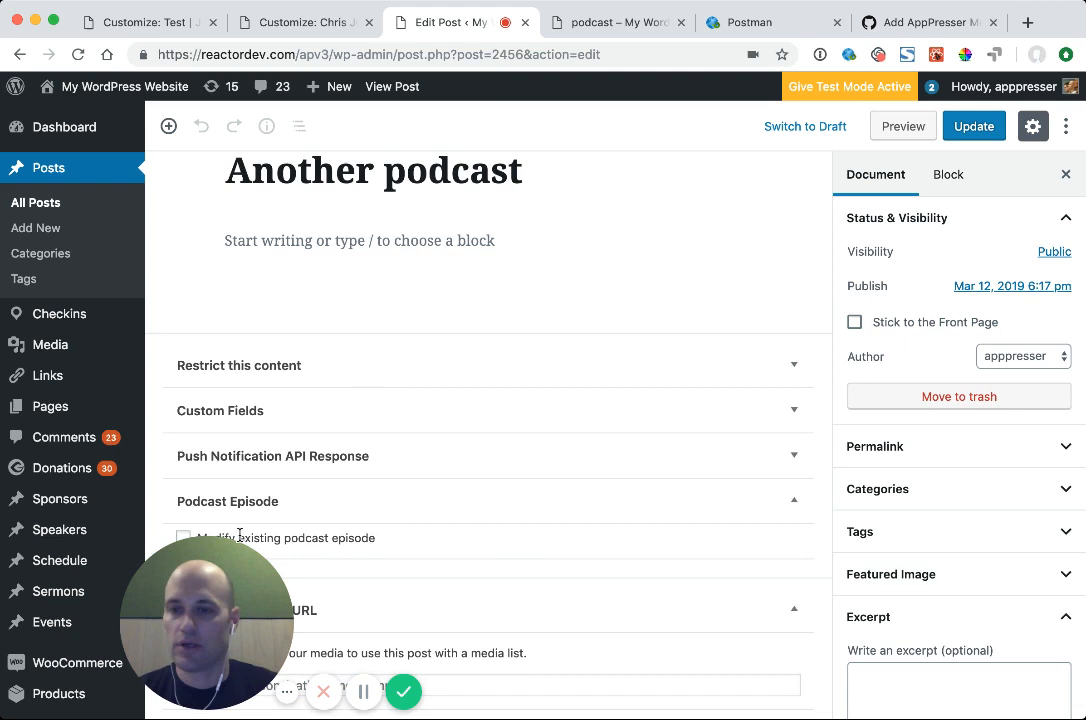
left_click(183, 538)
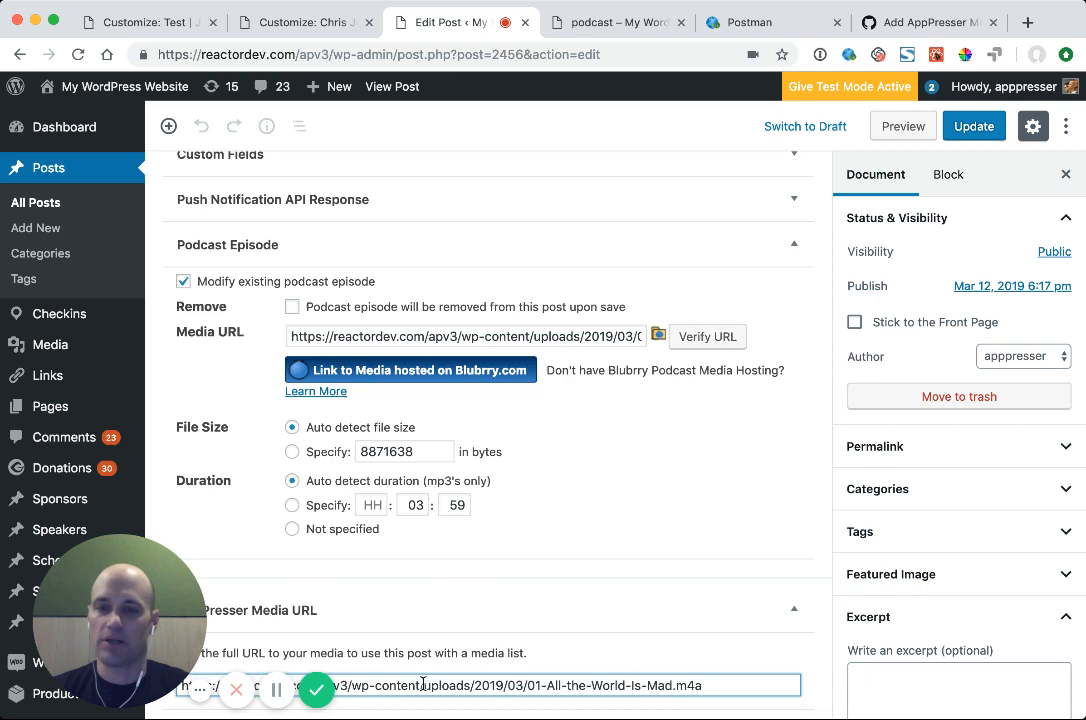
left_click(979, 127)
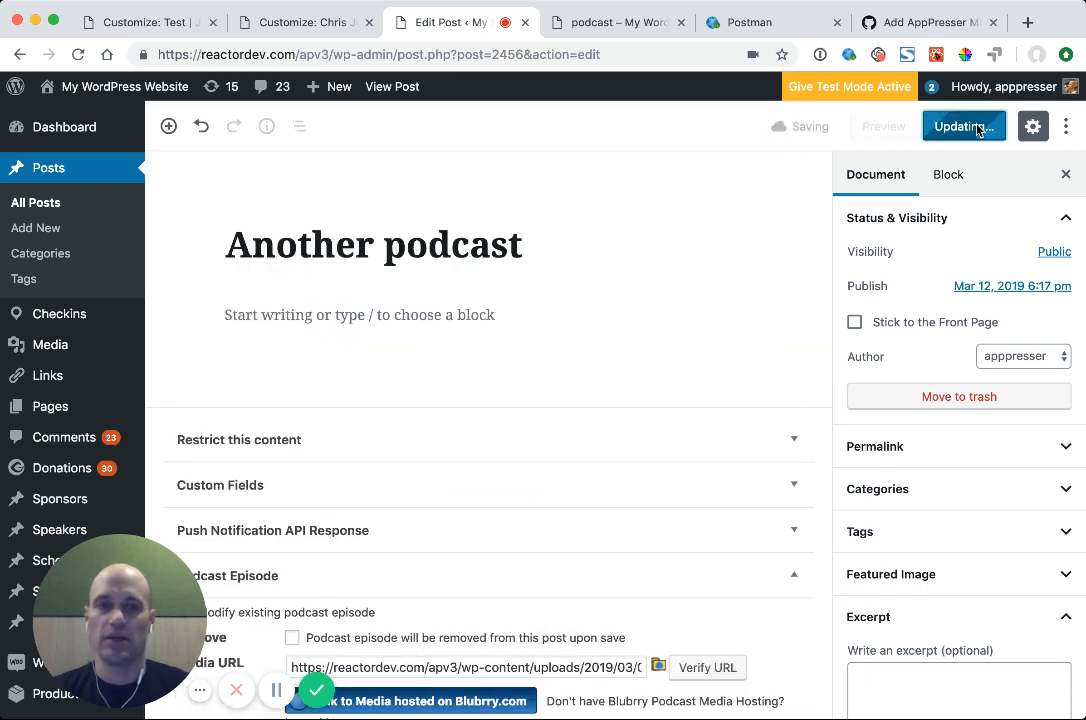
left_click(964, 126)
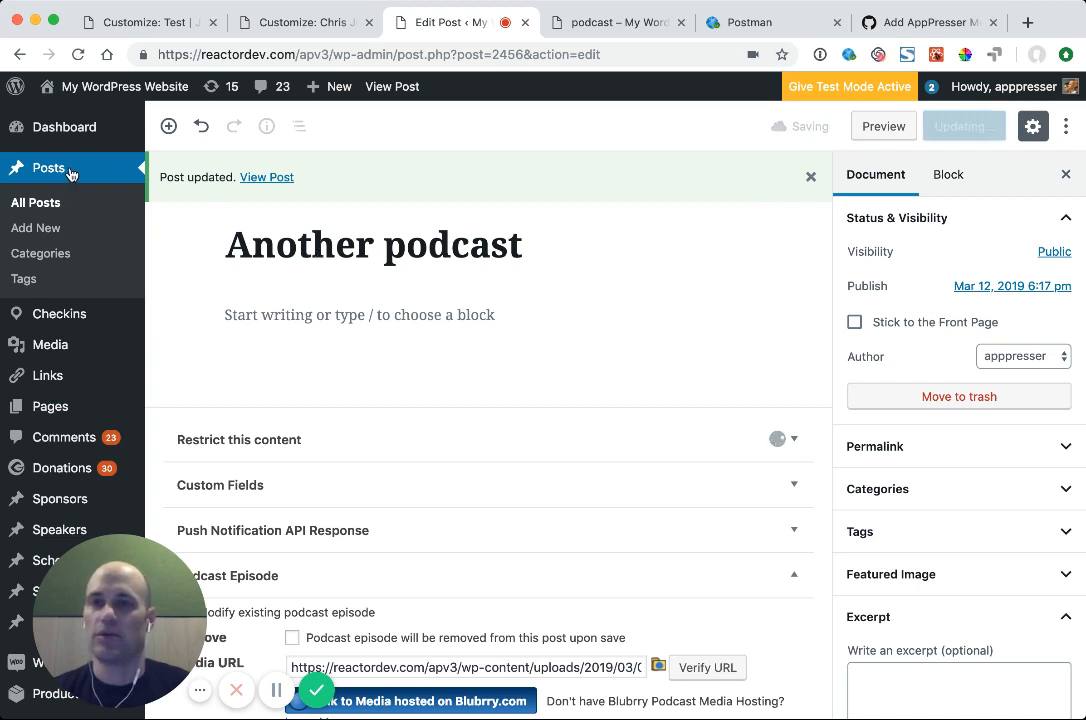
mouse_move(513, 133)
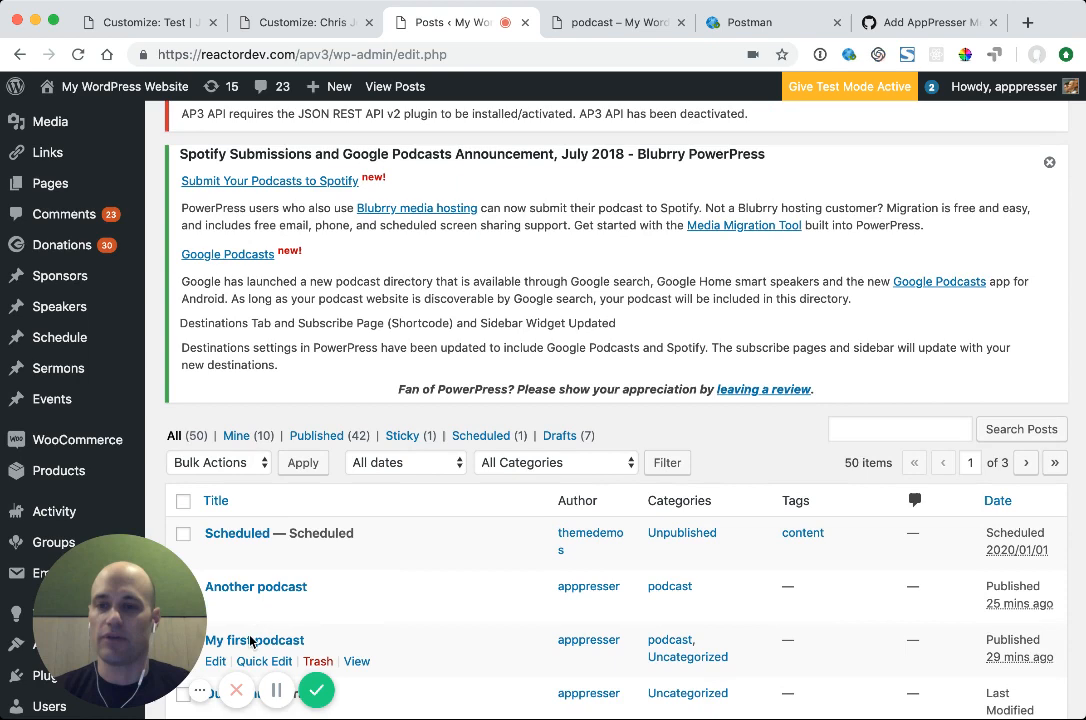
Open My first podcast from the posts list, update it, and return to its editor
left_click(254, 640)
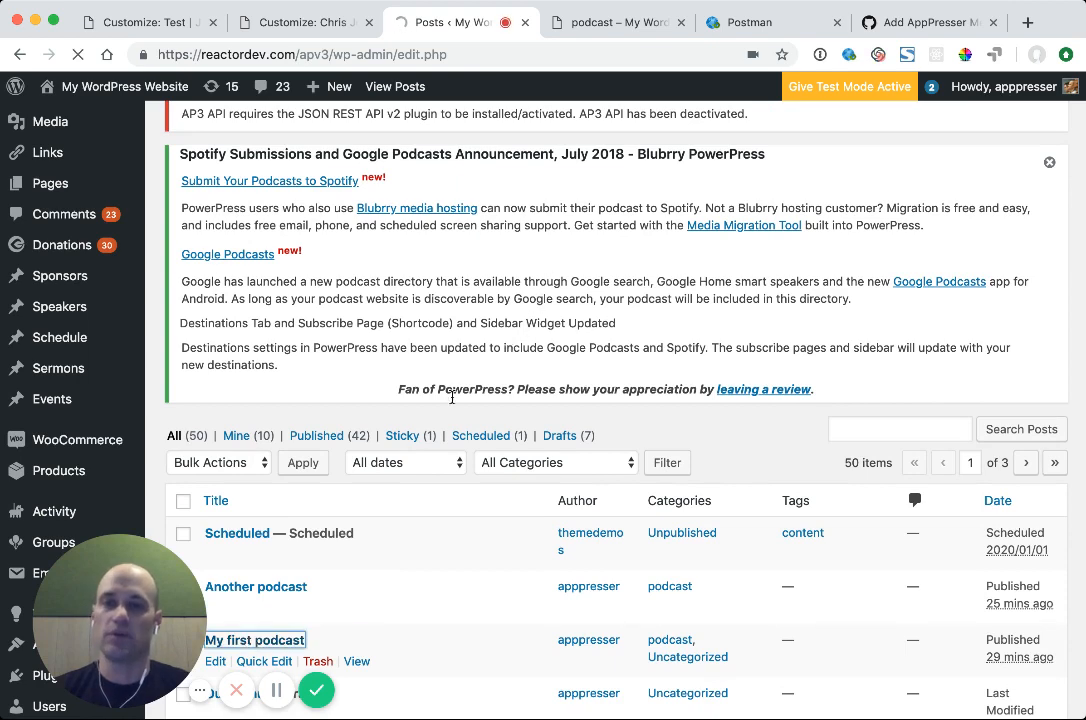
left_click(254, 639)
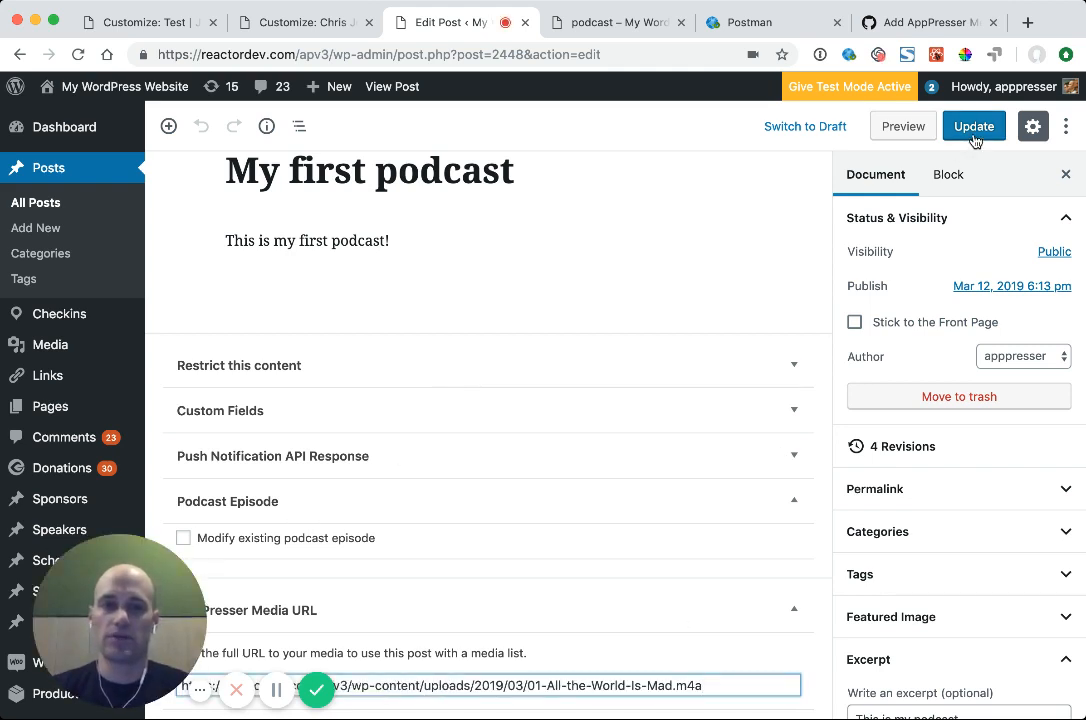
left_click(975, 126)
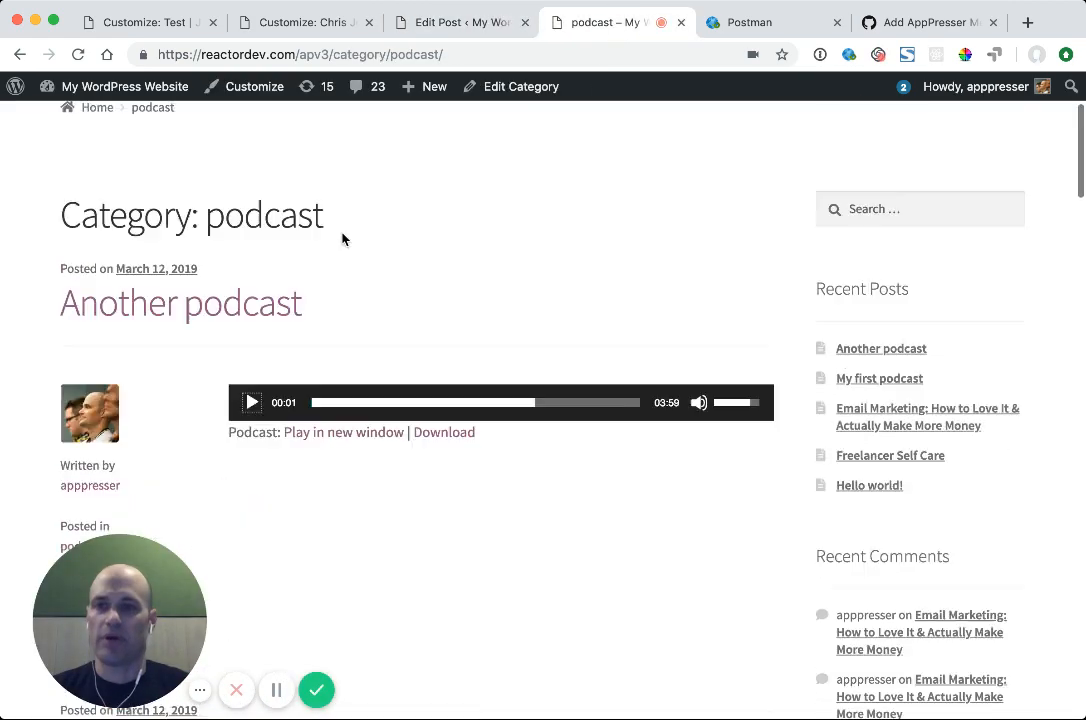
left_click(460, 22)
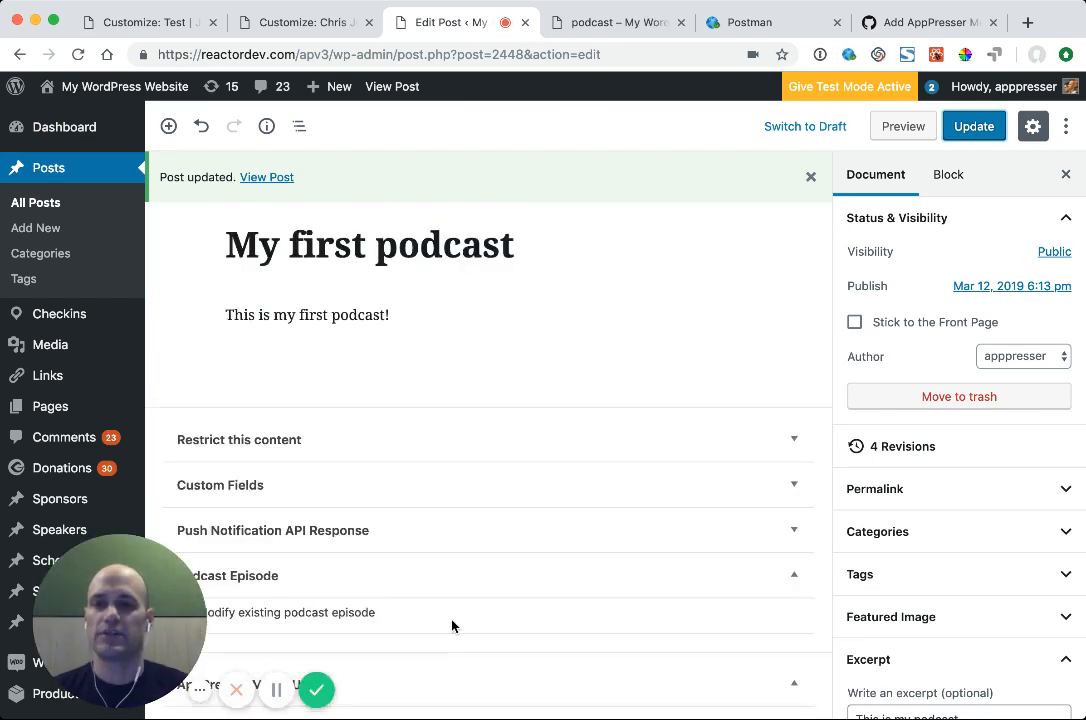
In the Customizer's Custom Pages, add a new Media Downloads page
left_click(130, 22)
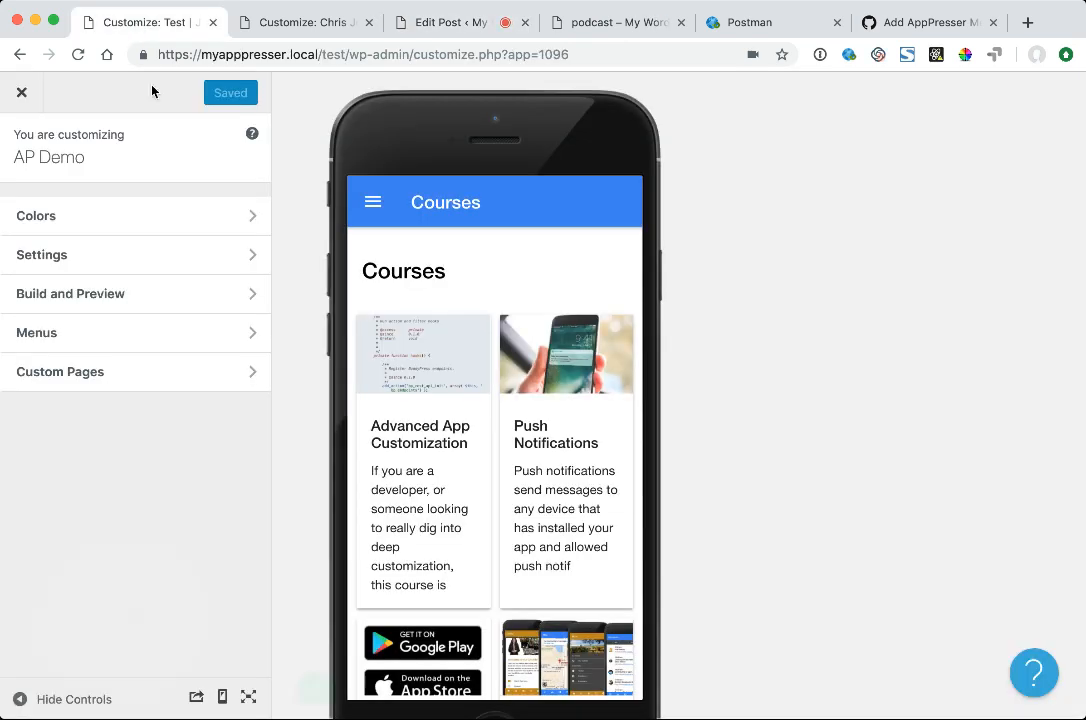
left_click(60, 371)
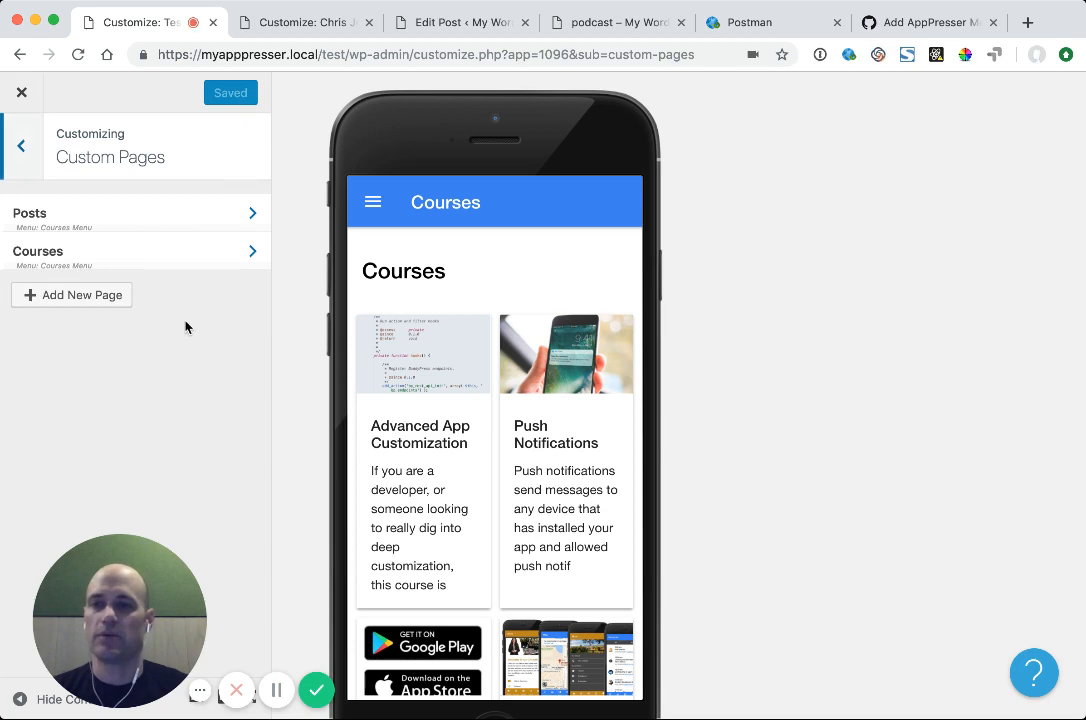
left_click(71, 294)
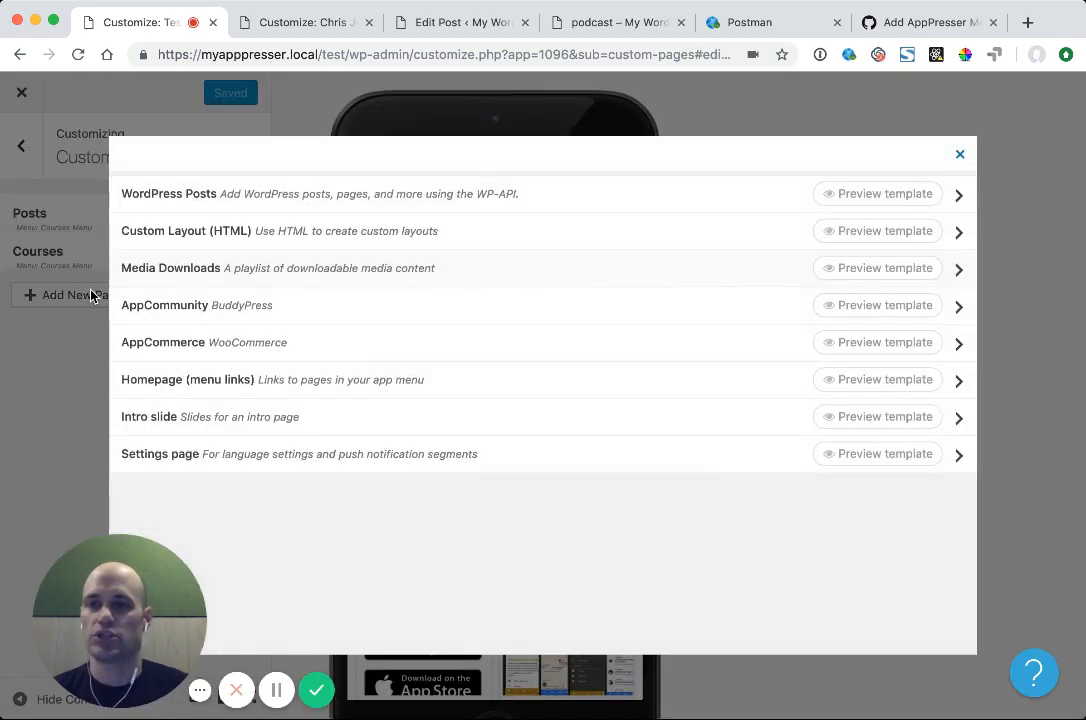
mouse_move(347, 271)
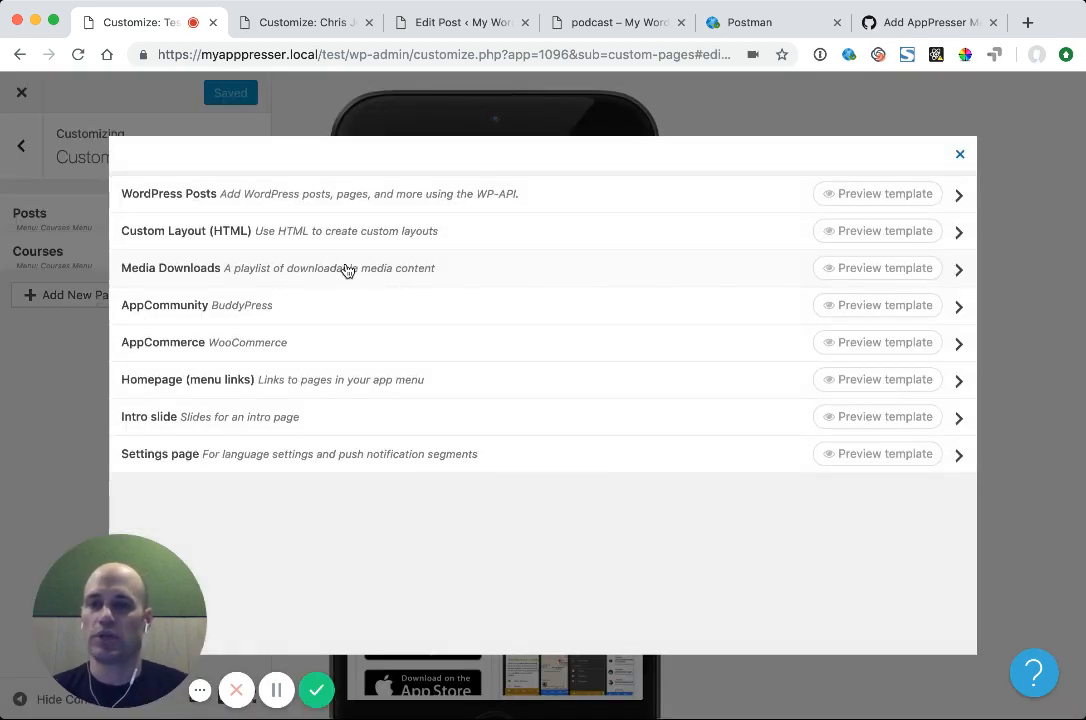
left_click(170, 268)
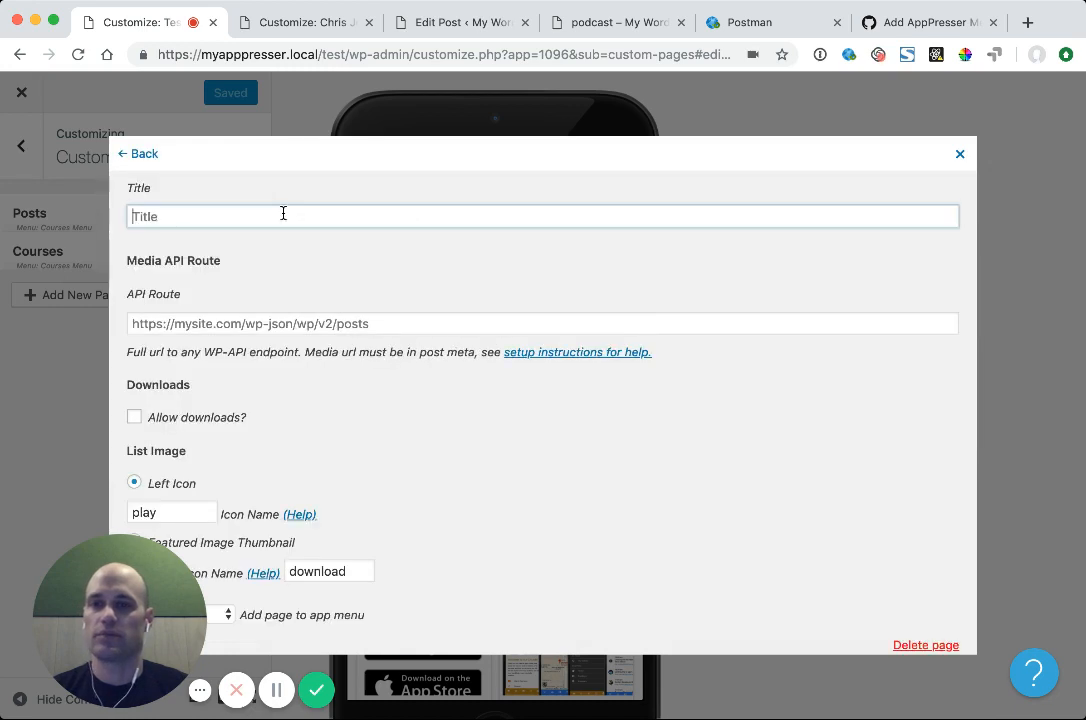
type("Podcasting")
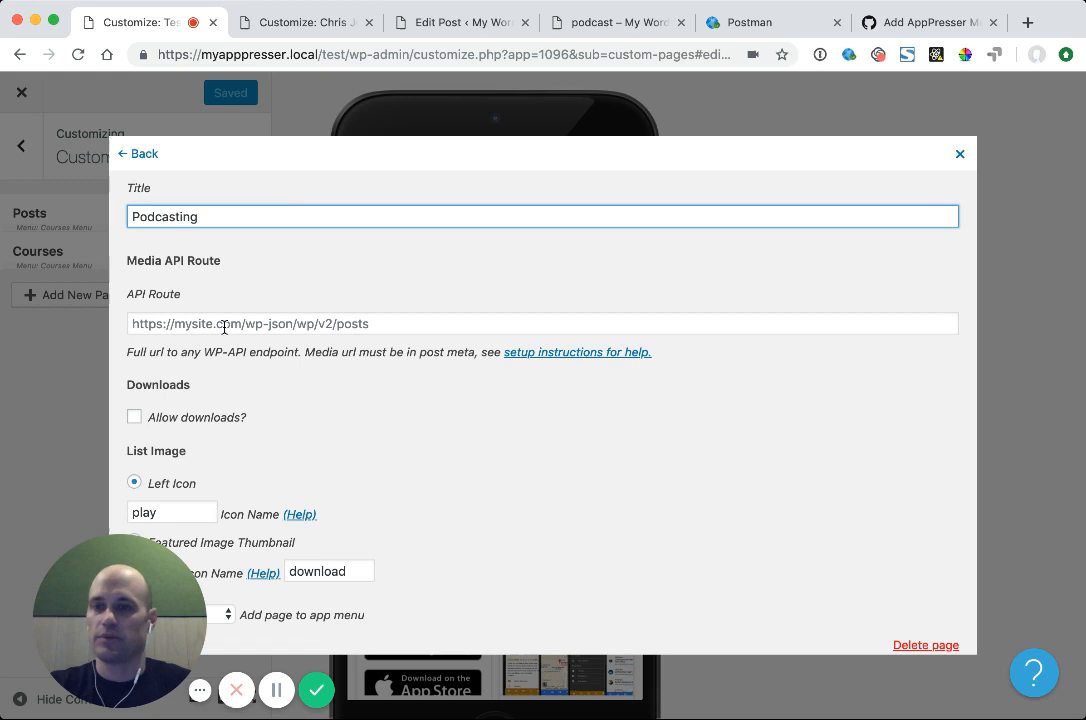
left_click(250, 323)
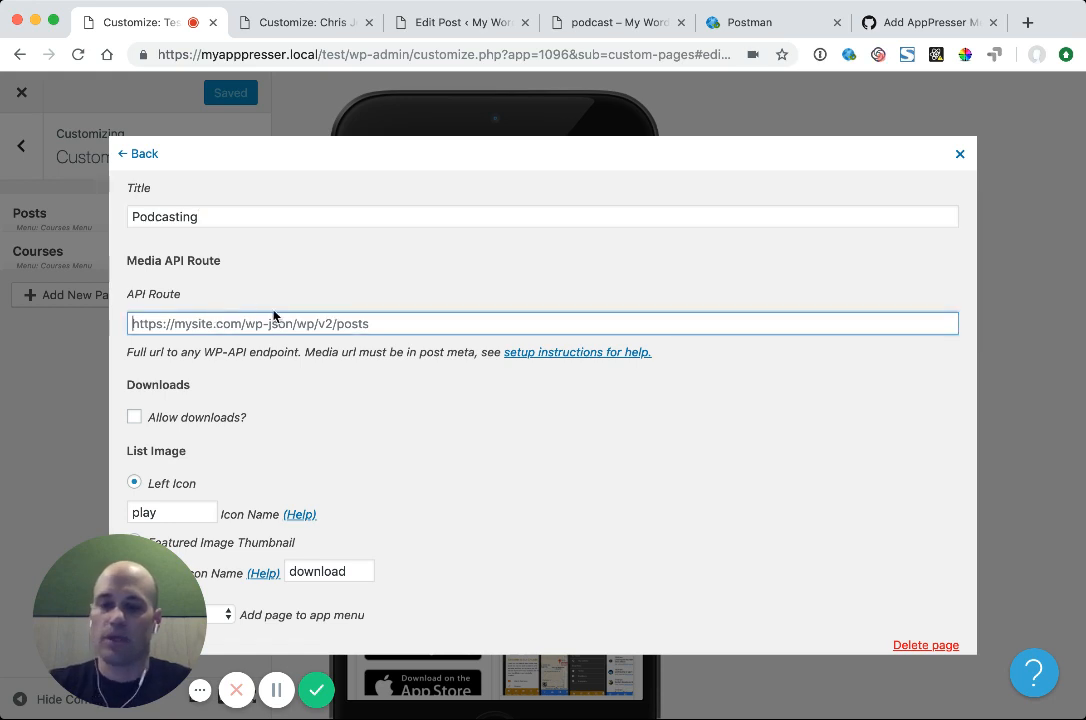
mouse_move(338, 265)
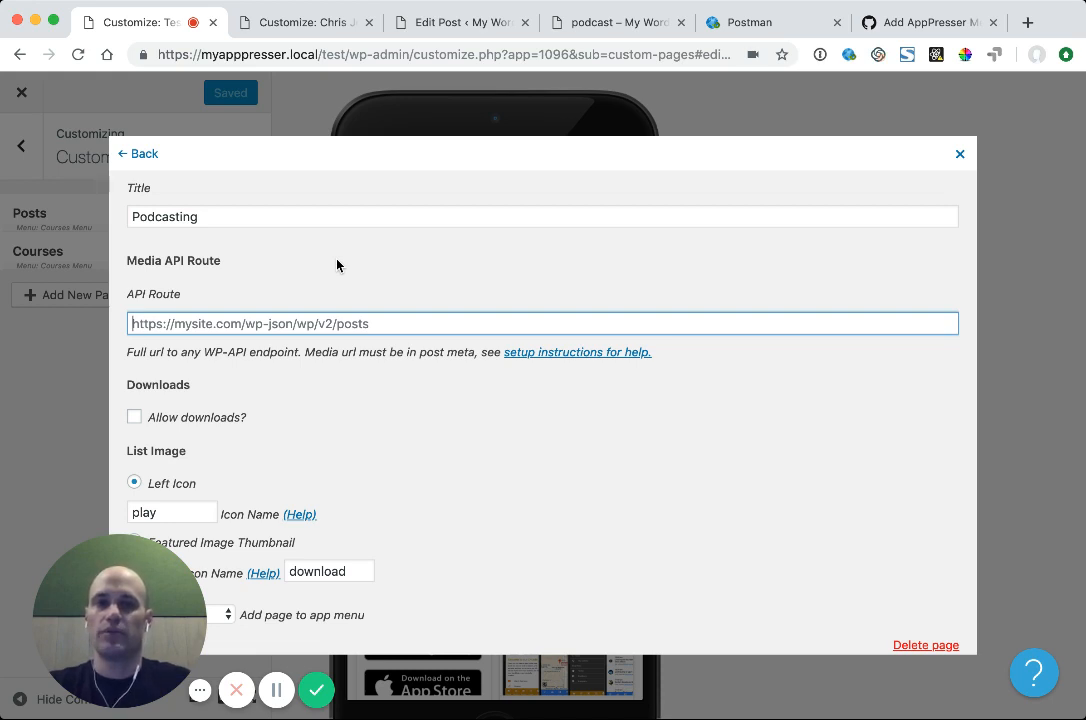
type("https://r")
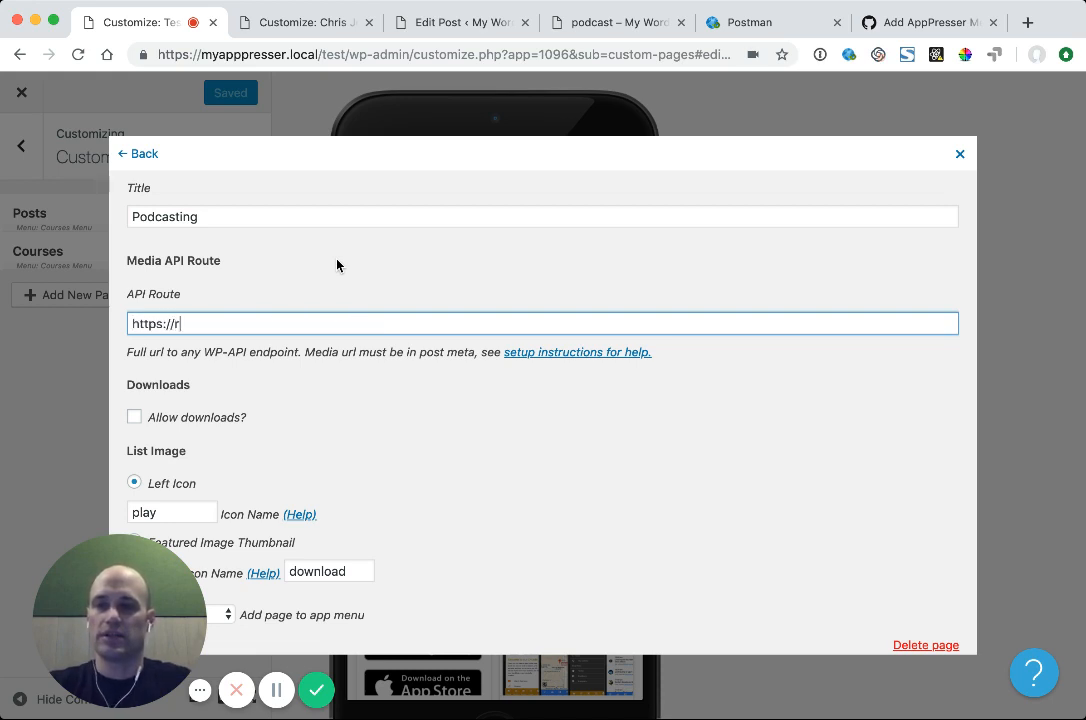
type("eactordev.")
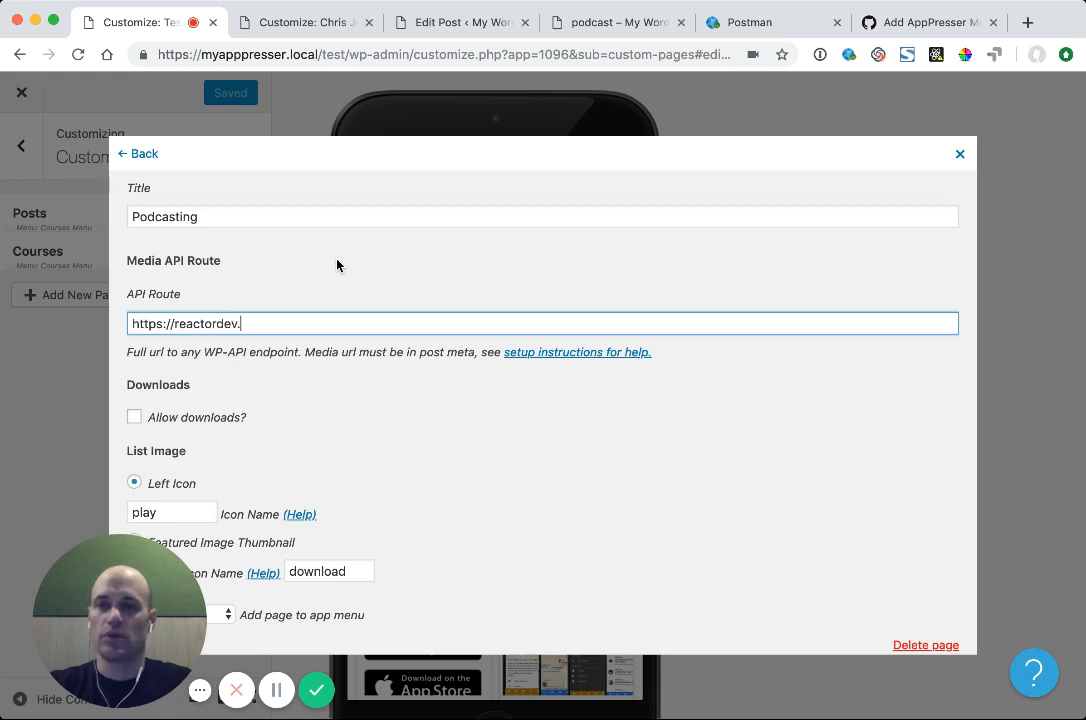
type("com/")
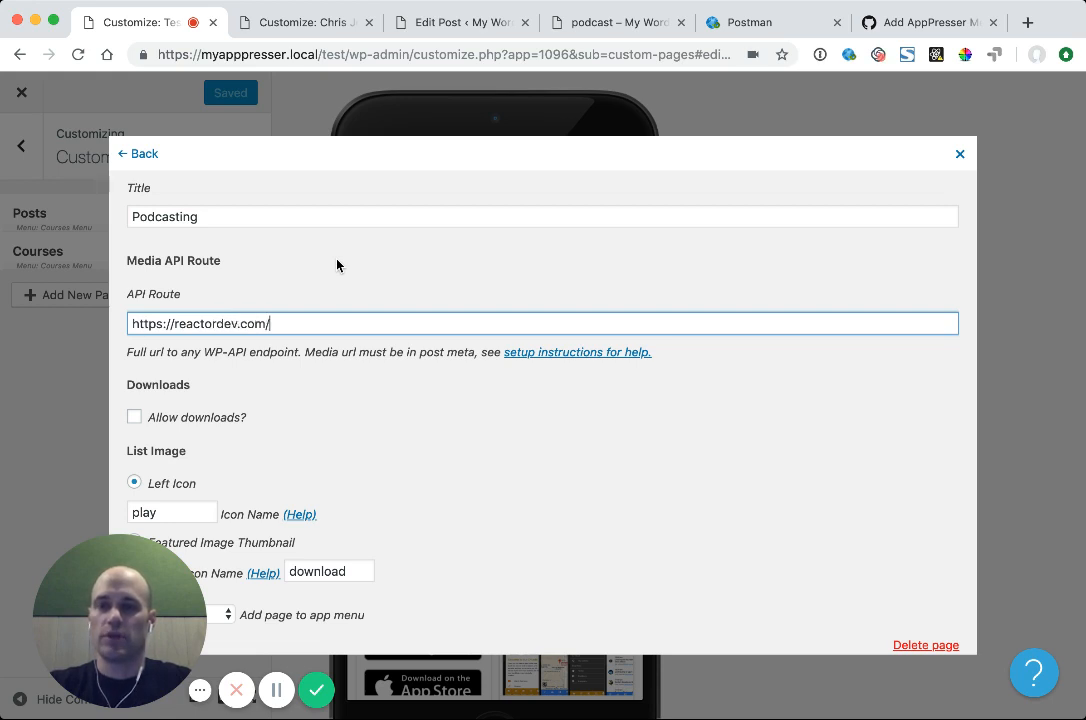
type("apv3/w")
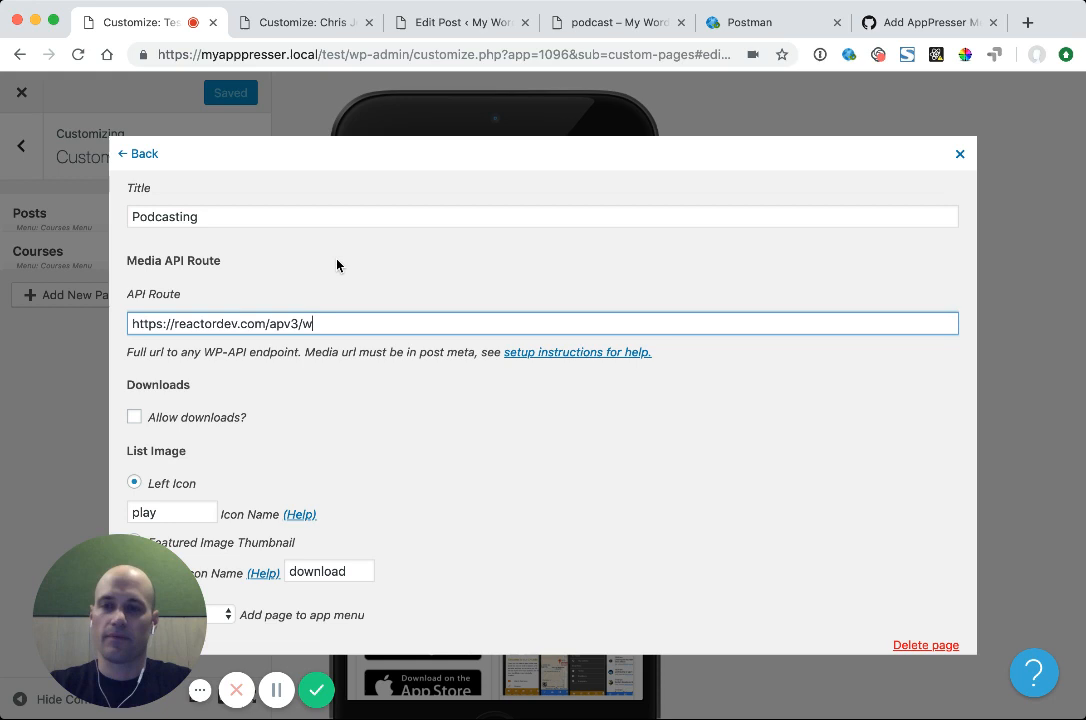
type("p-json/wp")
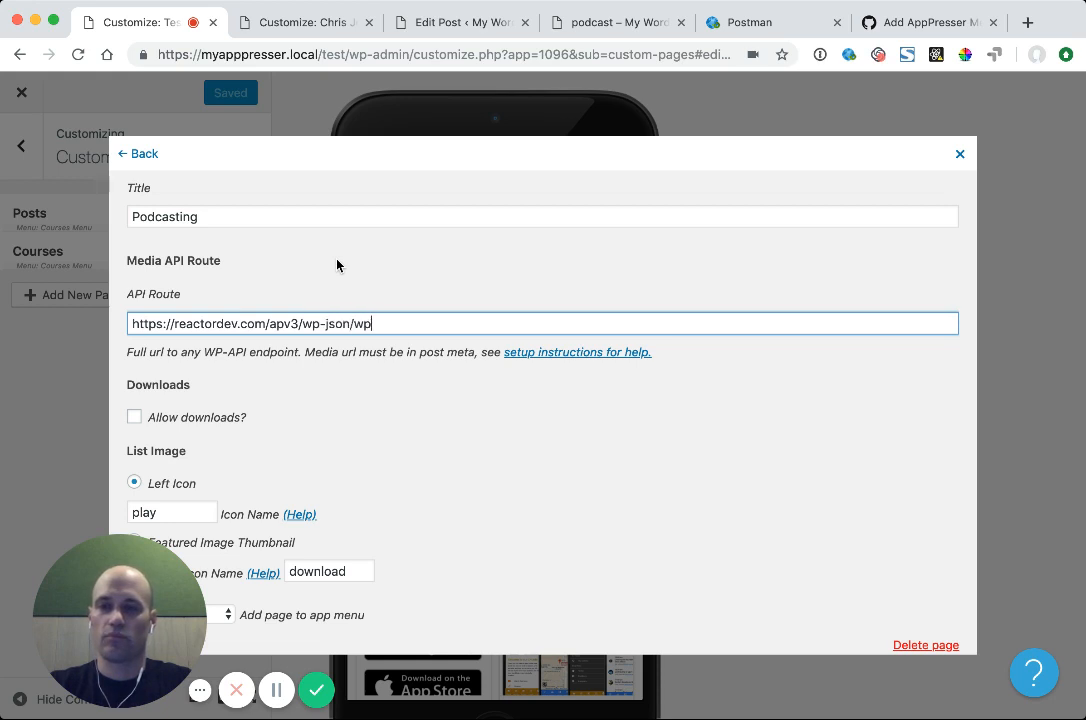
type("/v2")
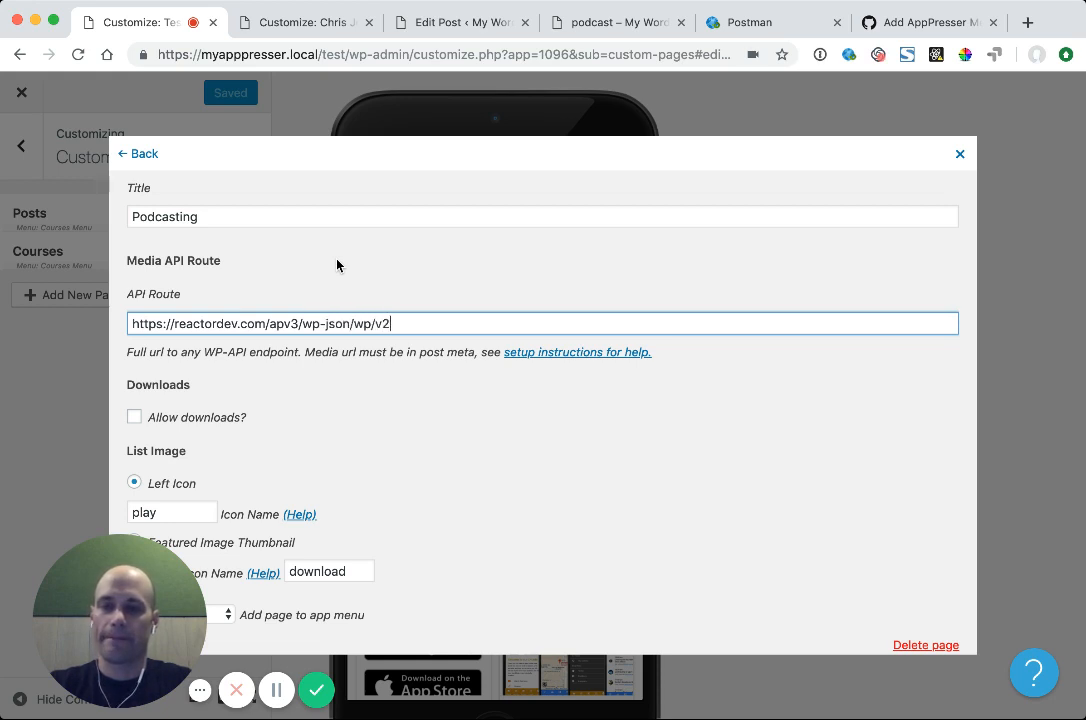
type("posts")
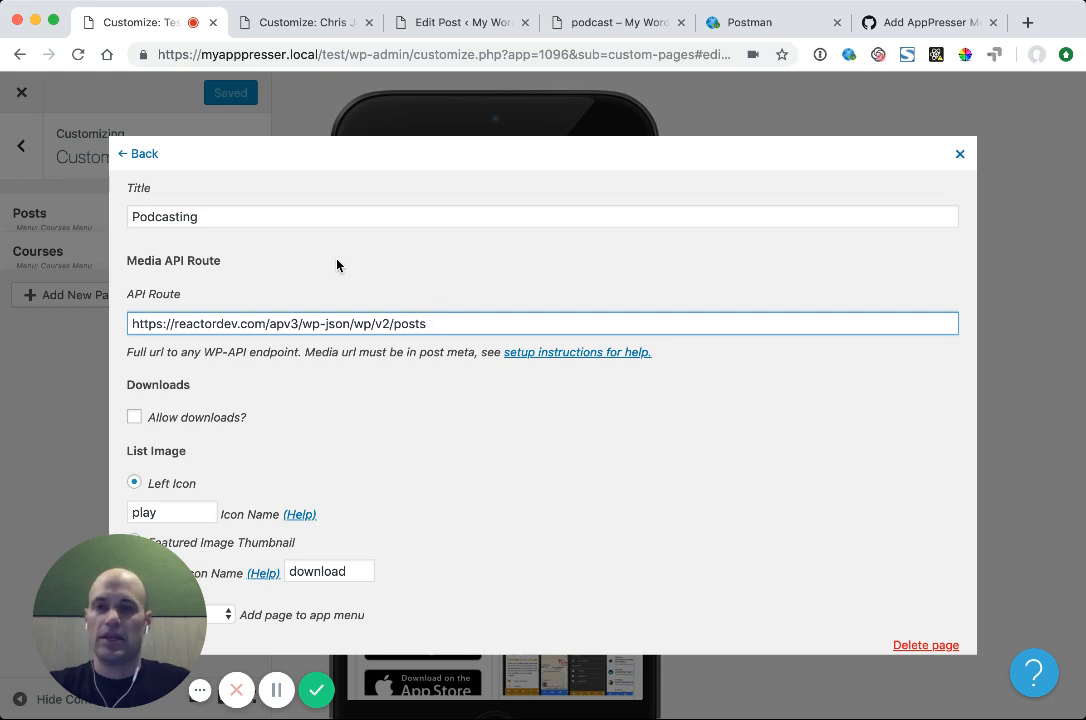
Try 'podcast' in place of 'posts' at the route's end, then revert to 'posts'
double_click(411, 323)
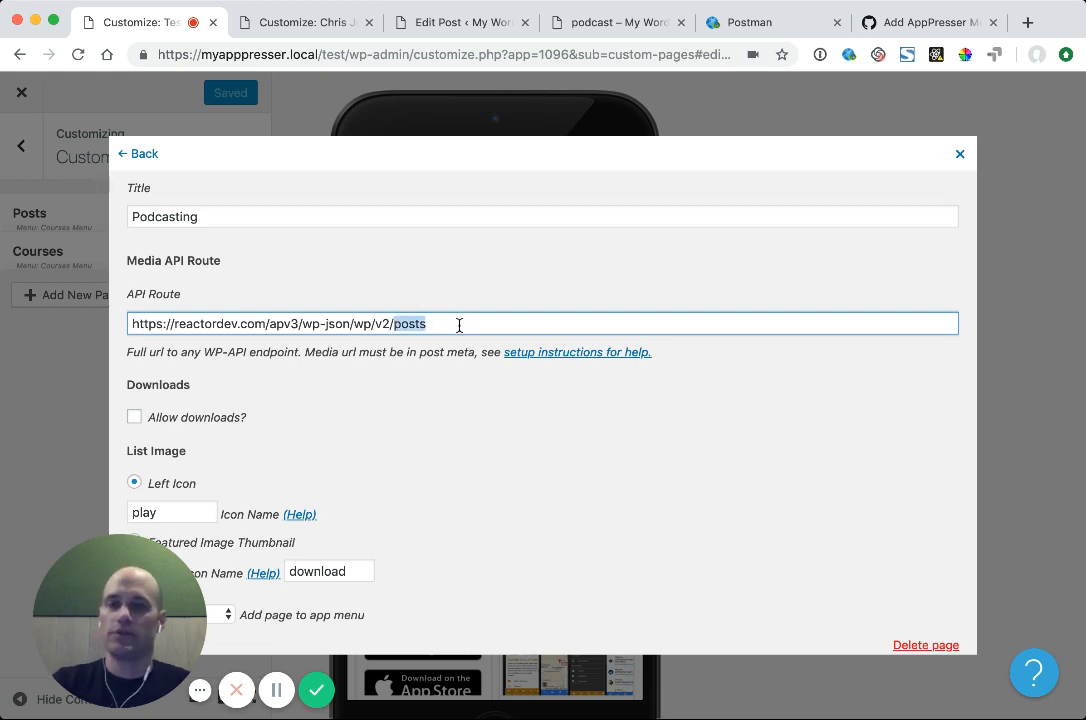
type("podcast")
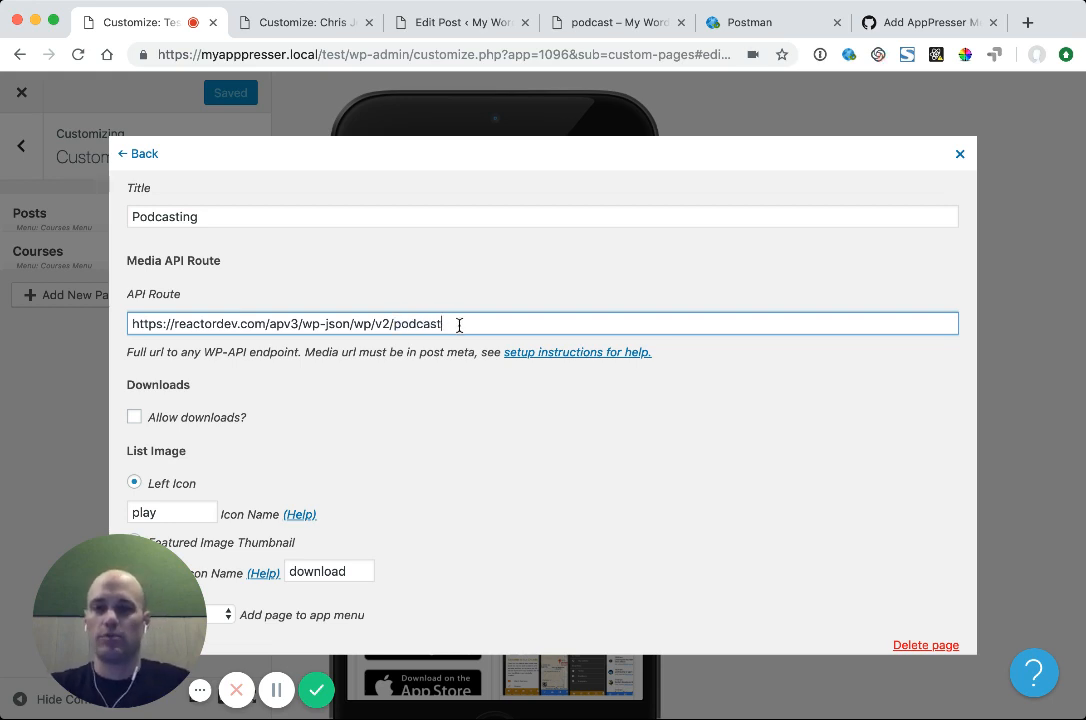
double_click(417, 323)
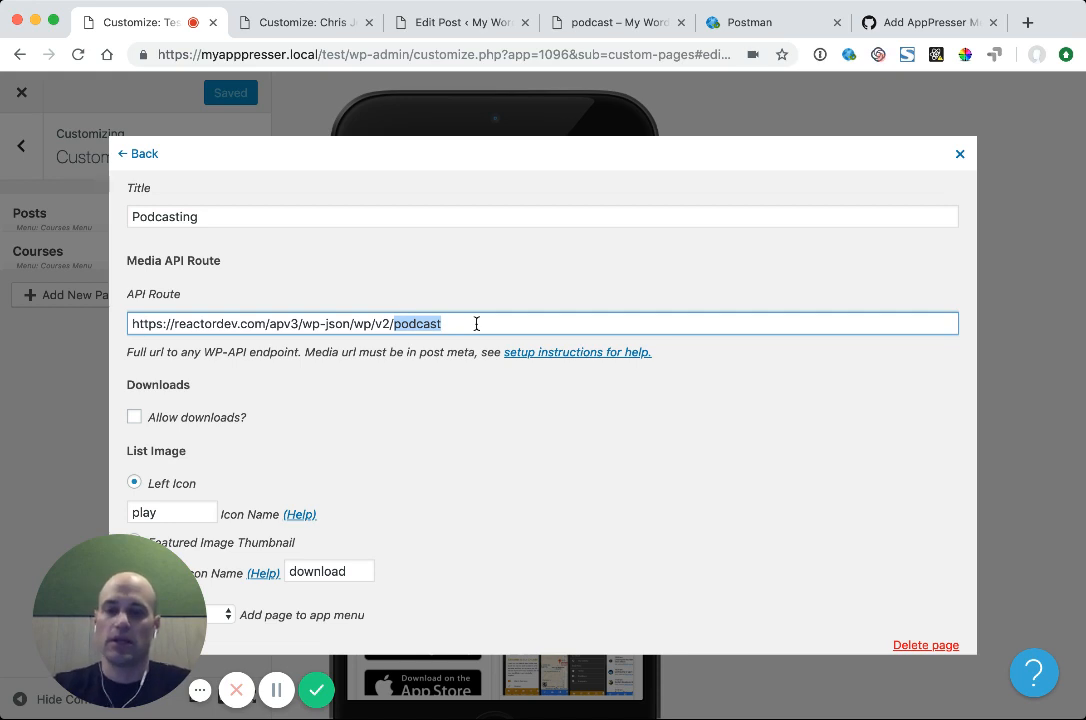
type("posts")
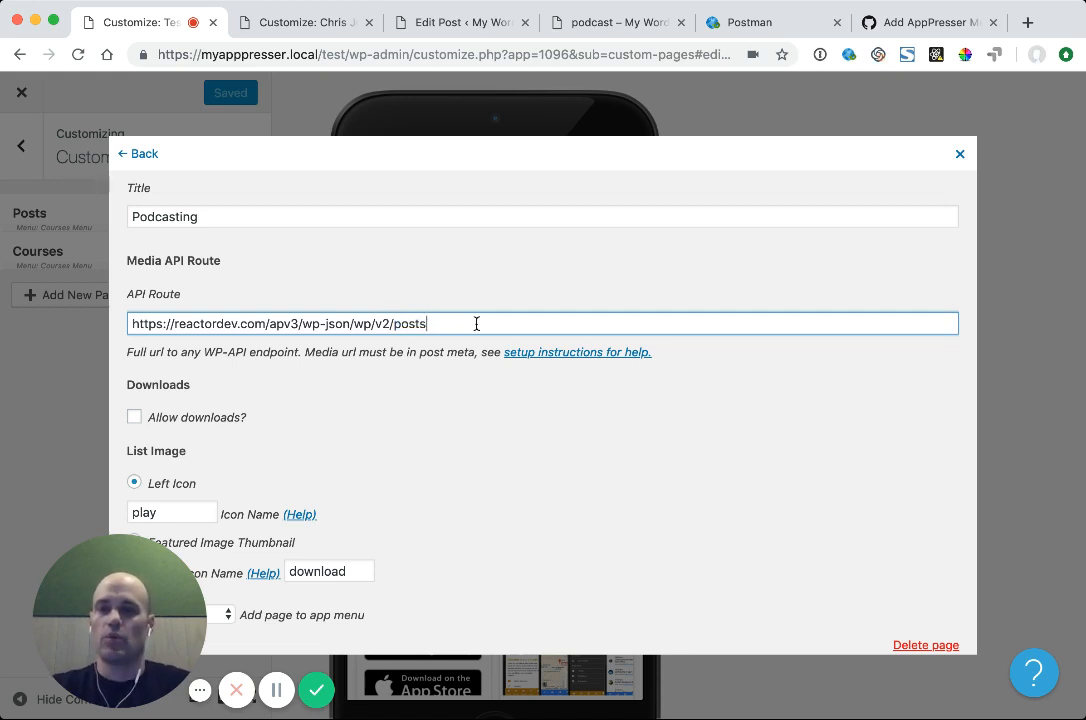
mouse_move(520, 70)
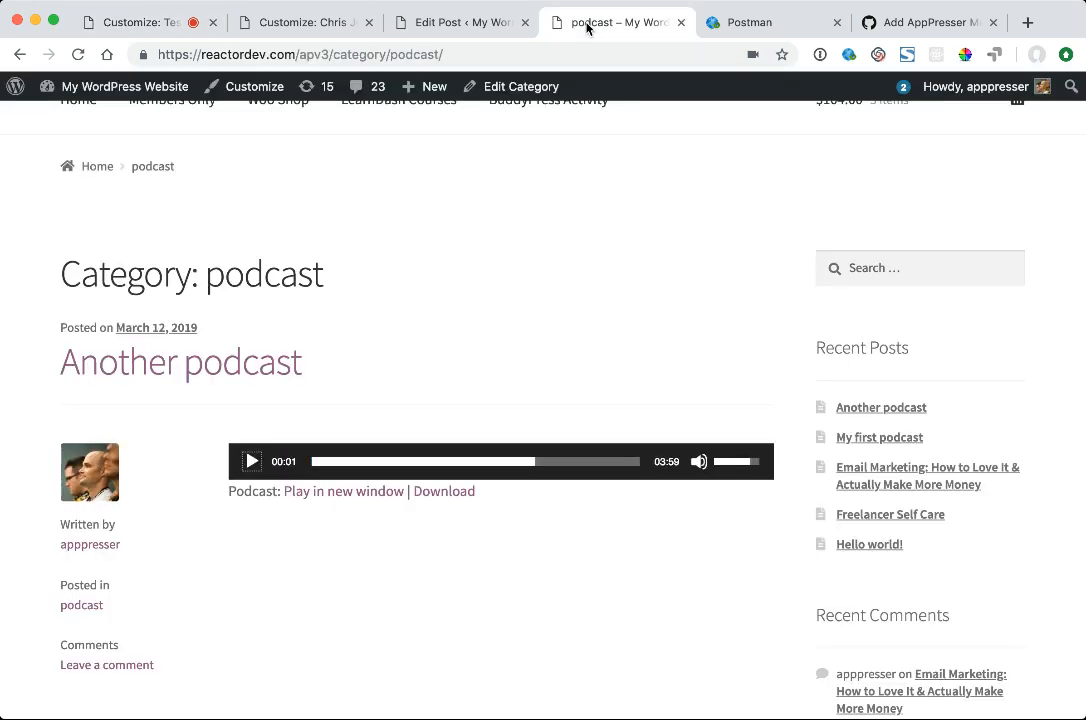
Search categories for 'podcast' and open its Edit Category screen, showing tag ID 238
left_click(460, 22)
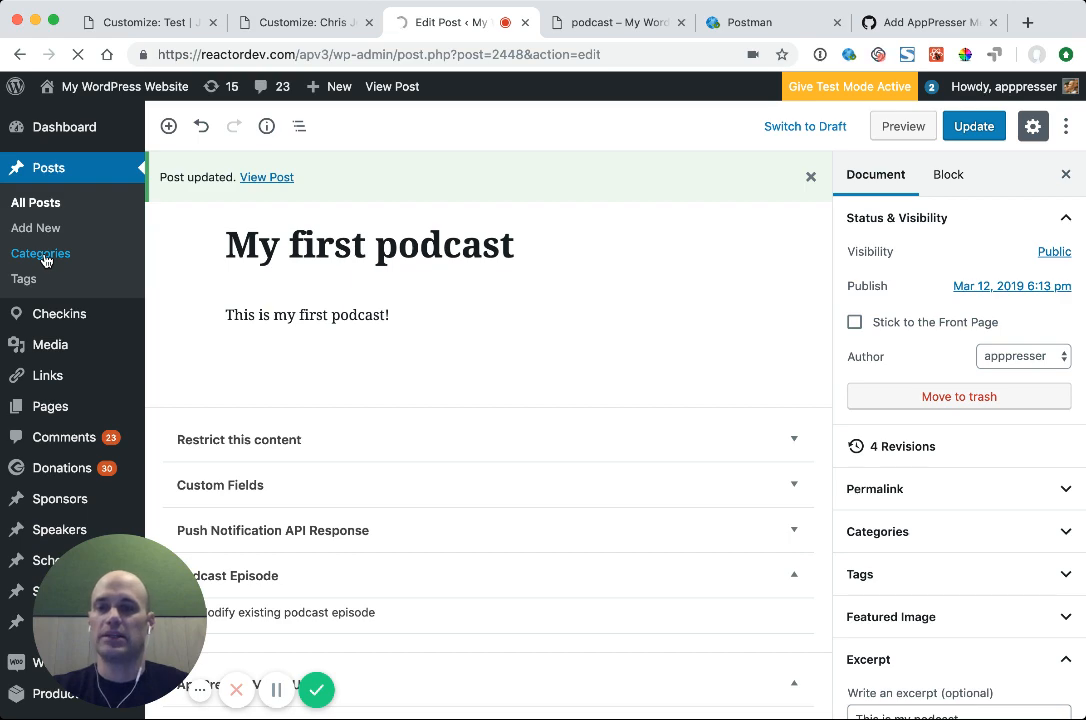
left_click(40, 253)
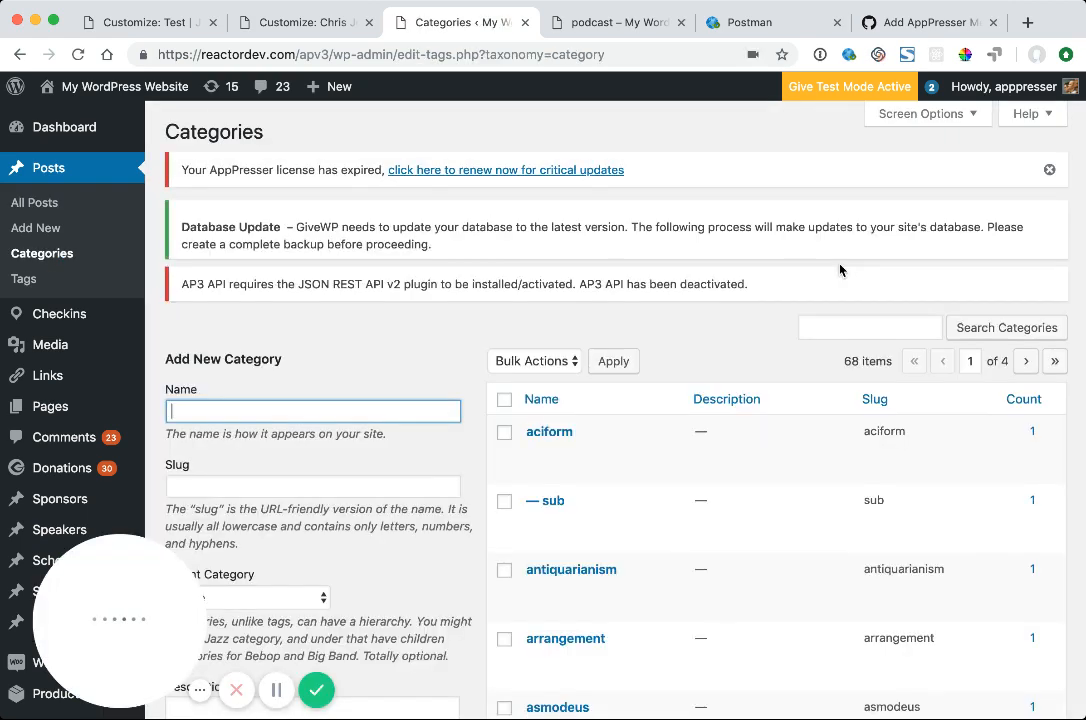
type("podcast")
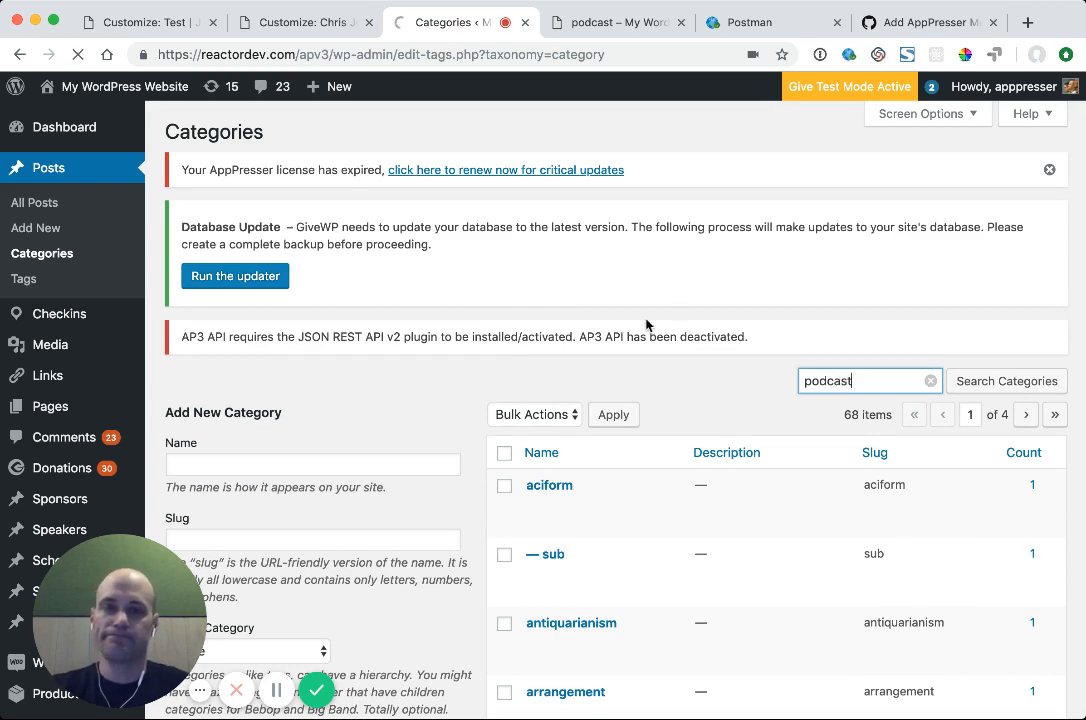
left_click(1007, 380)
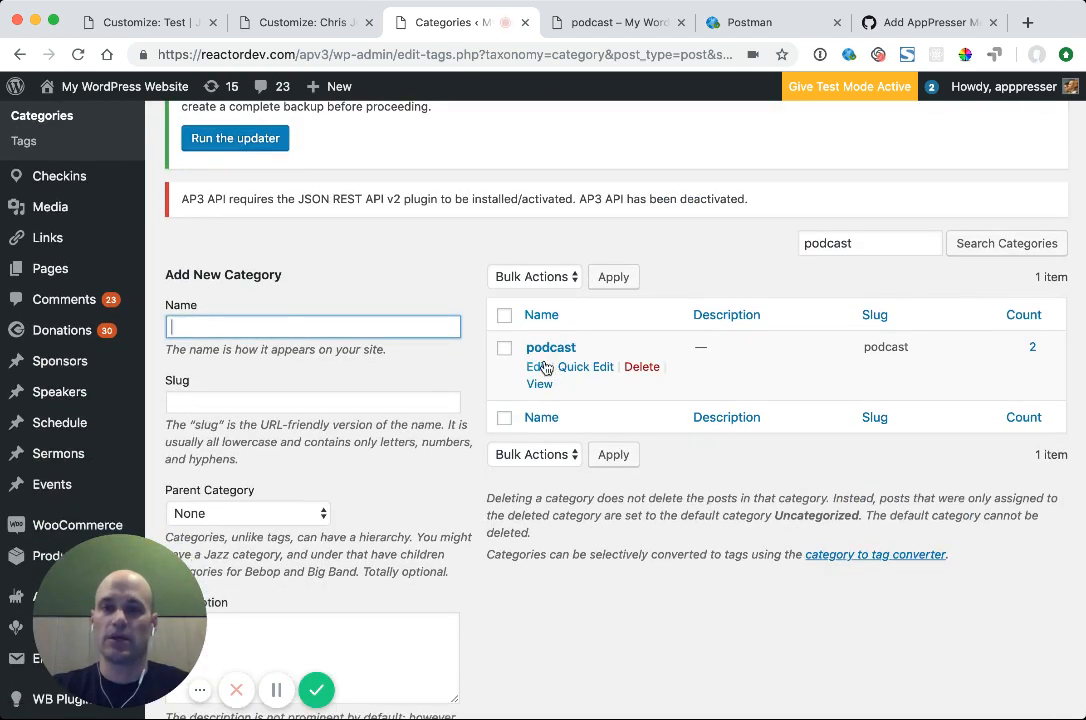
left_click(551, 347)
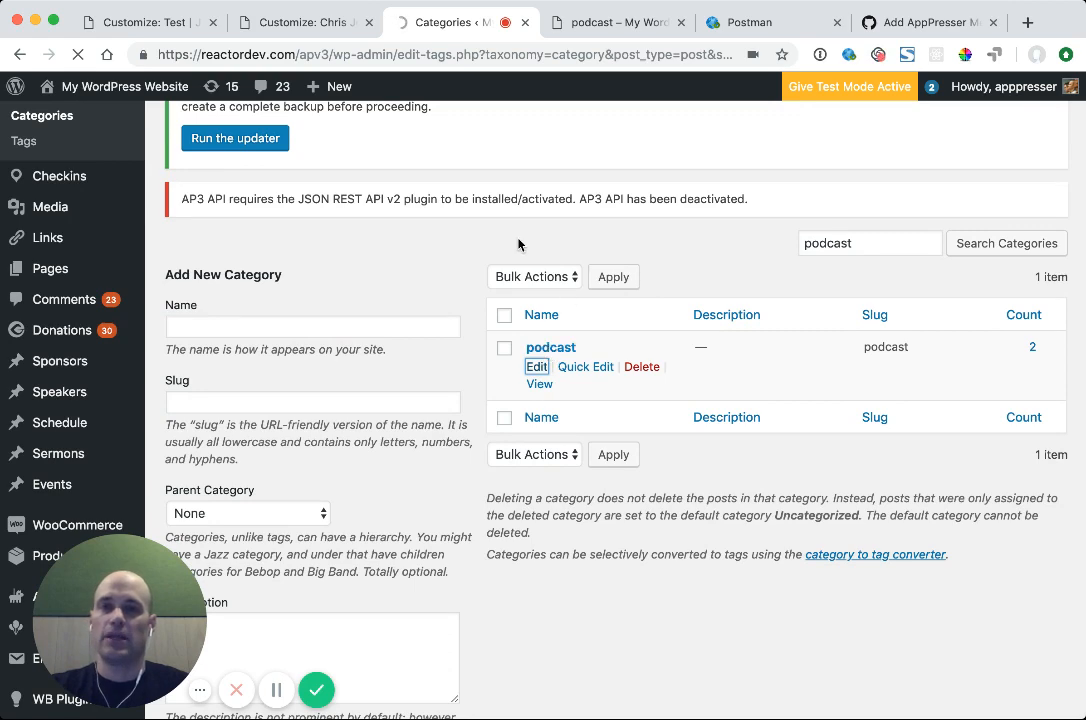
left_click(536, 366)
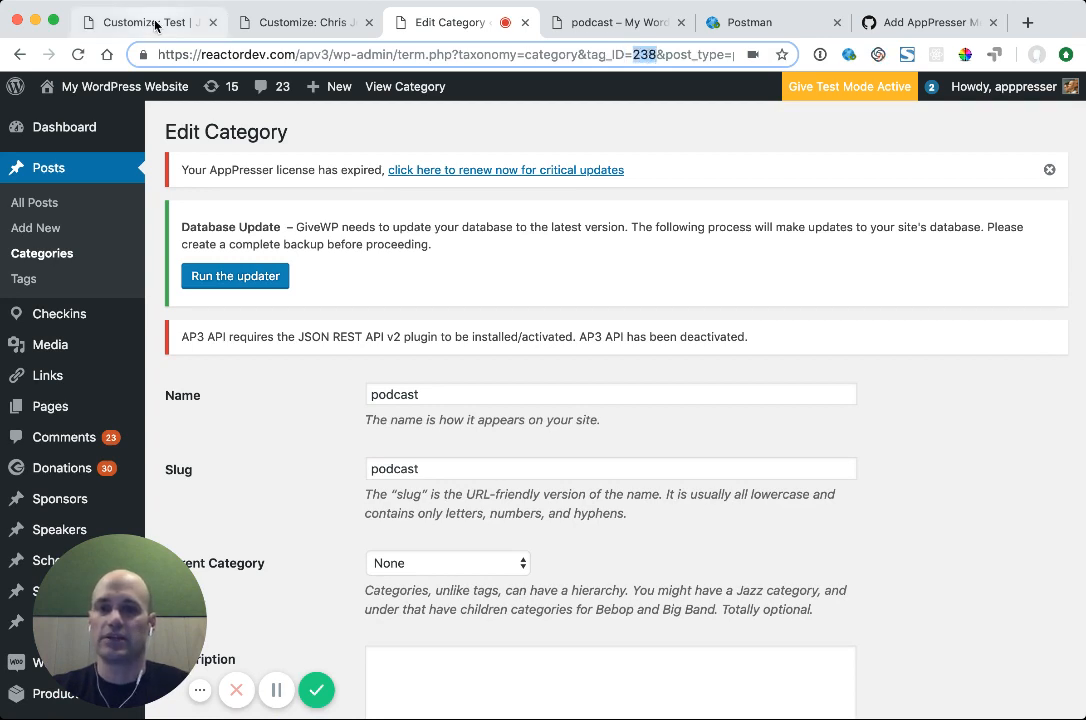
Append ?categories=238 to the Podcasting page's API route in the Customizer
left_click(130, 22)
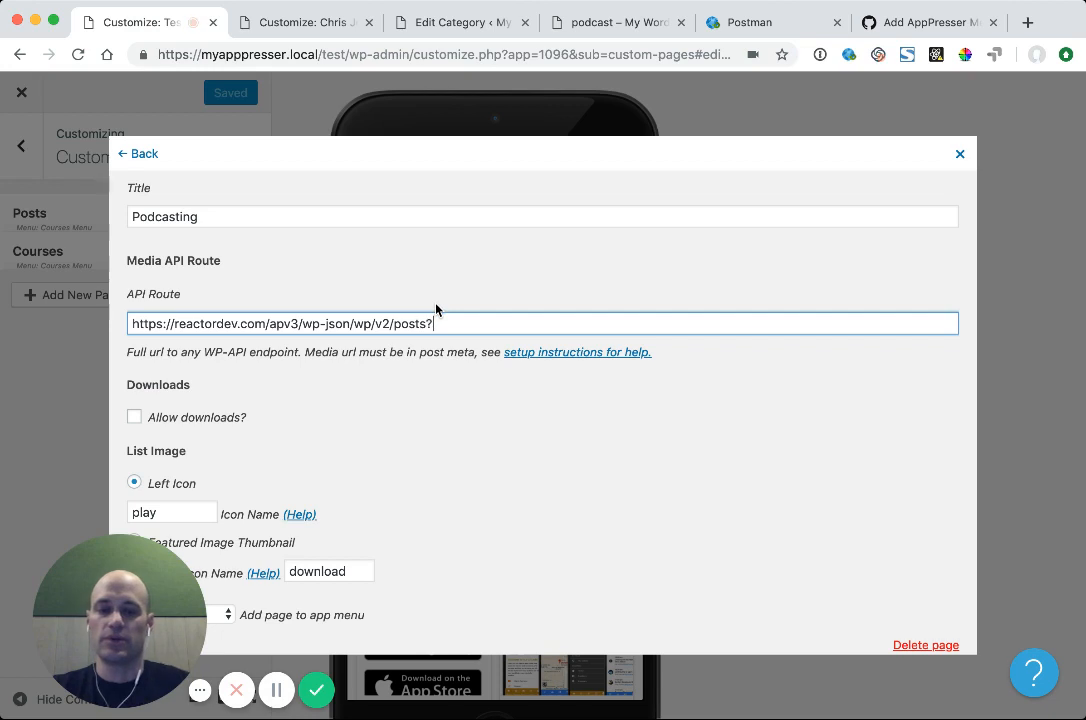
type("categories=")
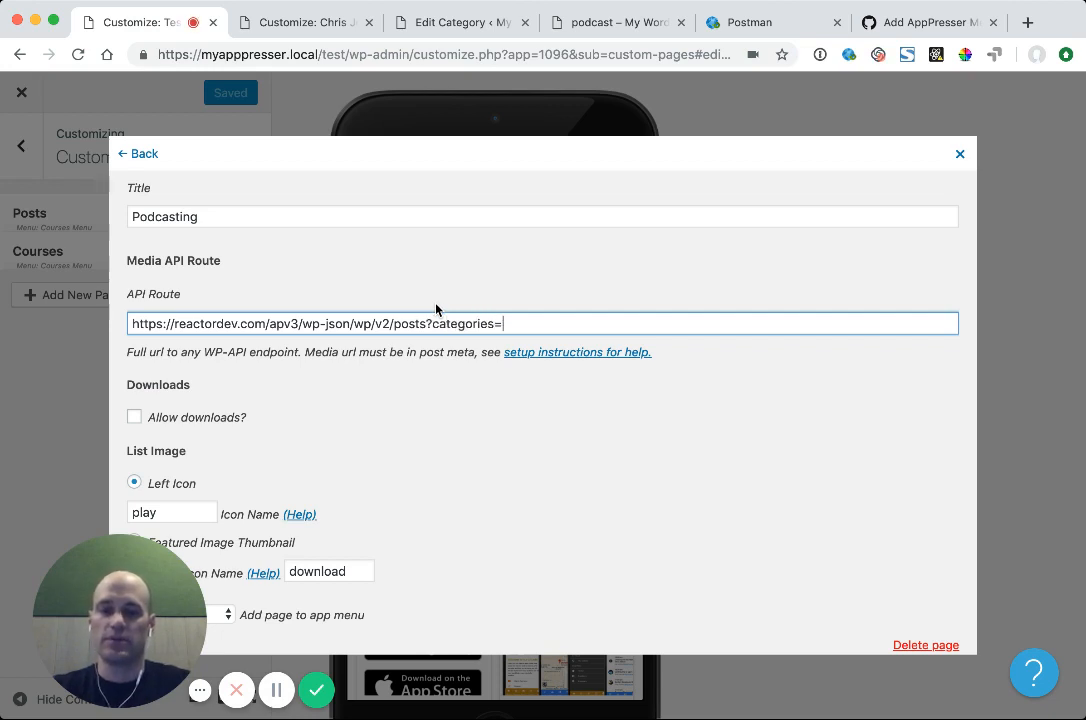
type("238")
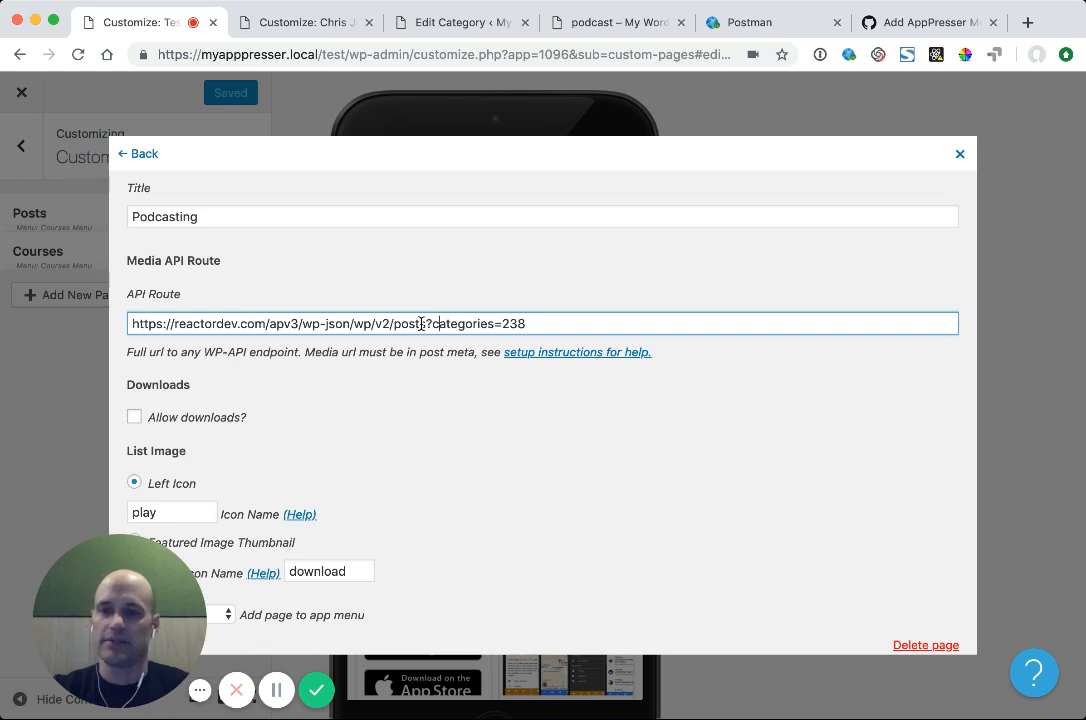
Try the featured image as list image, revert to a left icon, and add the page to Courses Menu
scroll("down", 3)
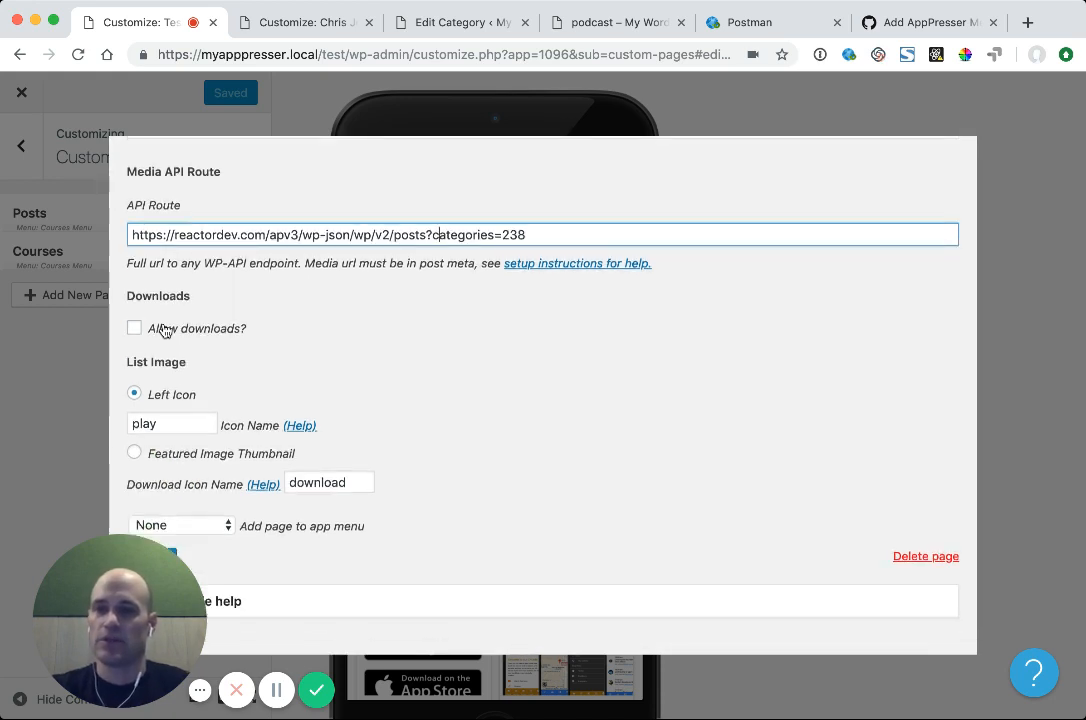
mouse_move(166, 415)
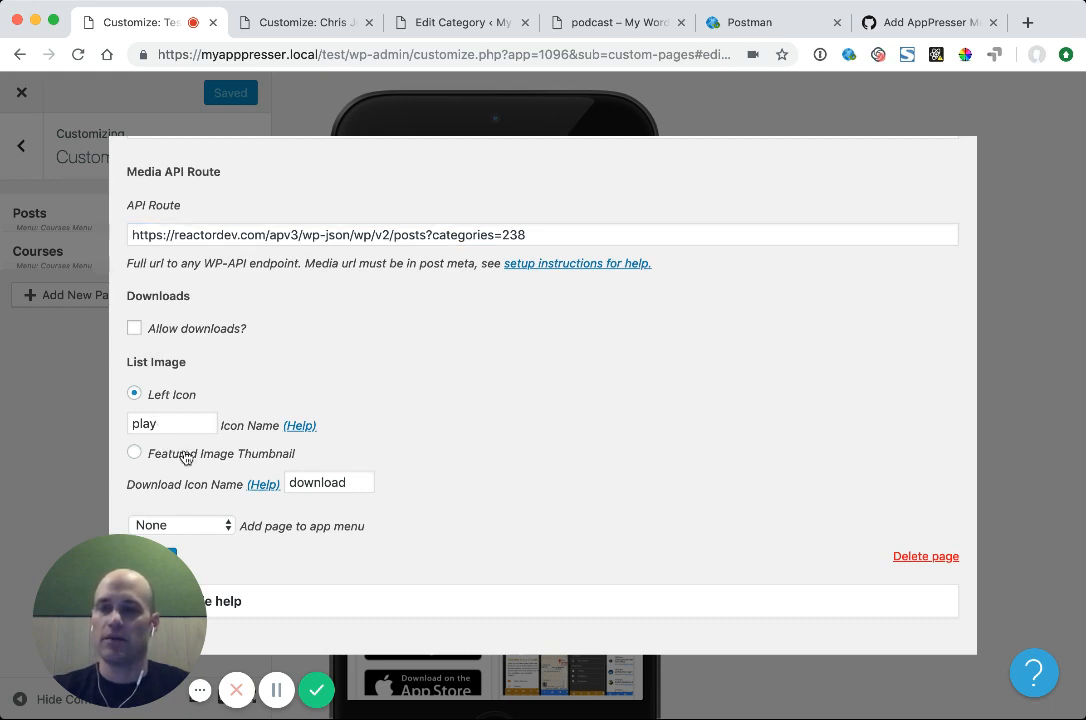
left_click(134, 452)
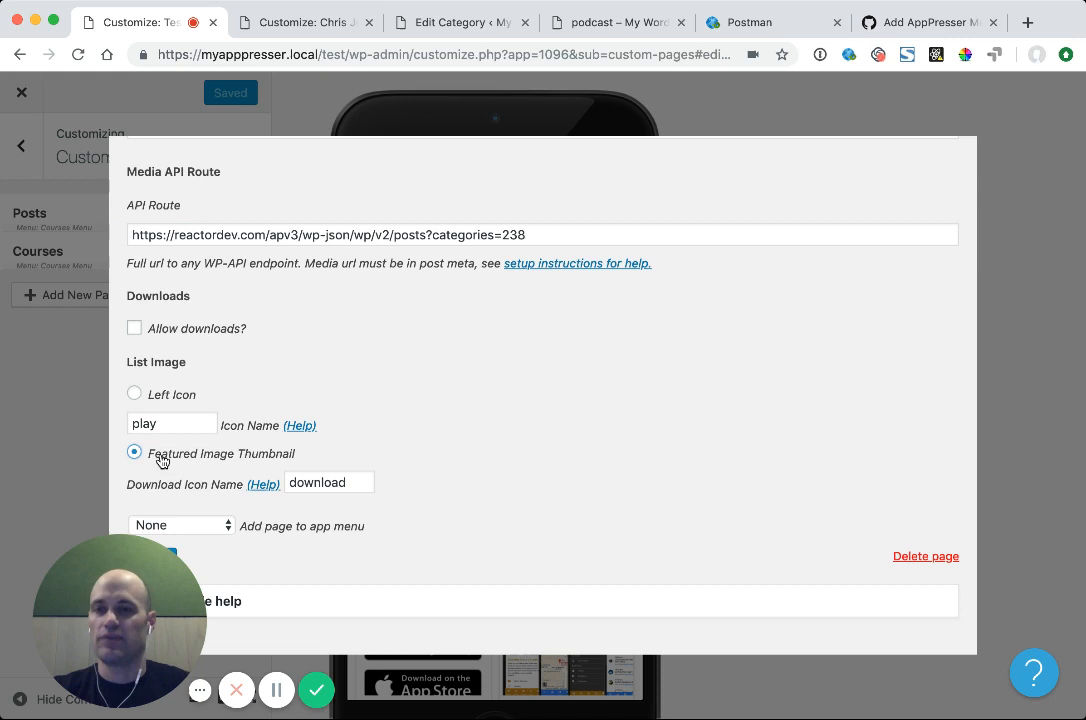
left_click(134, 394)
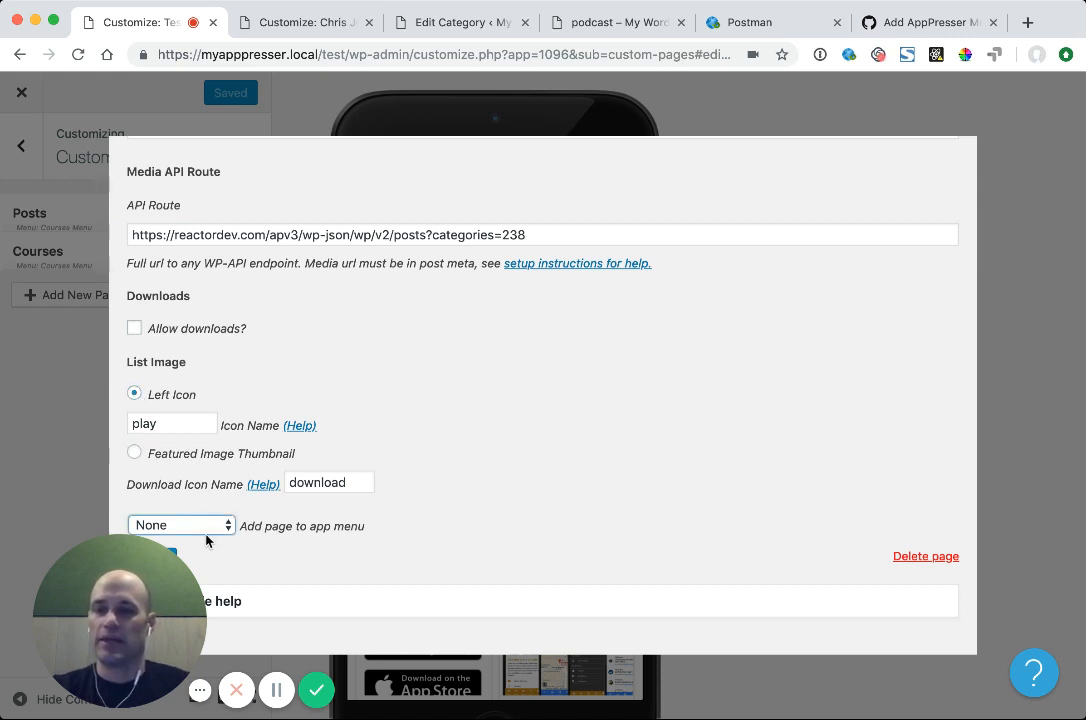
left_click(181, 525)
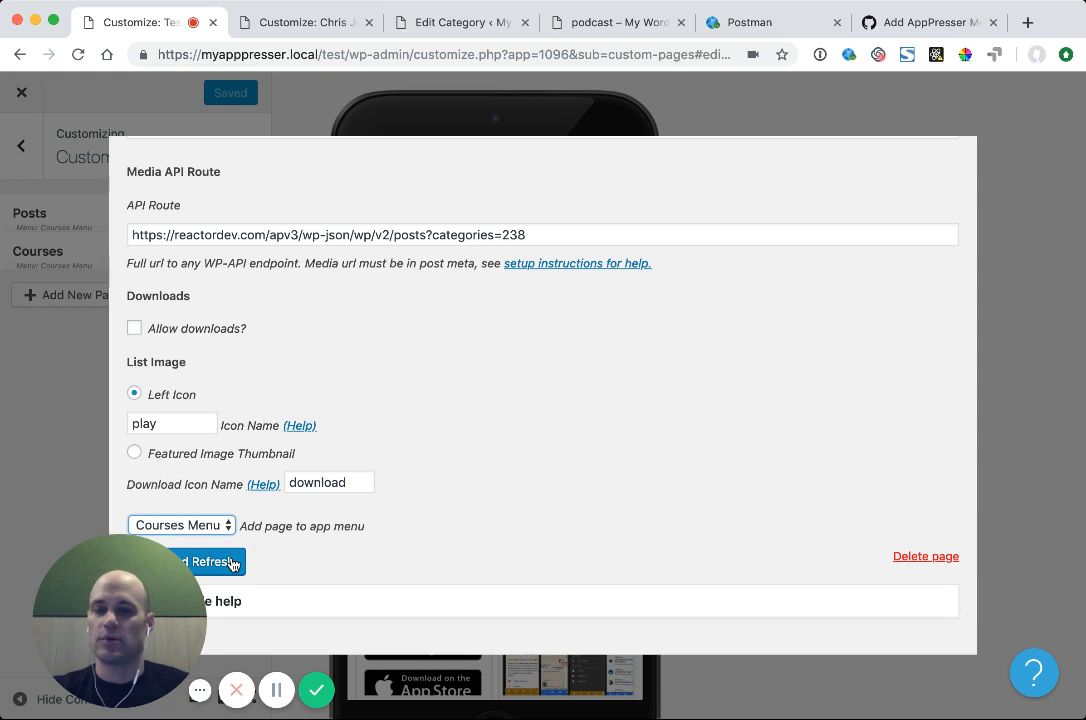
Save and refresh, then open Podcasting from the preview's side menu
left_click(204, 562)
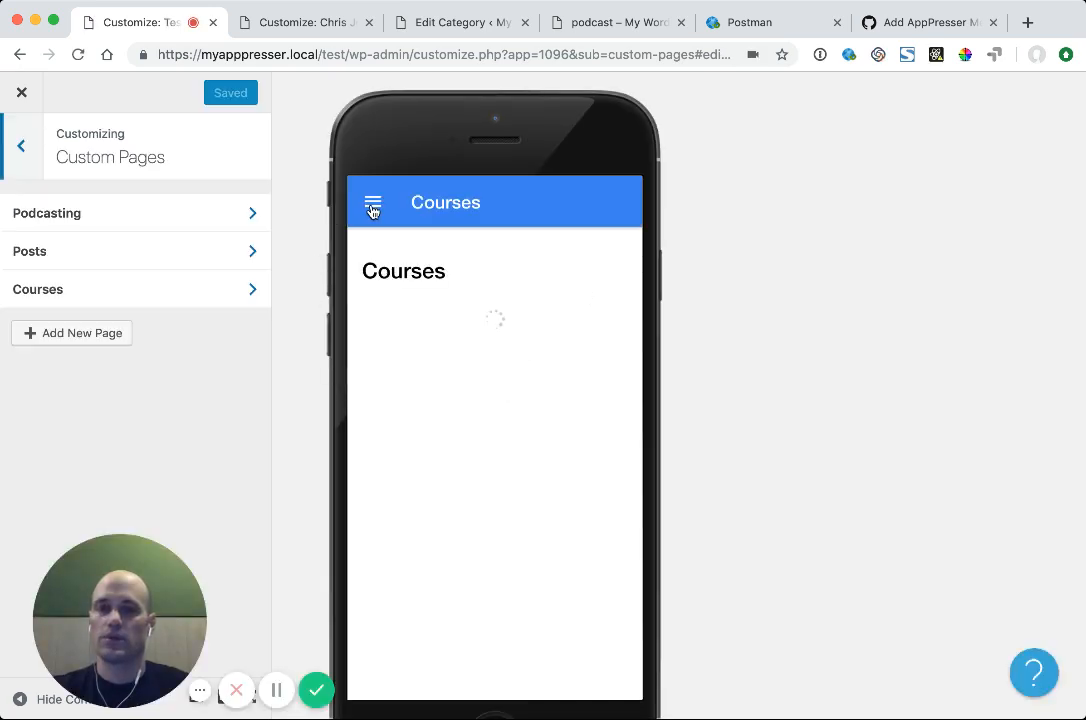
left_click(372, 205)
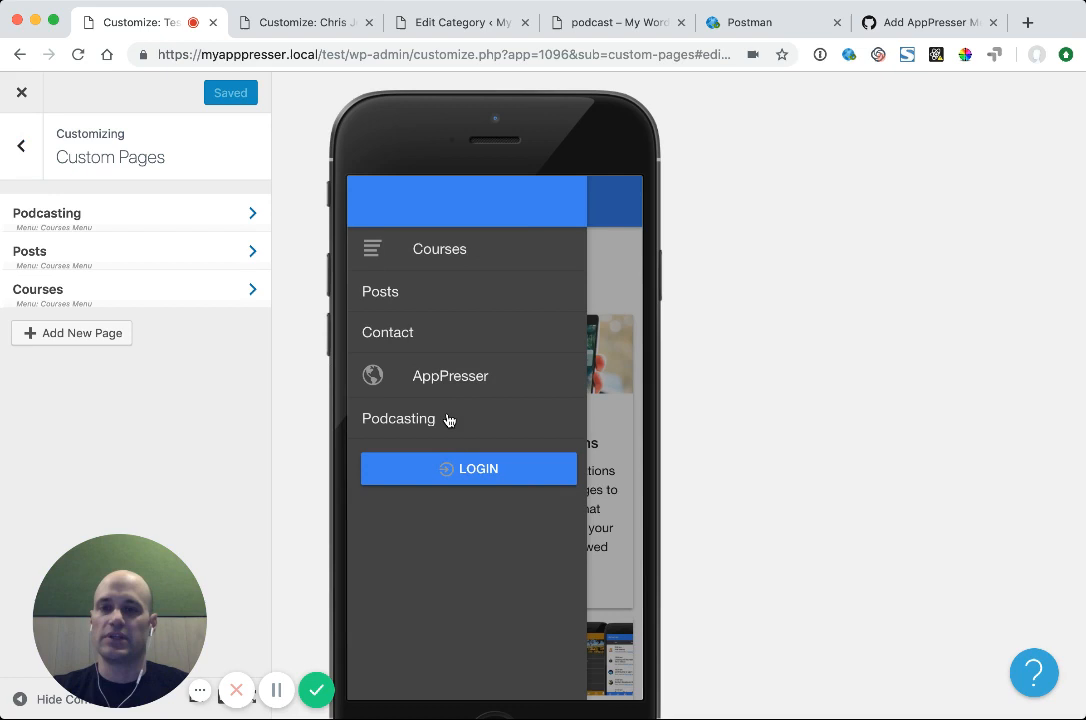
left_click(398, 419)
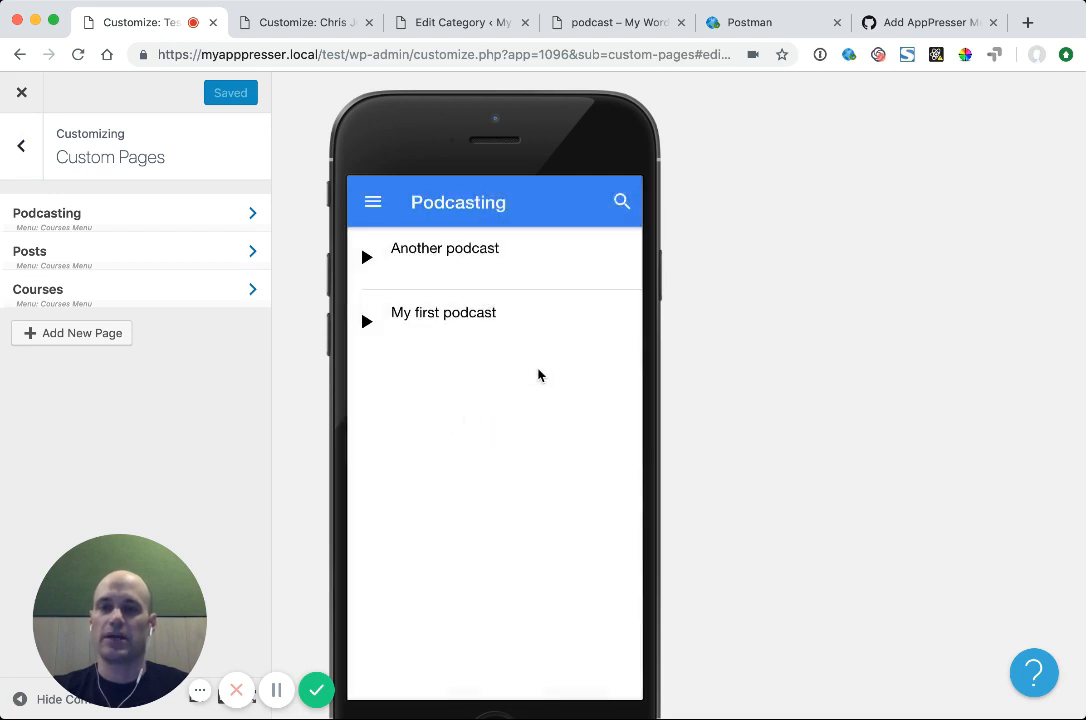
mouse_move(446, 237)
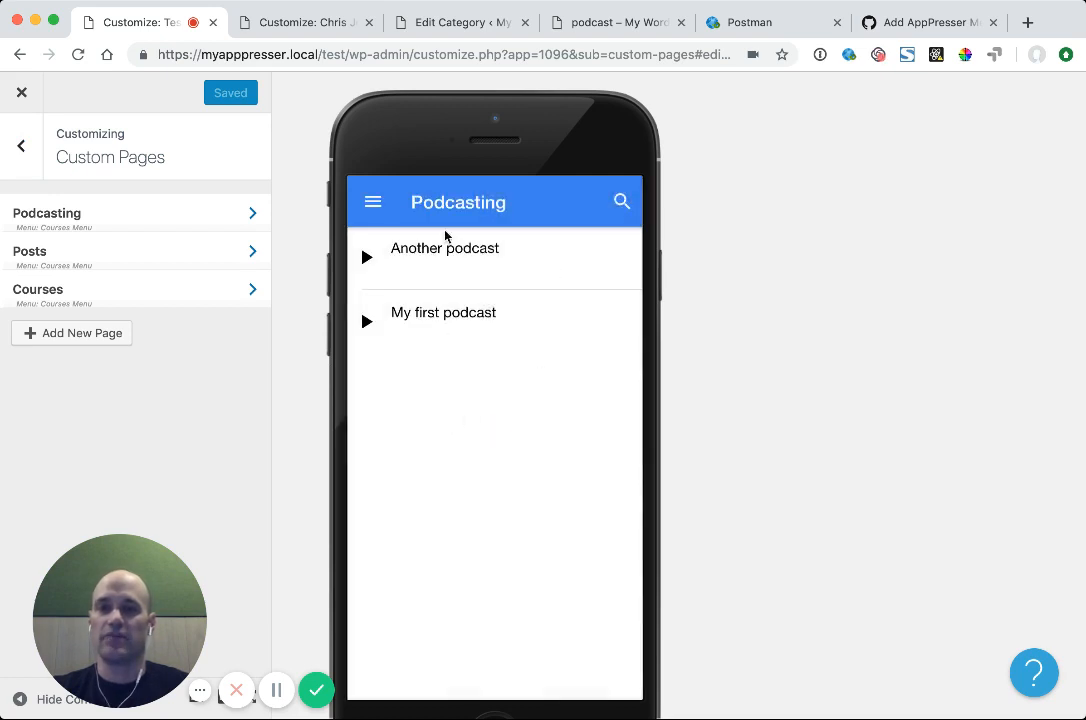
left_click(444, 256)
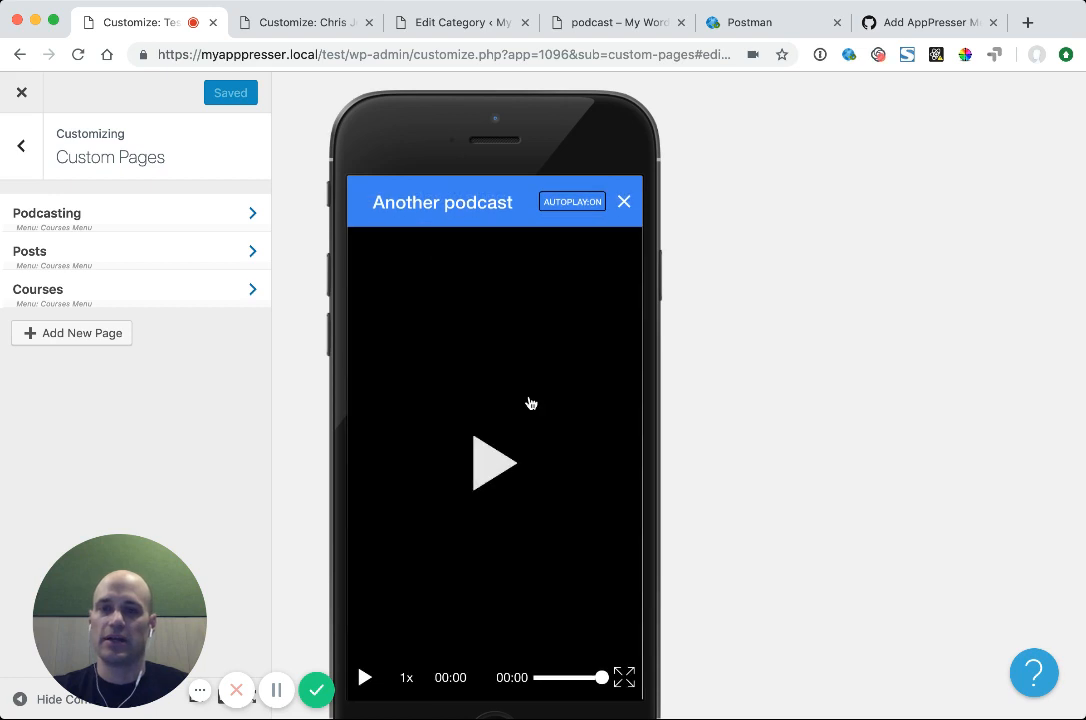
left_click(623, 201)
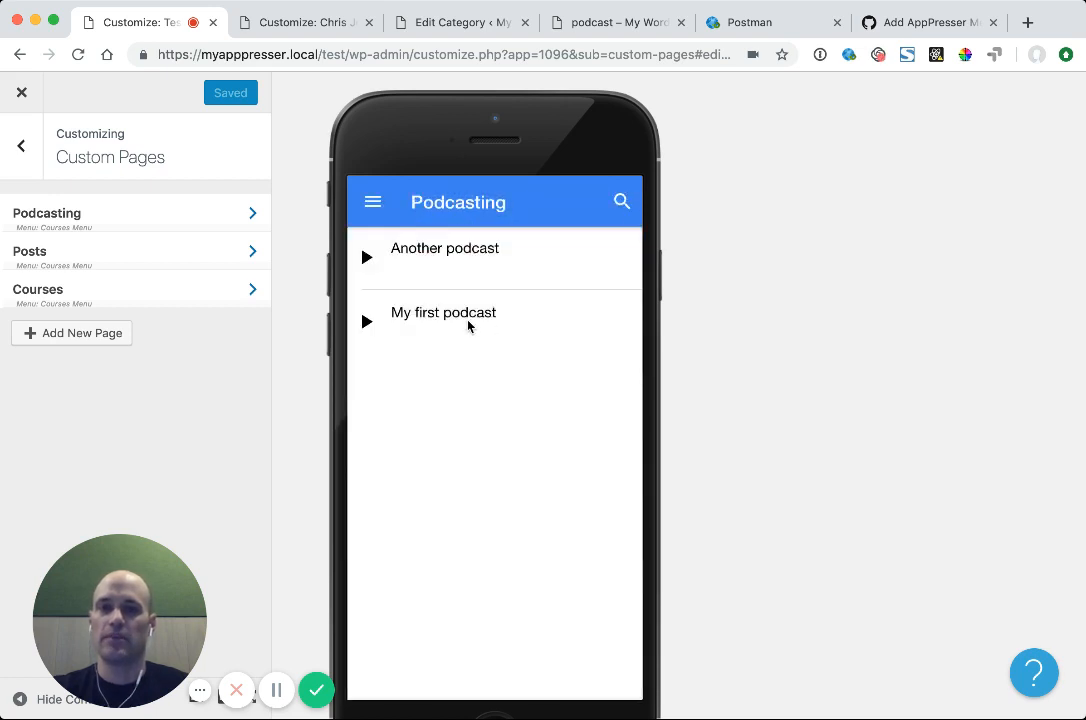
mouse_move(588, 333)
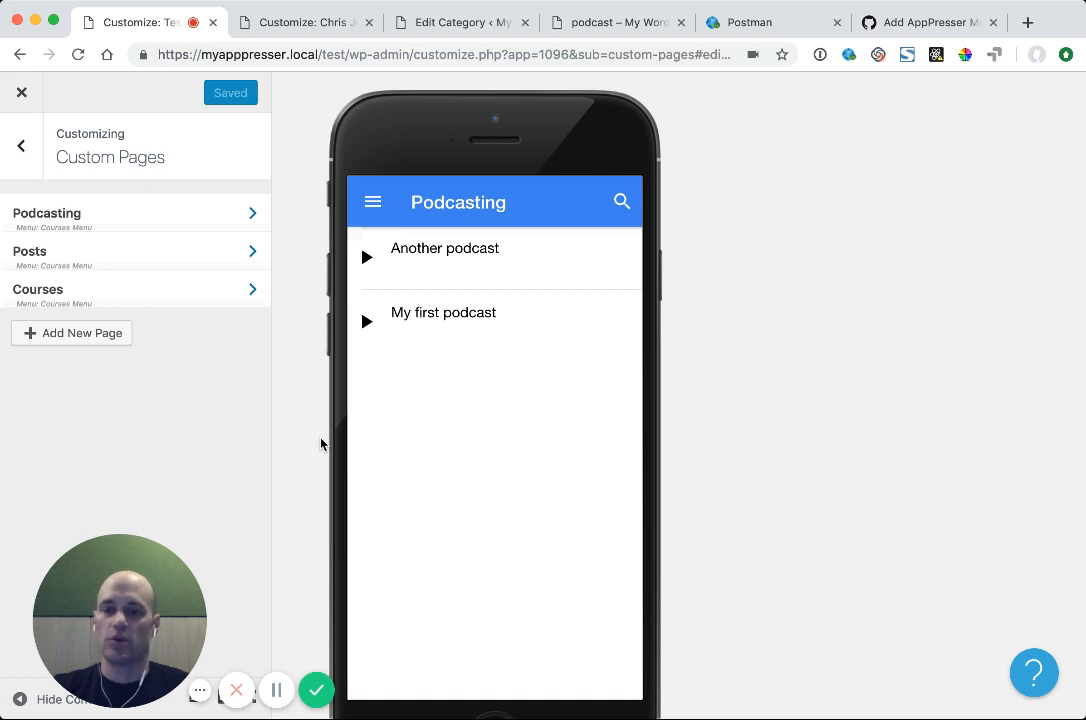
mouse_move(520, 415)
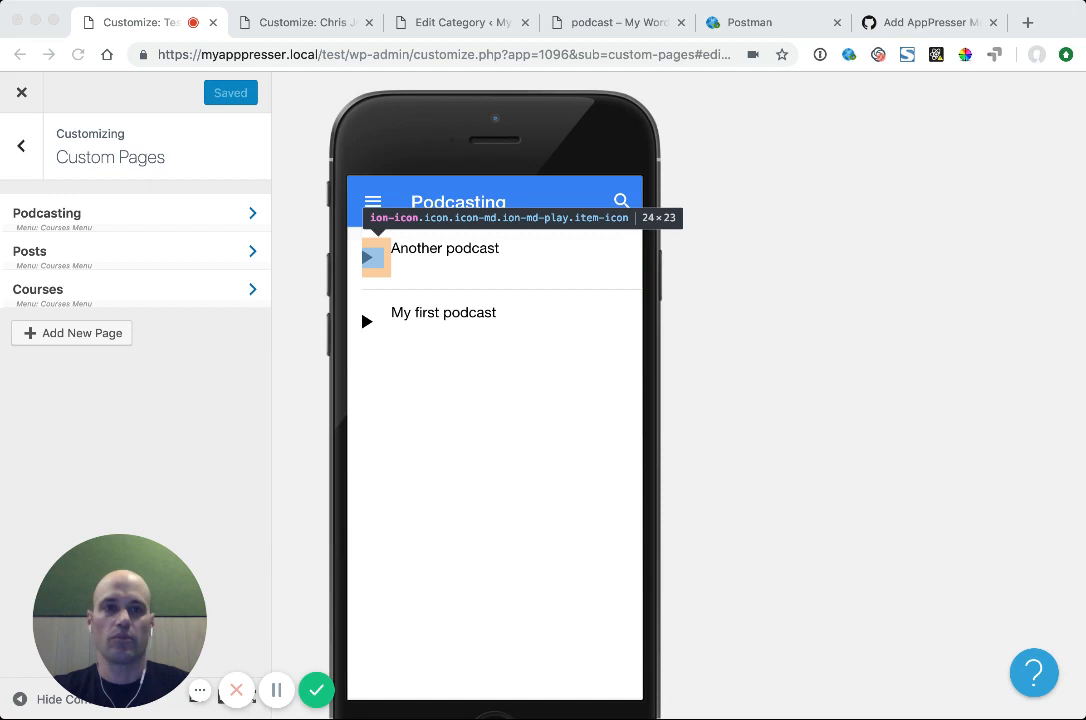
mouse_move(152, 214)
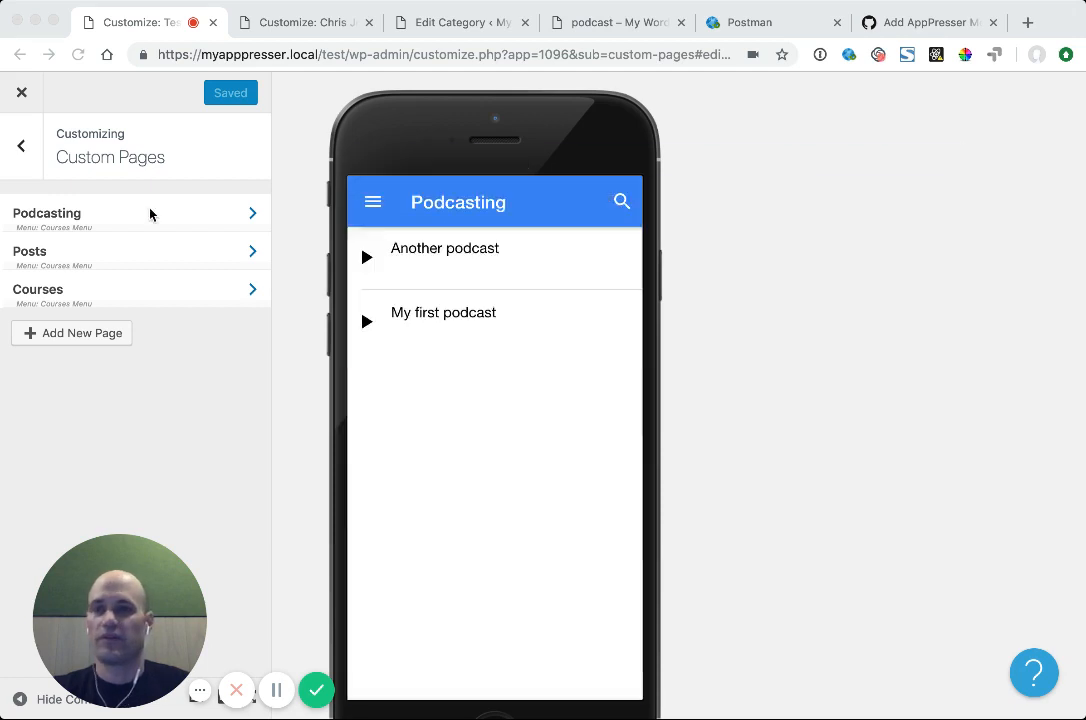
Enter '.media-list h2 { font-size: 24px }' in the customizer's Custom CSS field
left_click(18, 145)
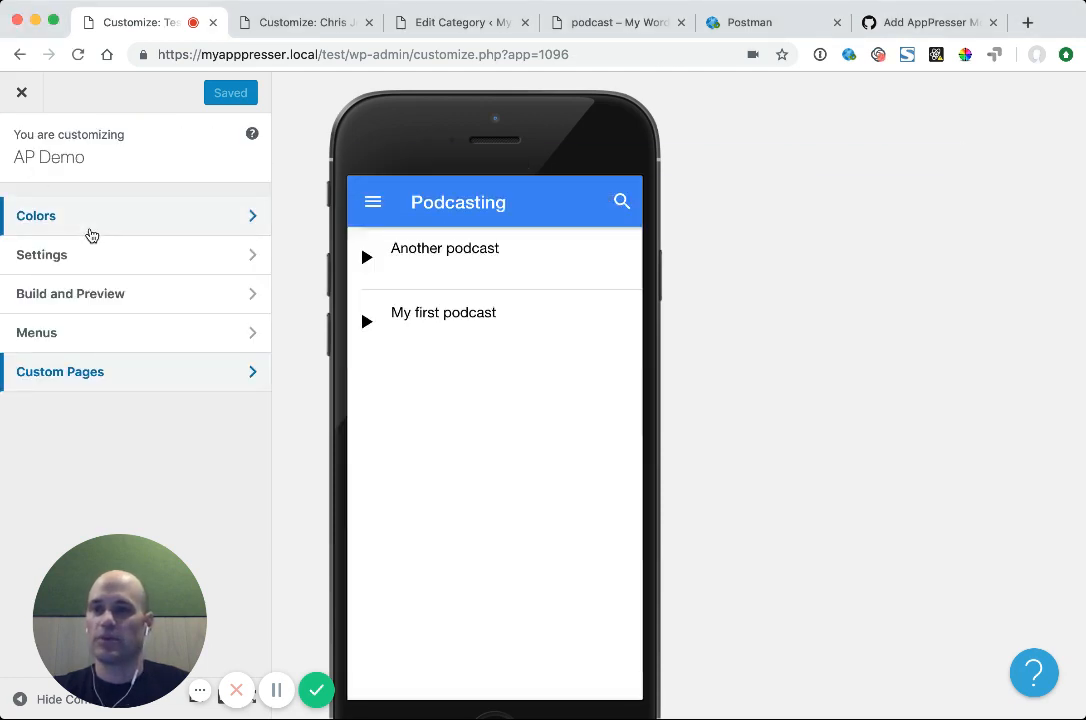
left_click(36, 215)
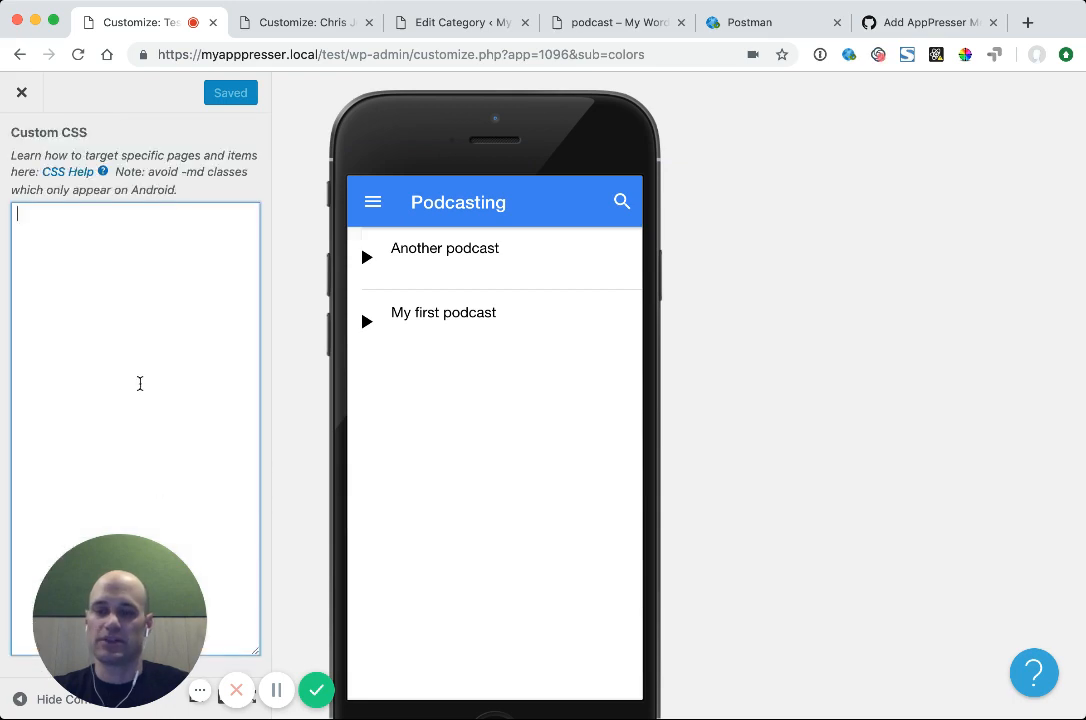
type(".media-l")
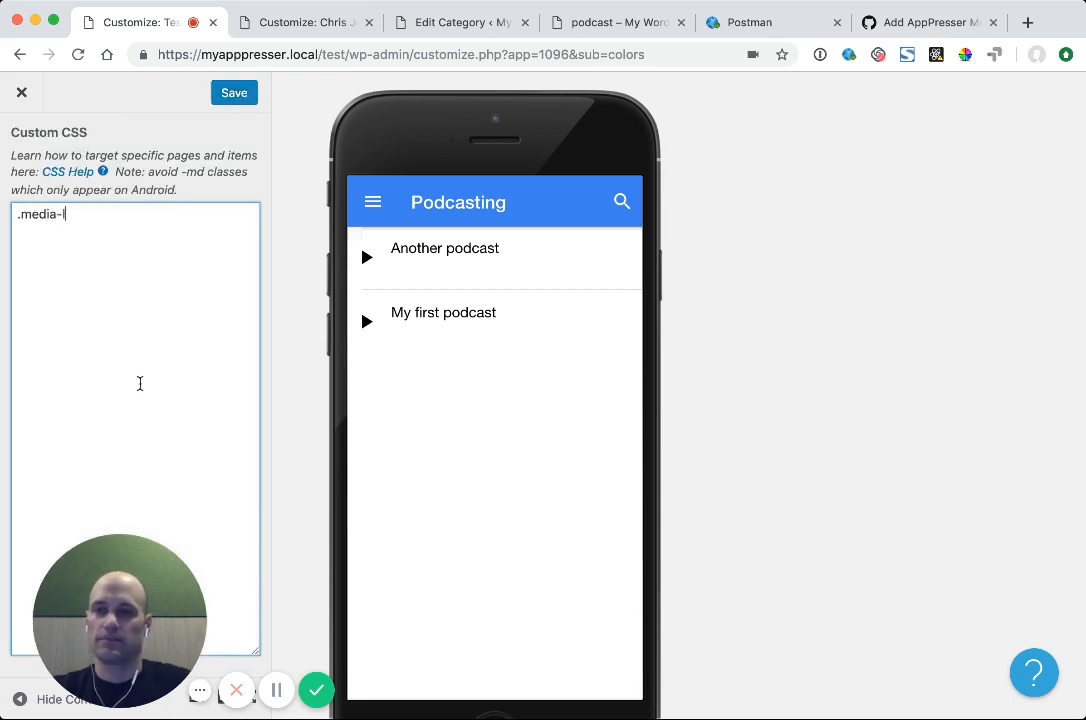
type("ist h2")
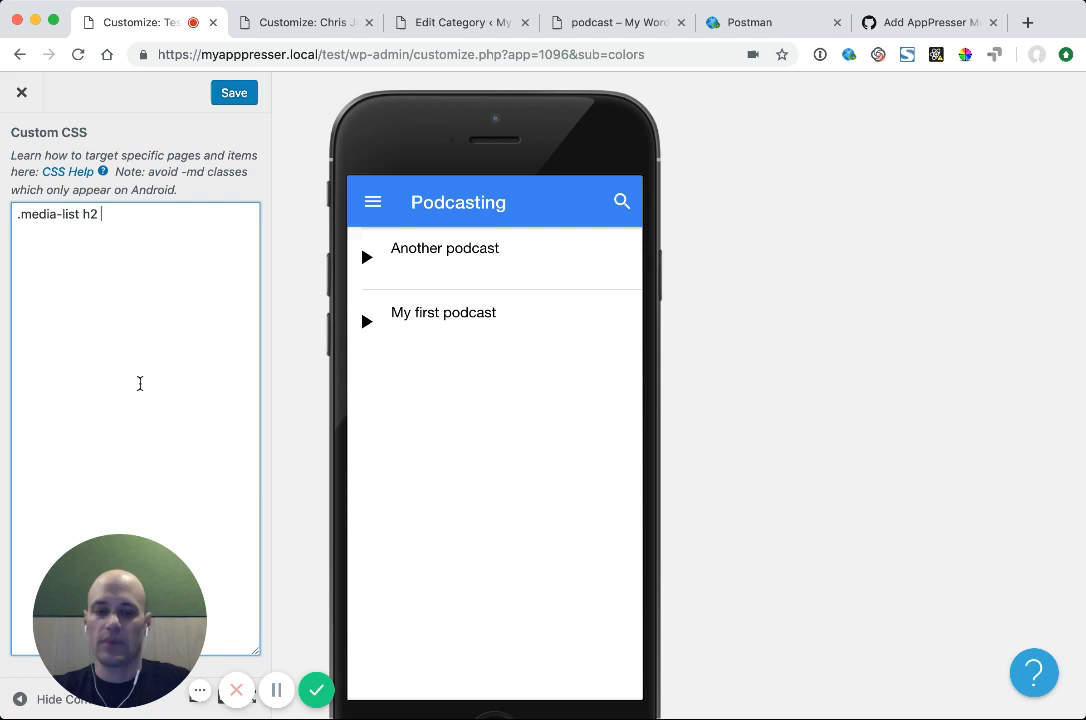
type("{ font-siz")
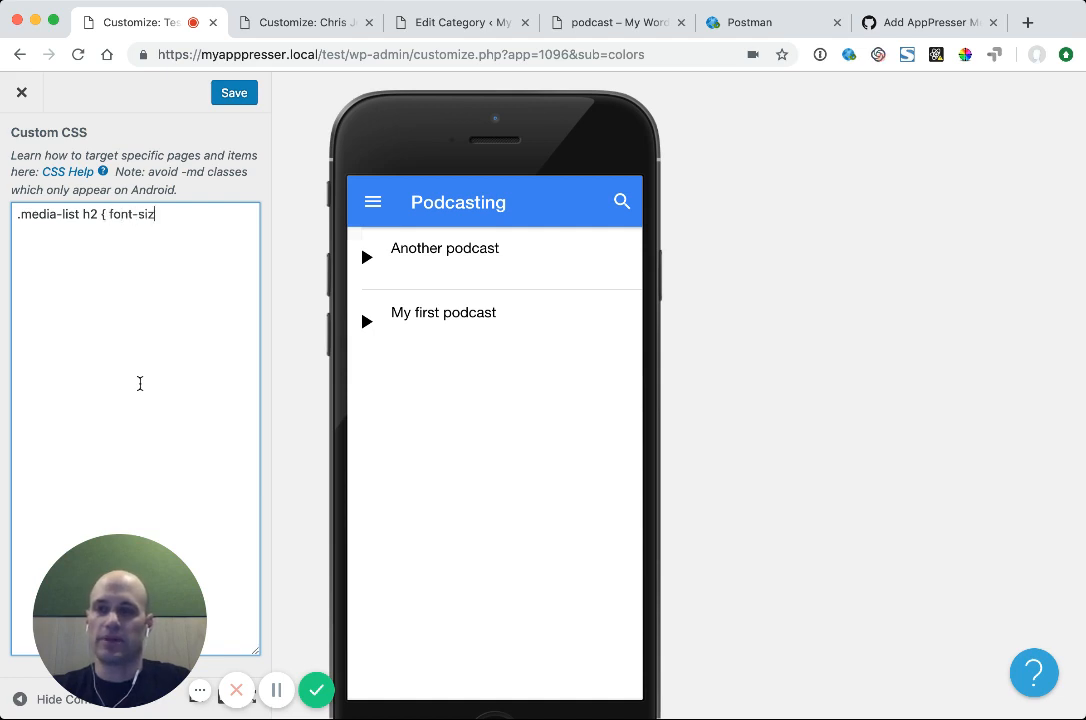
type("e: 24")
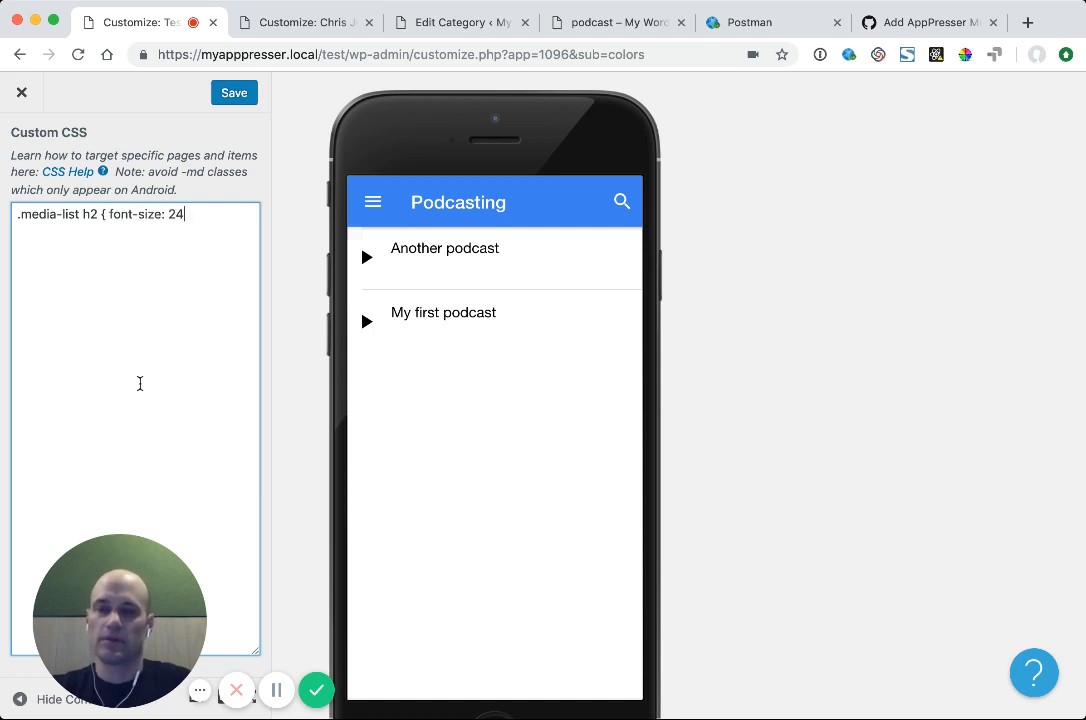
type("px")
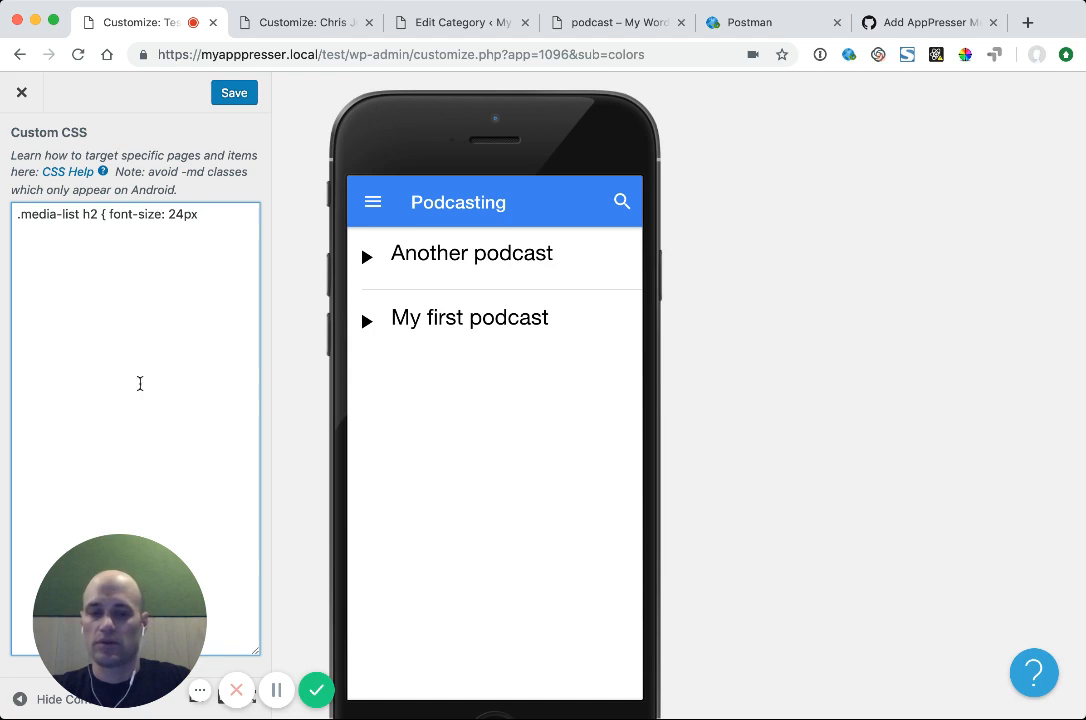
left_click(204, 215)
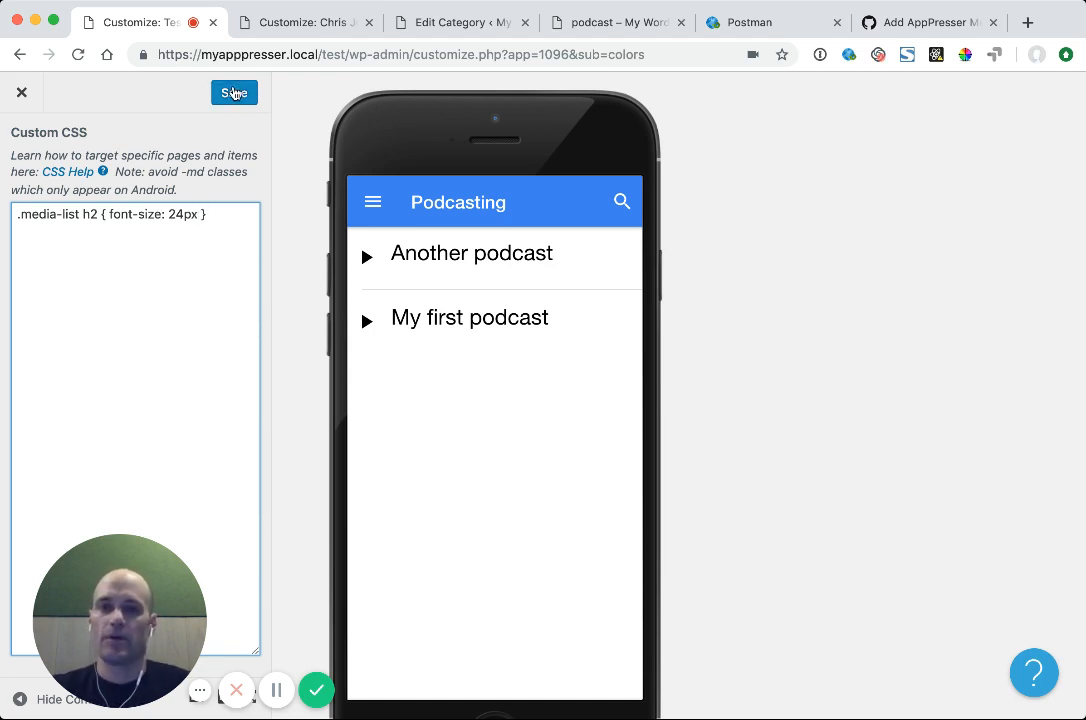
Save the title CSS and bring up the media URL GitHub gist
left_click(234, 92)
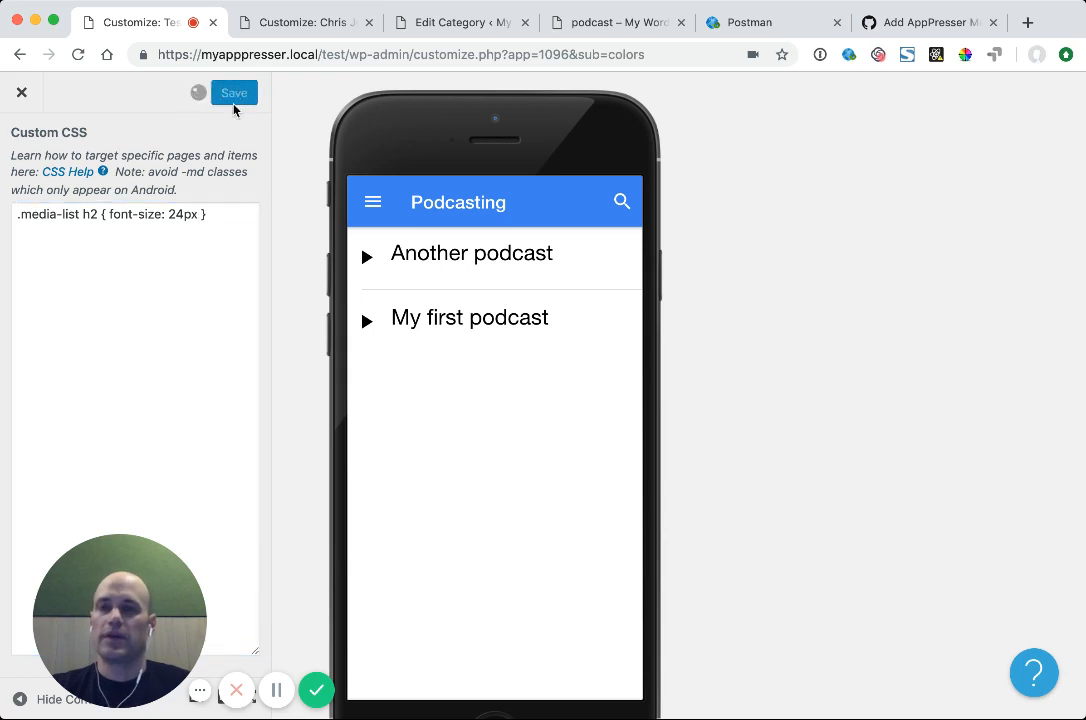
left_click(234, 92)
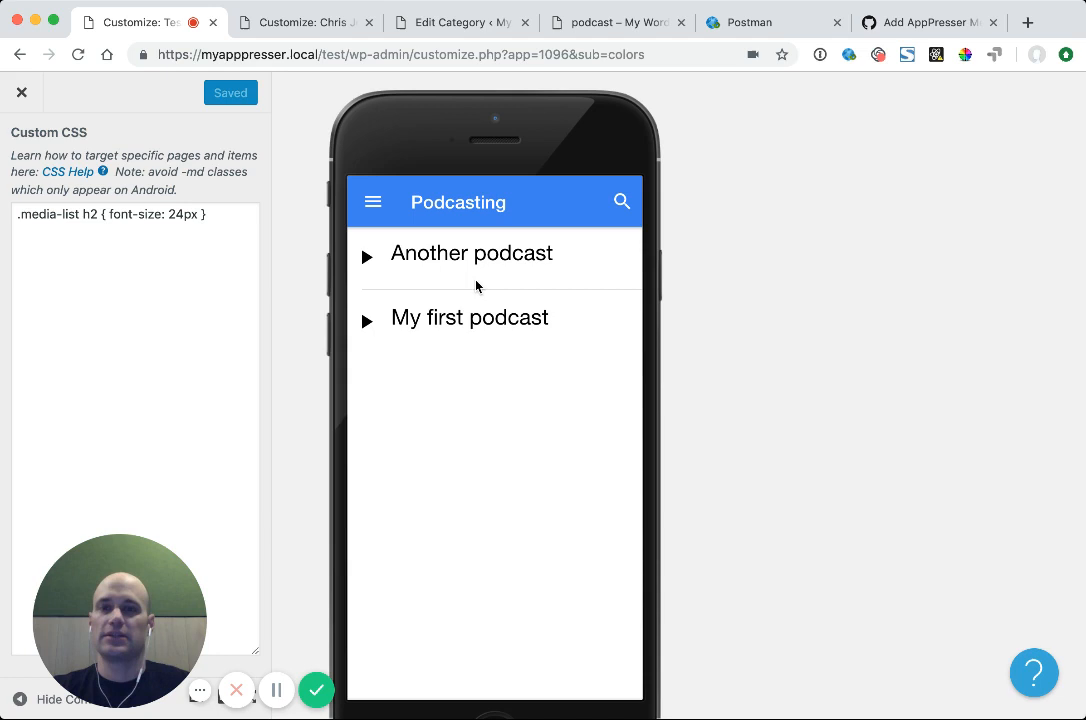
mouse_move(618, 502)
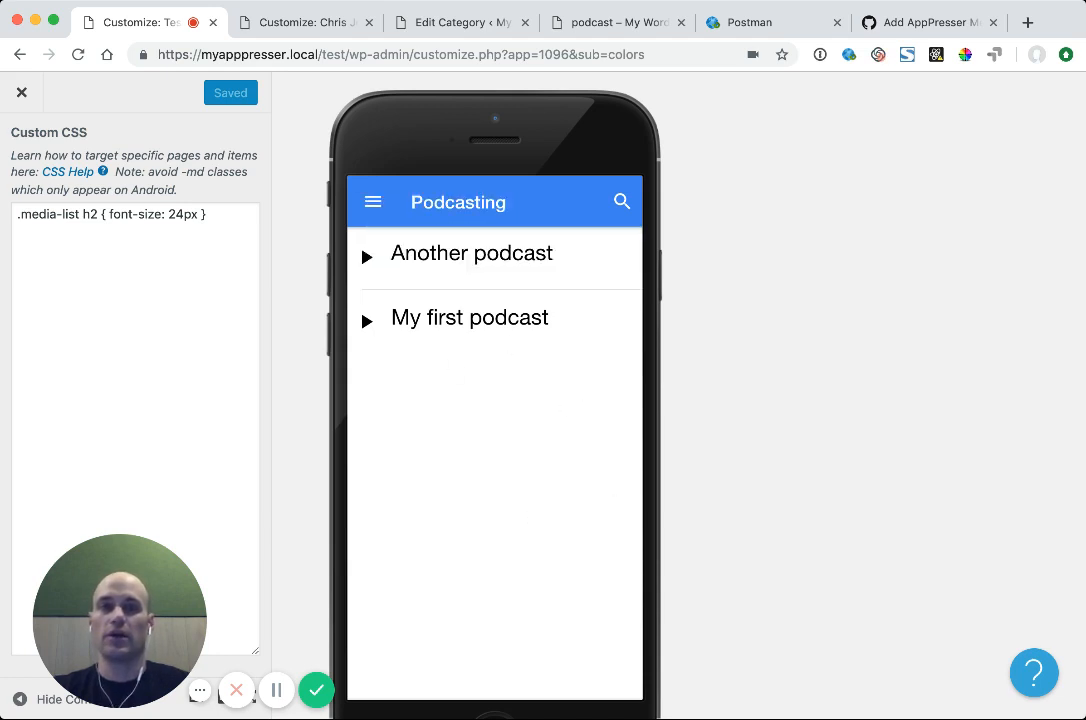
mouse_move(327, 414)
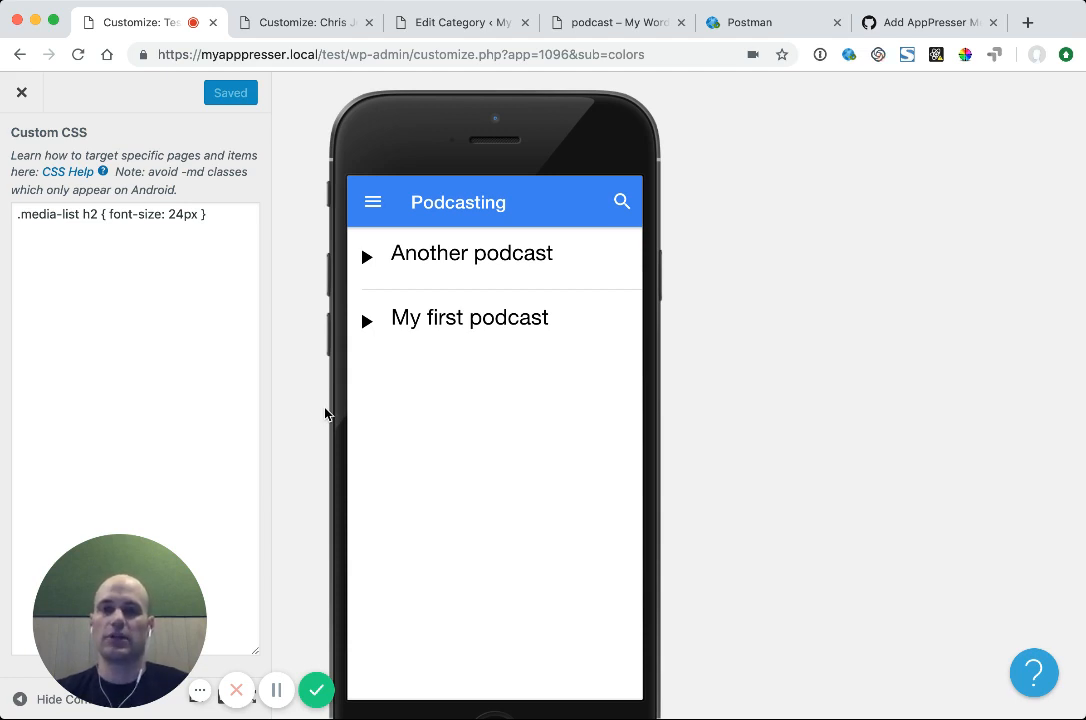
mouse_move(438, 298)
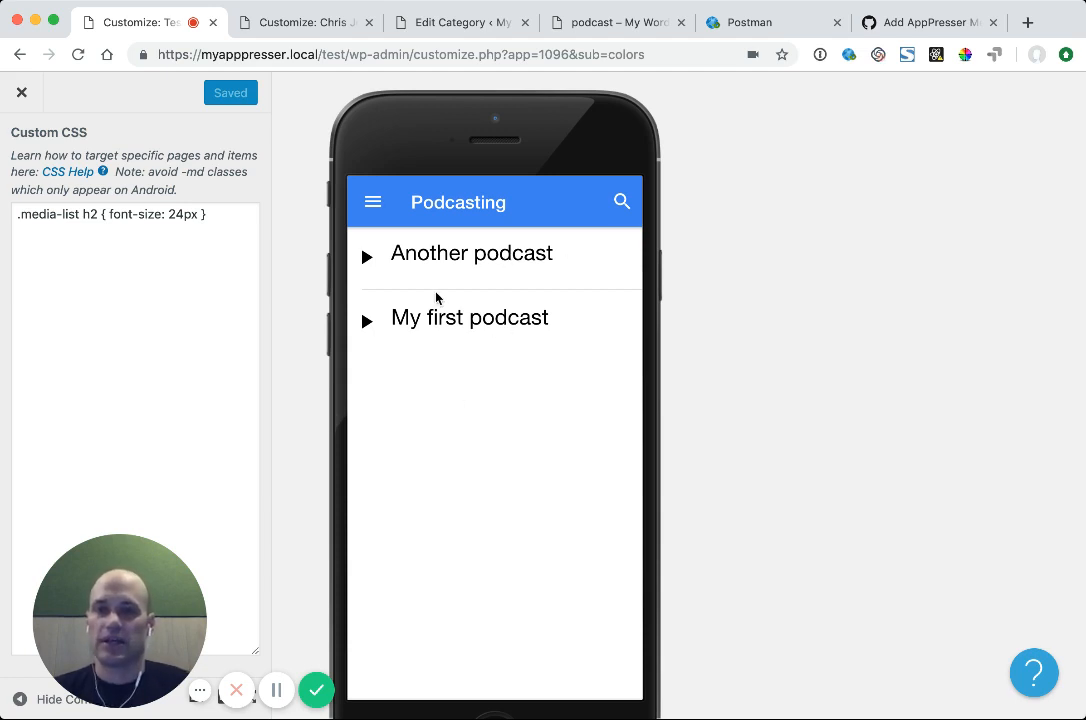
mouse_move(423, 332)
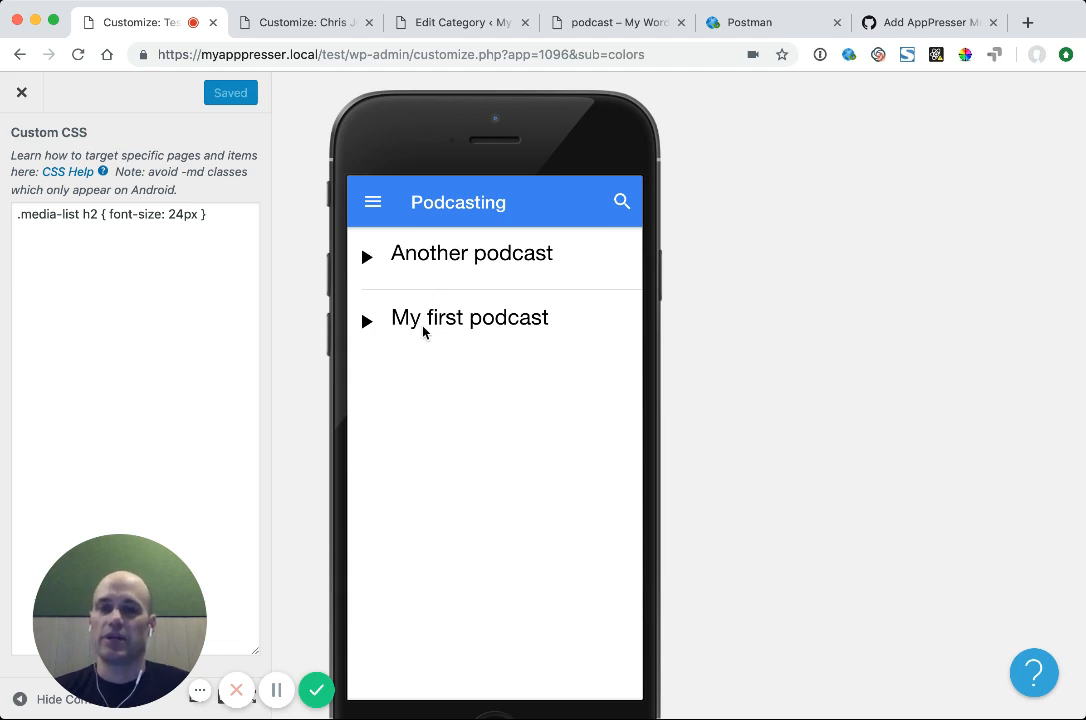
mouse_move(570, 216)
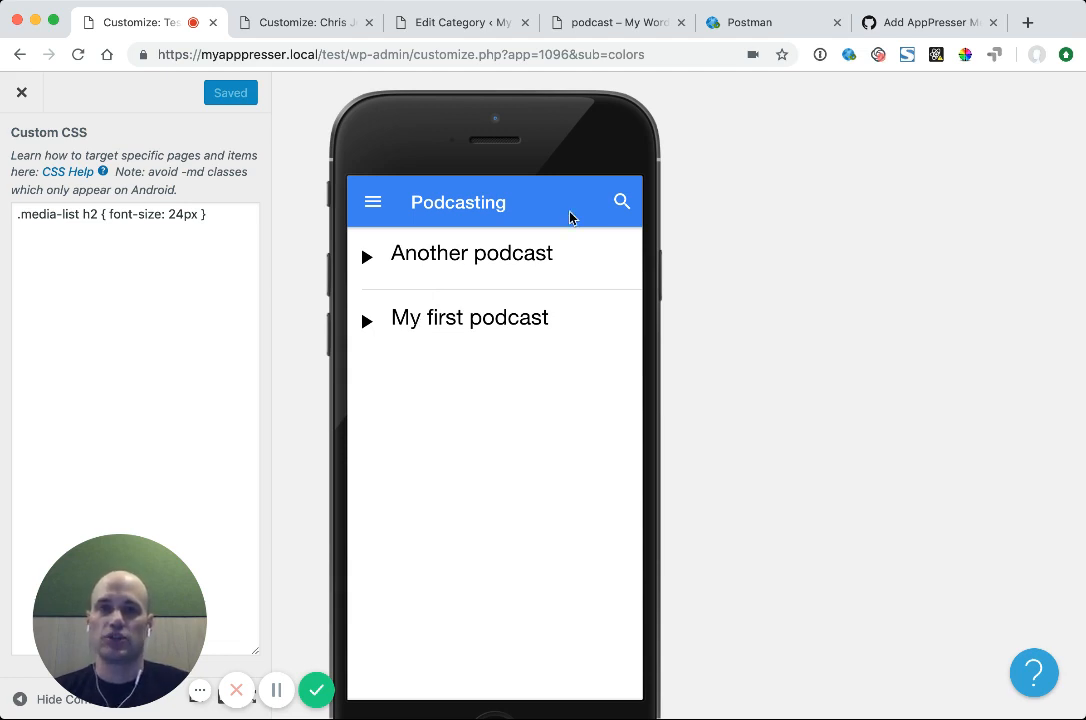
left_click(290, 22)
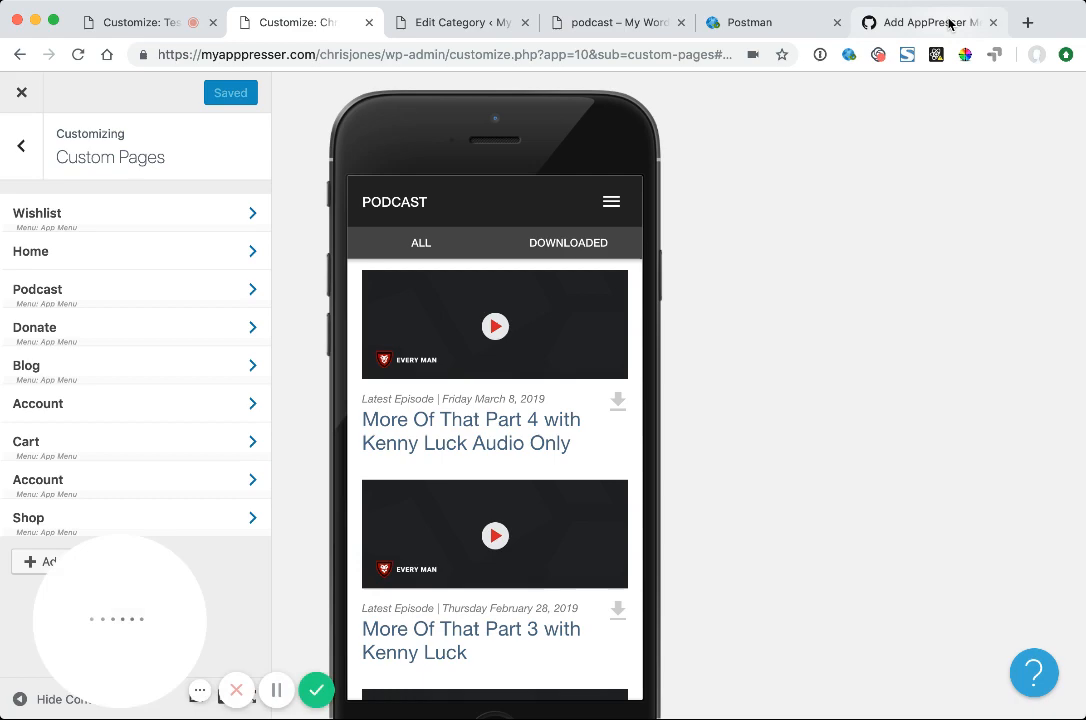
left_click(940, 22)
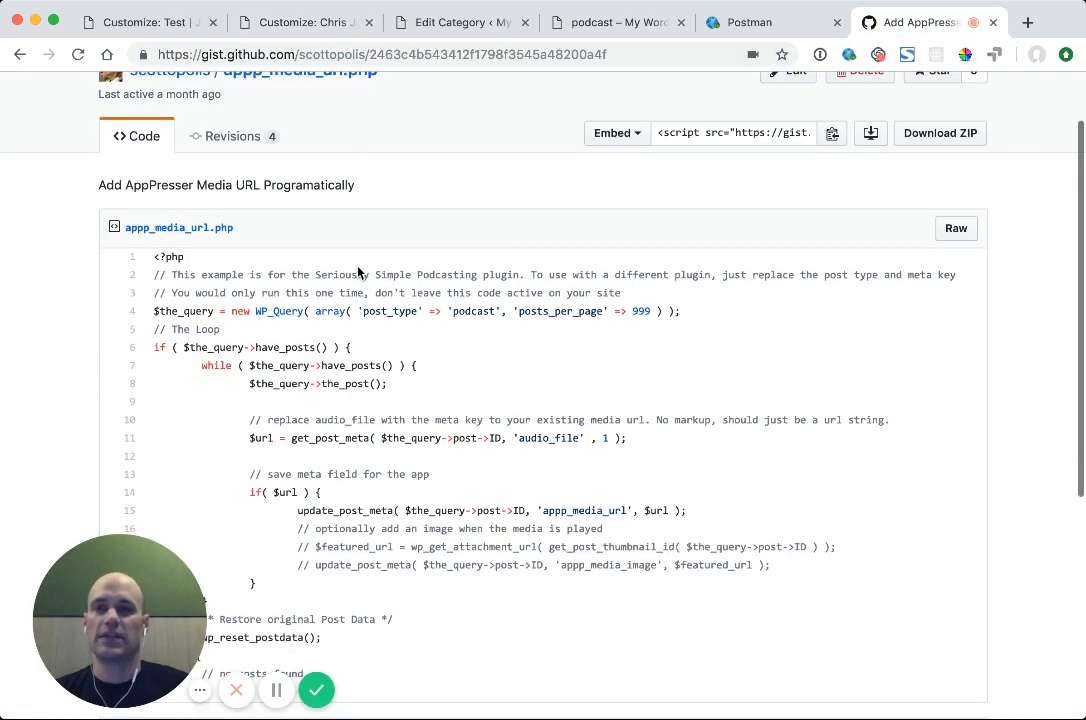
scroll("down", 3)
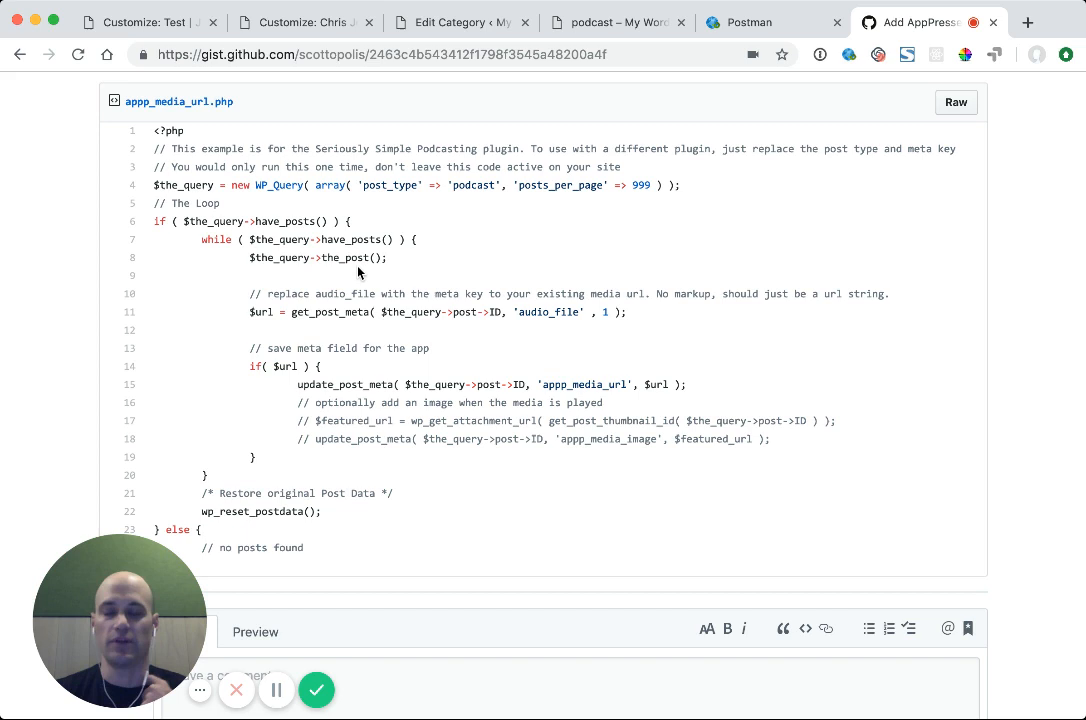
mouse_move(378, 190)
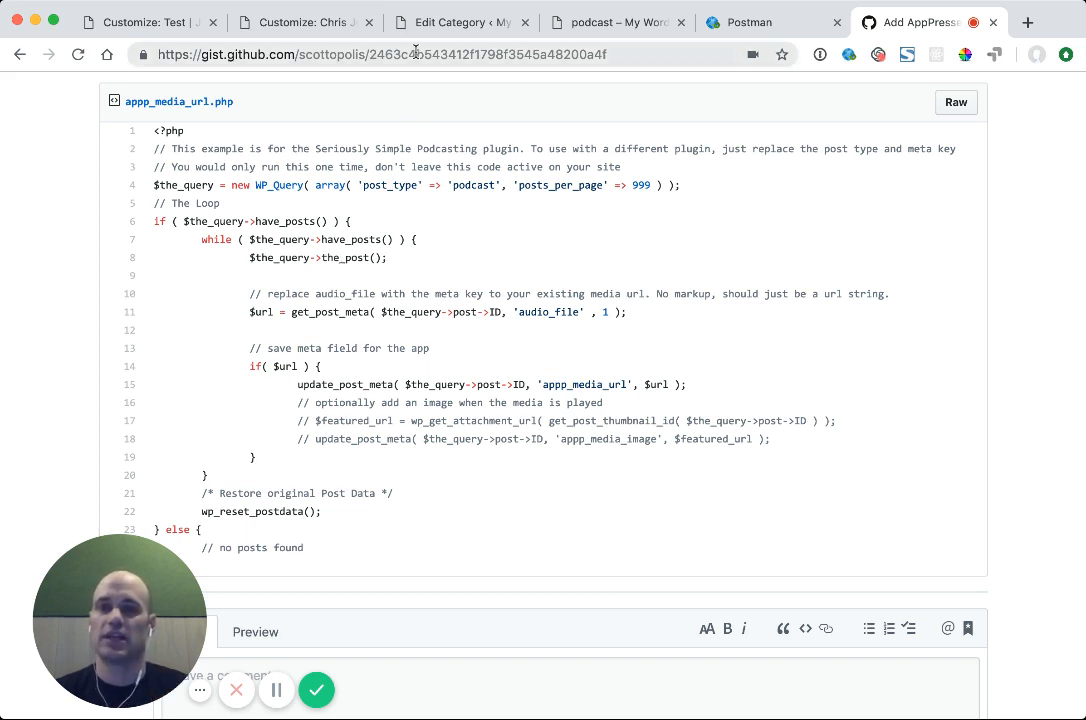
scroll("down", 3)
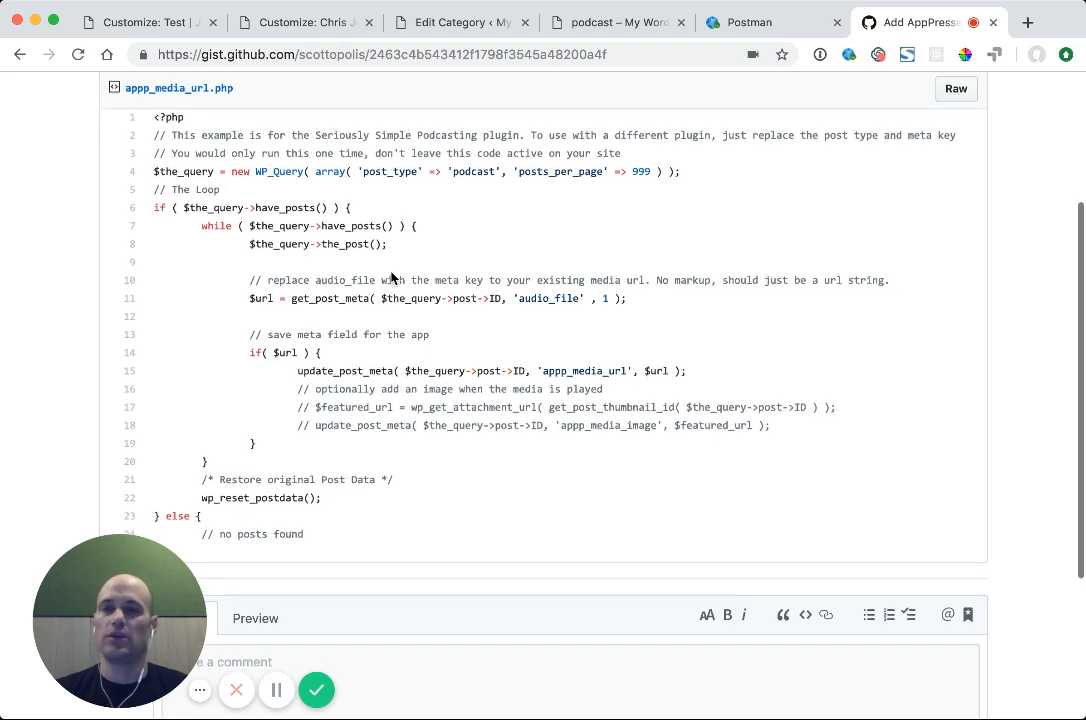
scroll("down", 3)
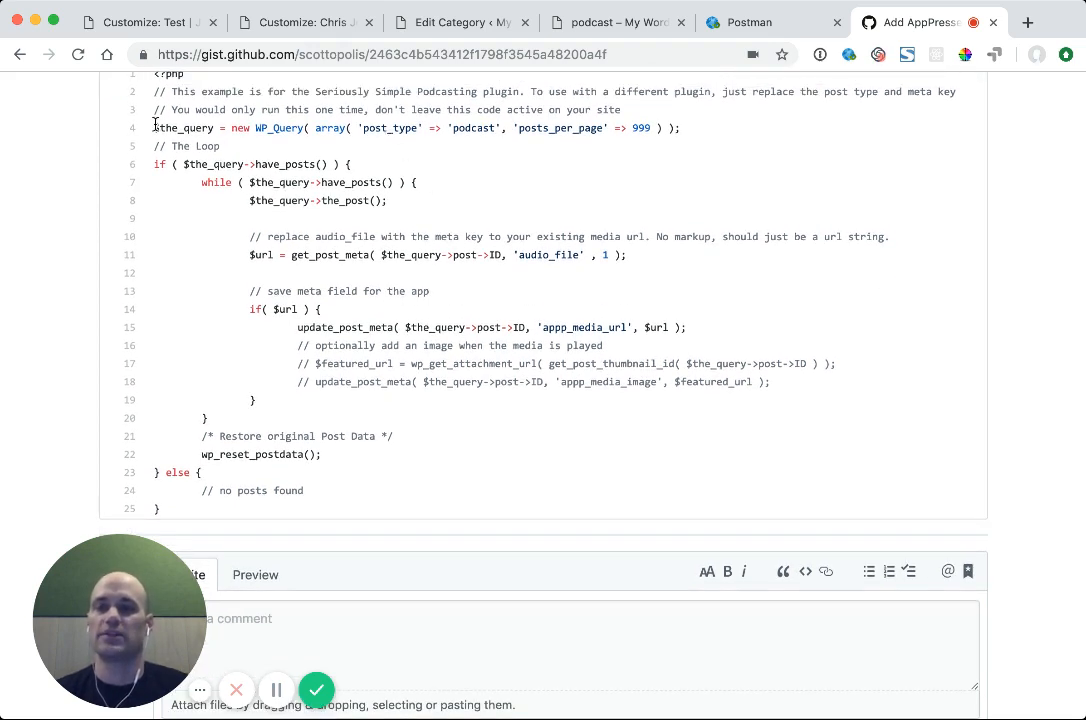
mouse_move(437, 201)
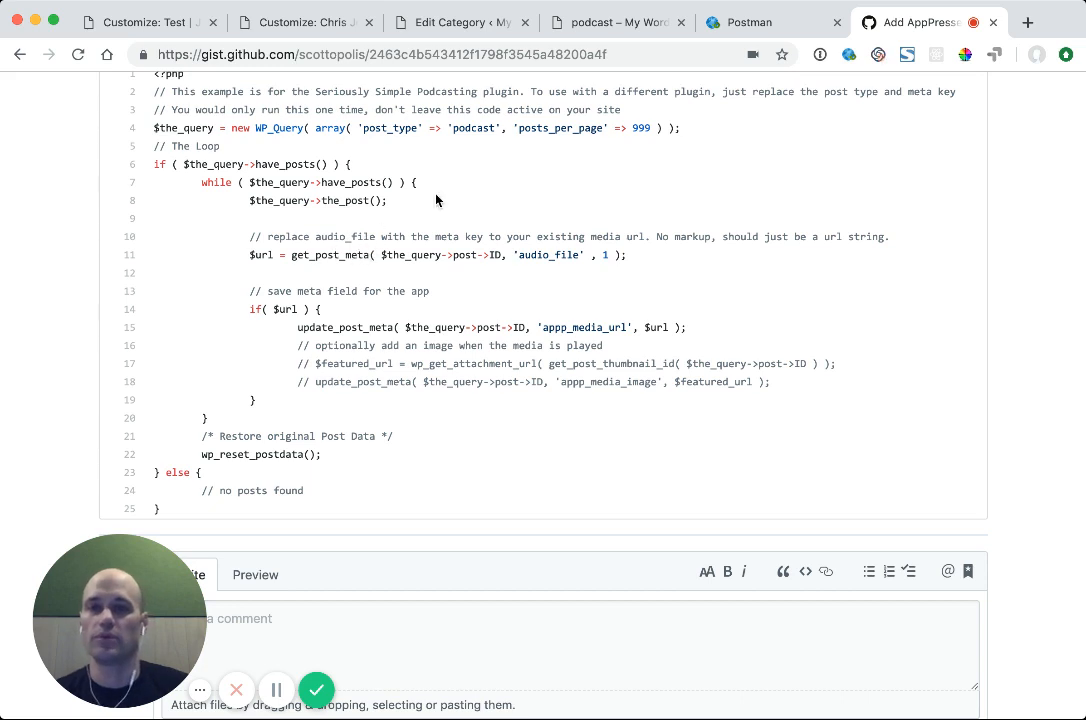
double_click(474, 128)
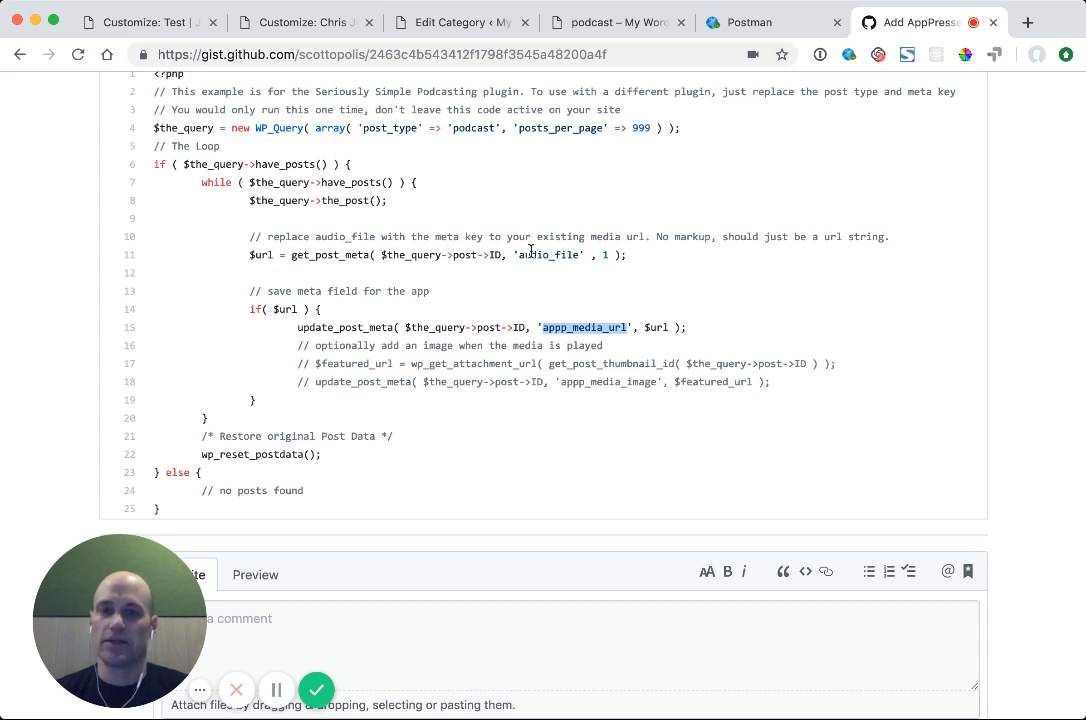
double_click(549, 255)
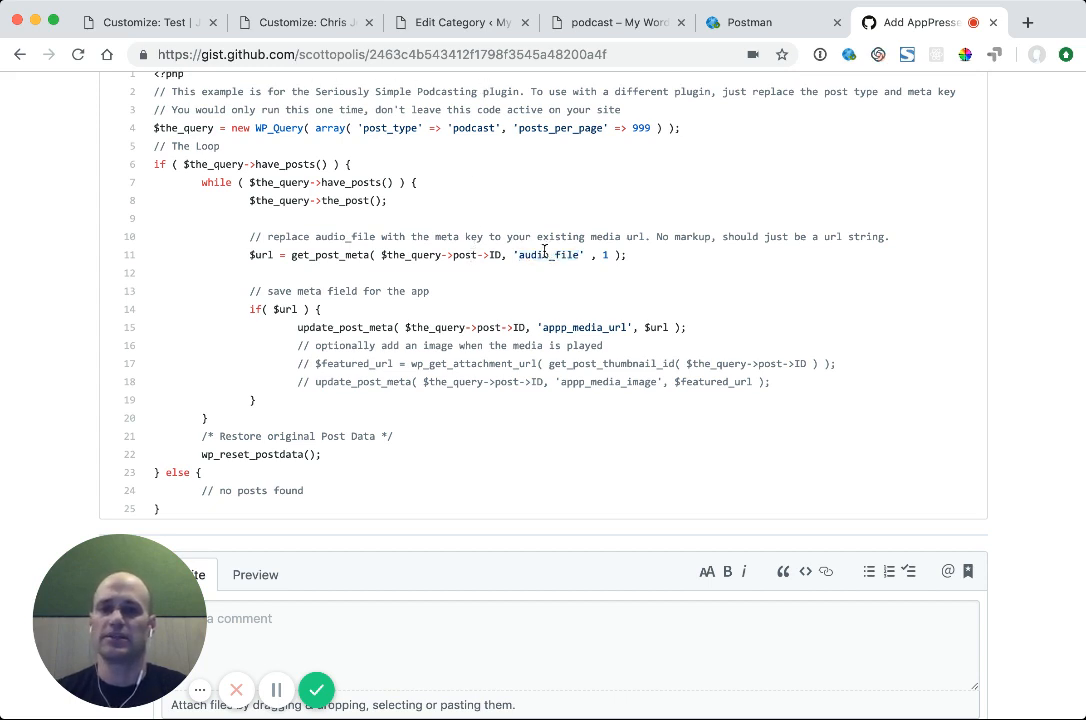
double_click(548, 254)
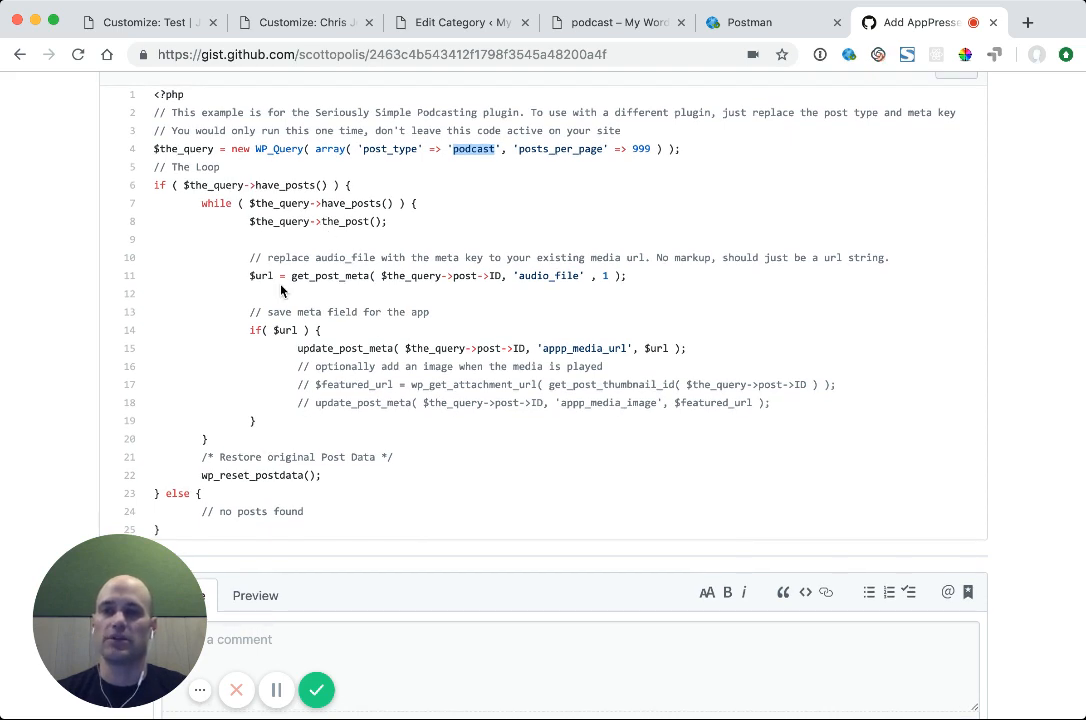
mouse_move(484, 258)
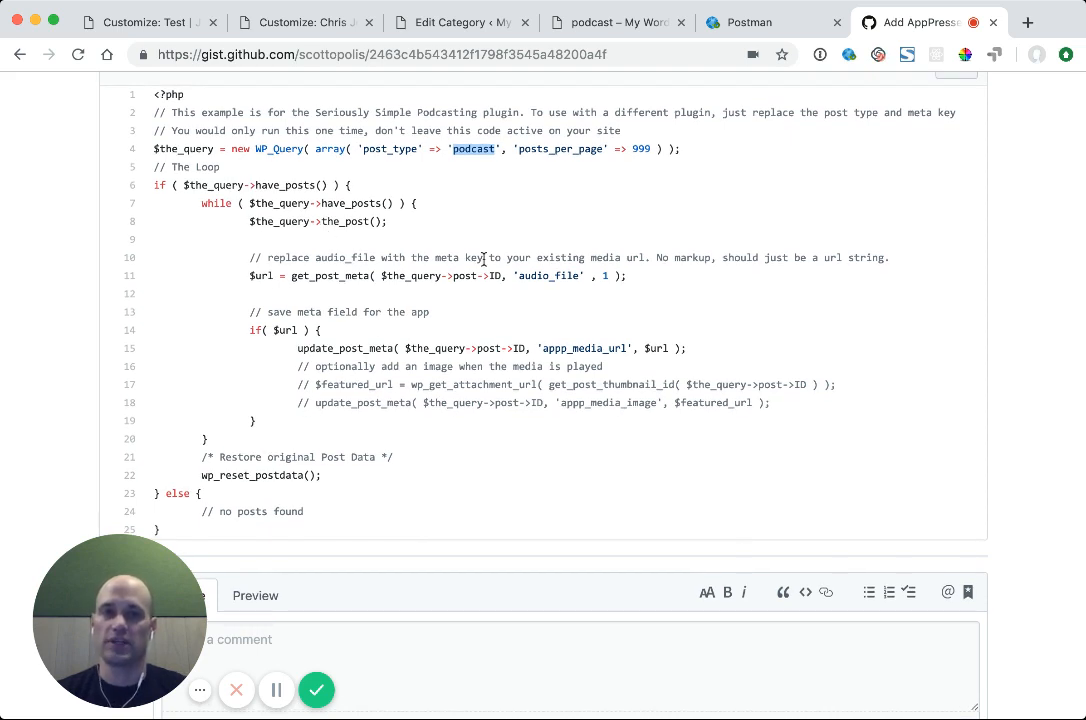